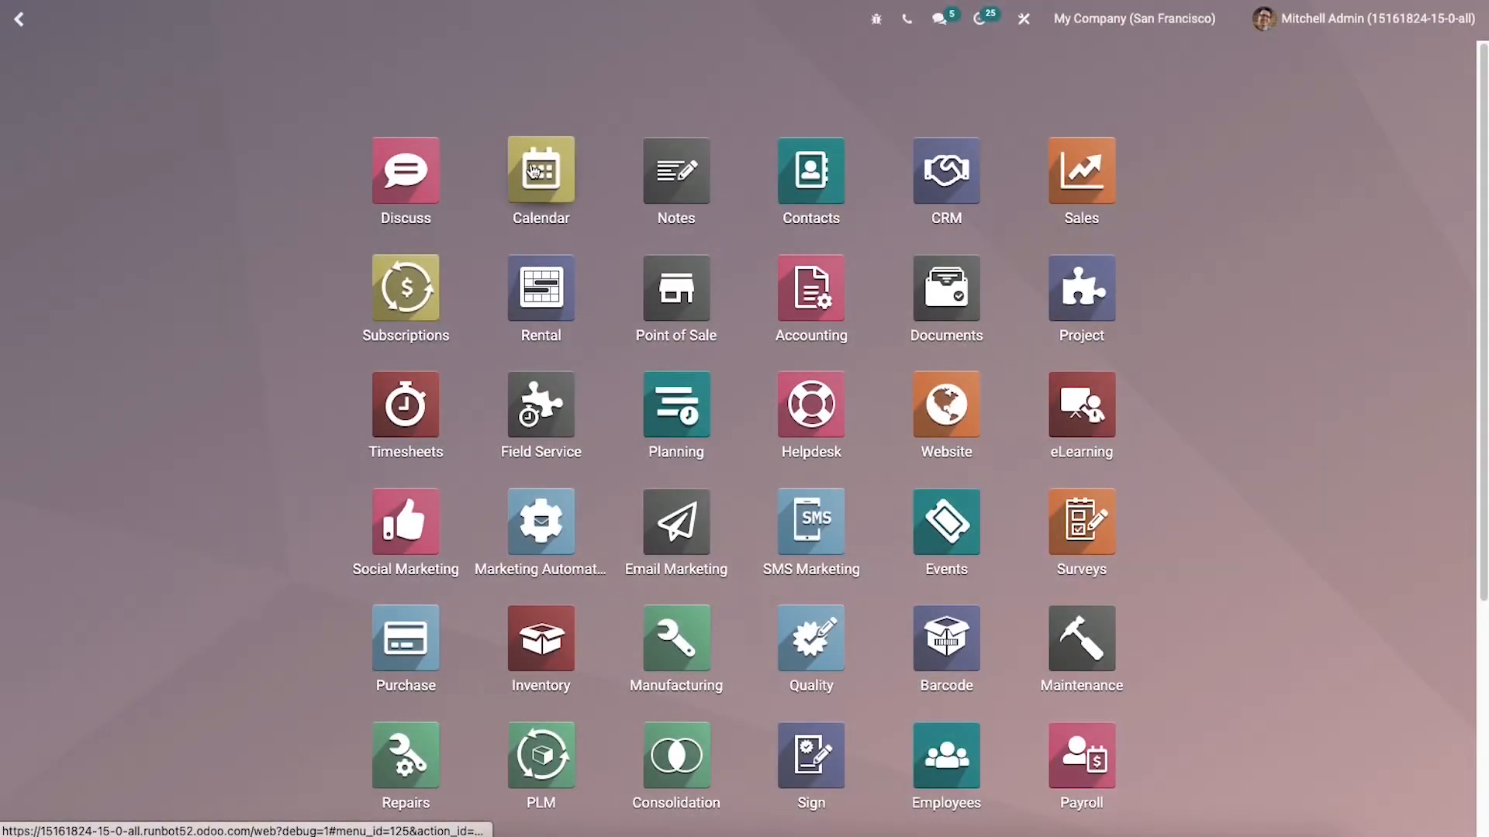
# Launch the Calendar app from the Odoo home screen.
pyautogui.click(539, 180)
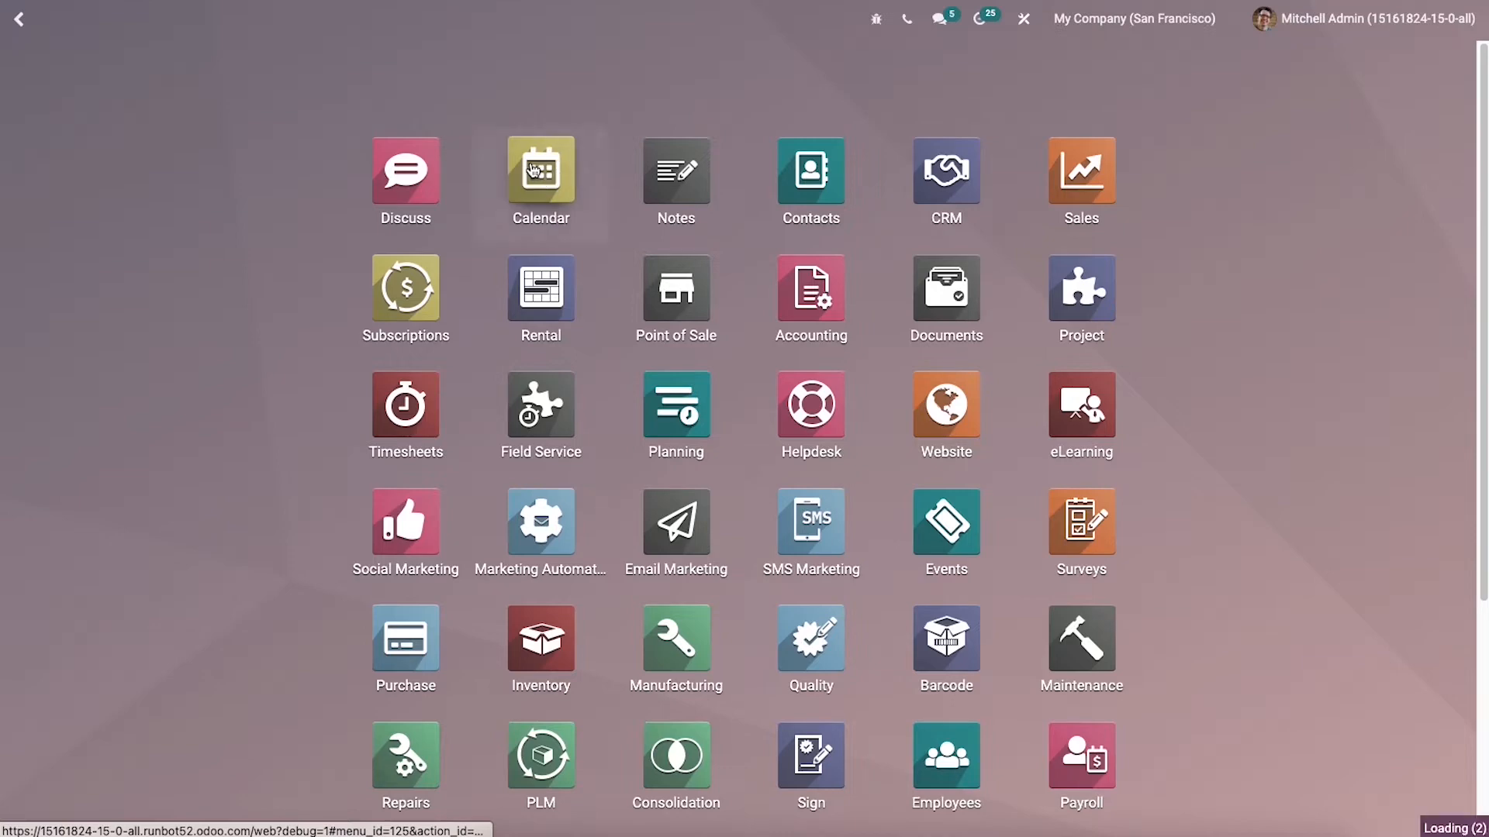
pyautogui.click(541, 176)
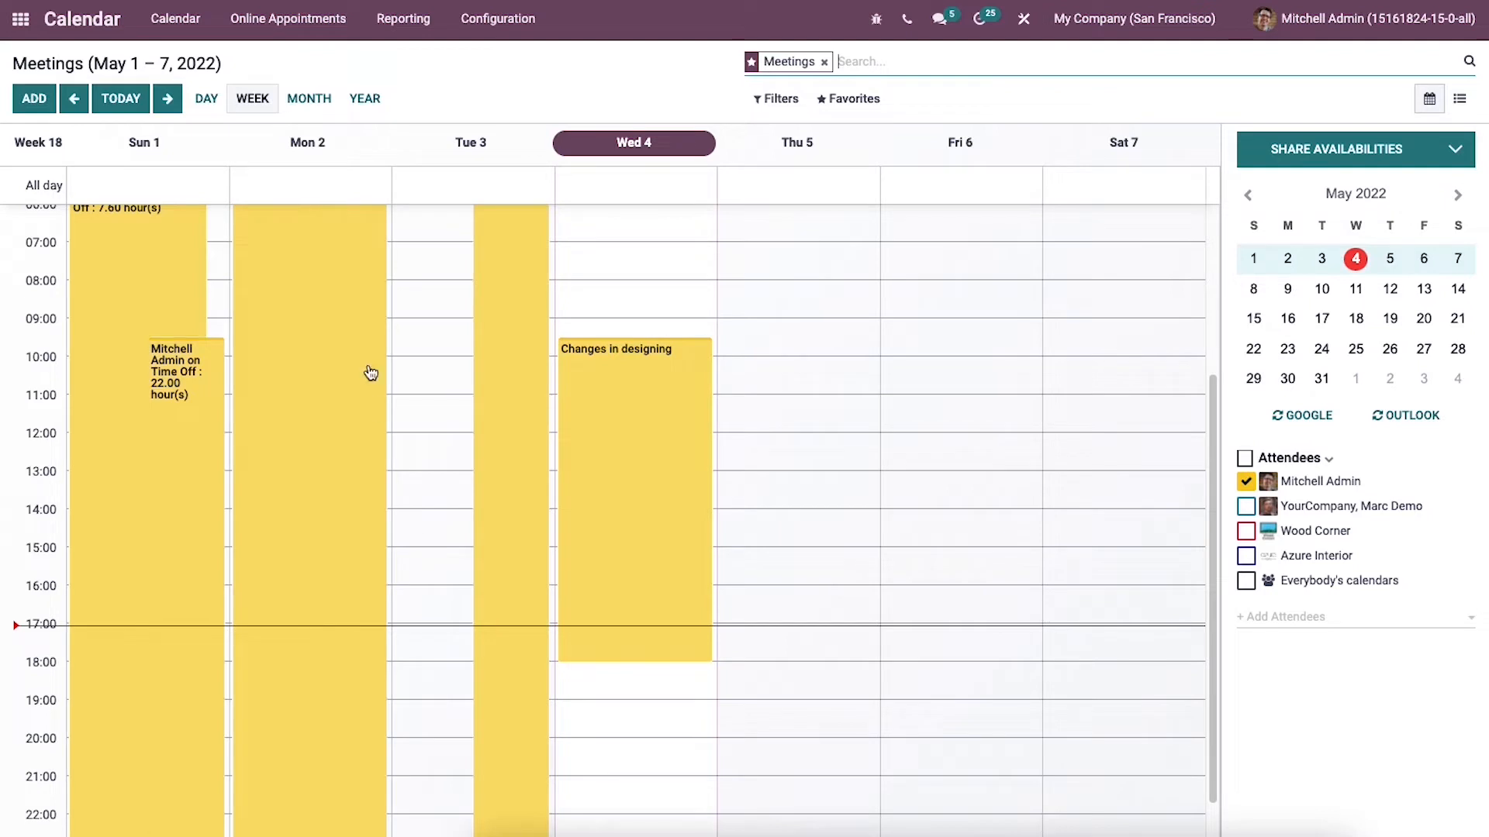
pyautogui.moveTo(497, 18)
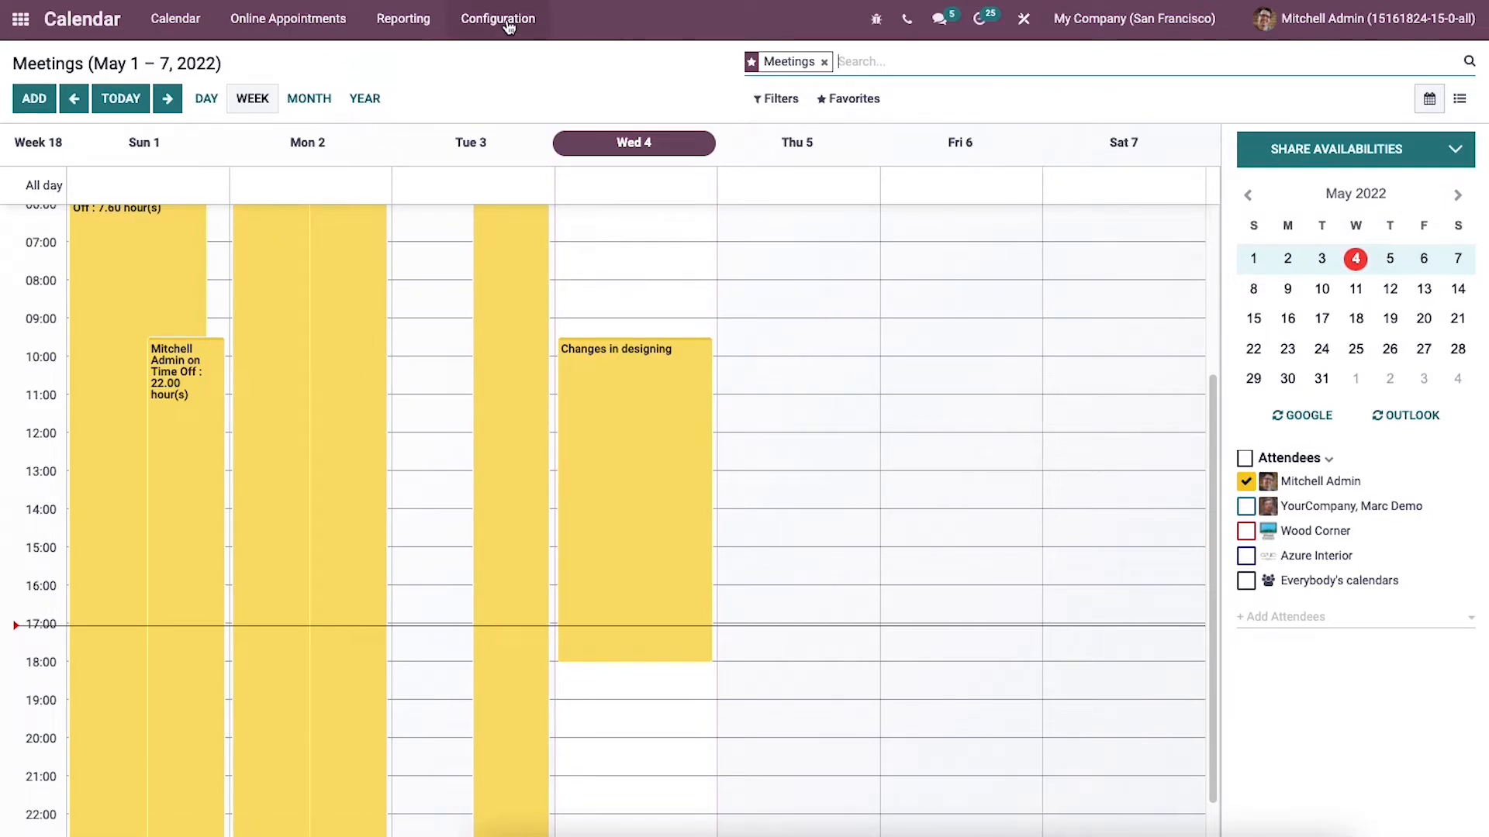
pyautogui.moveTo(1321, 541)
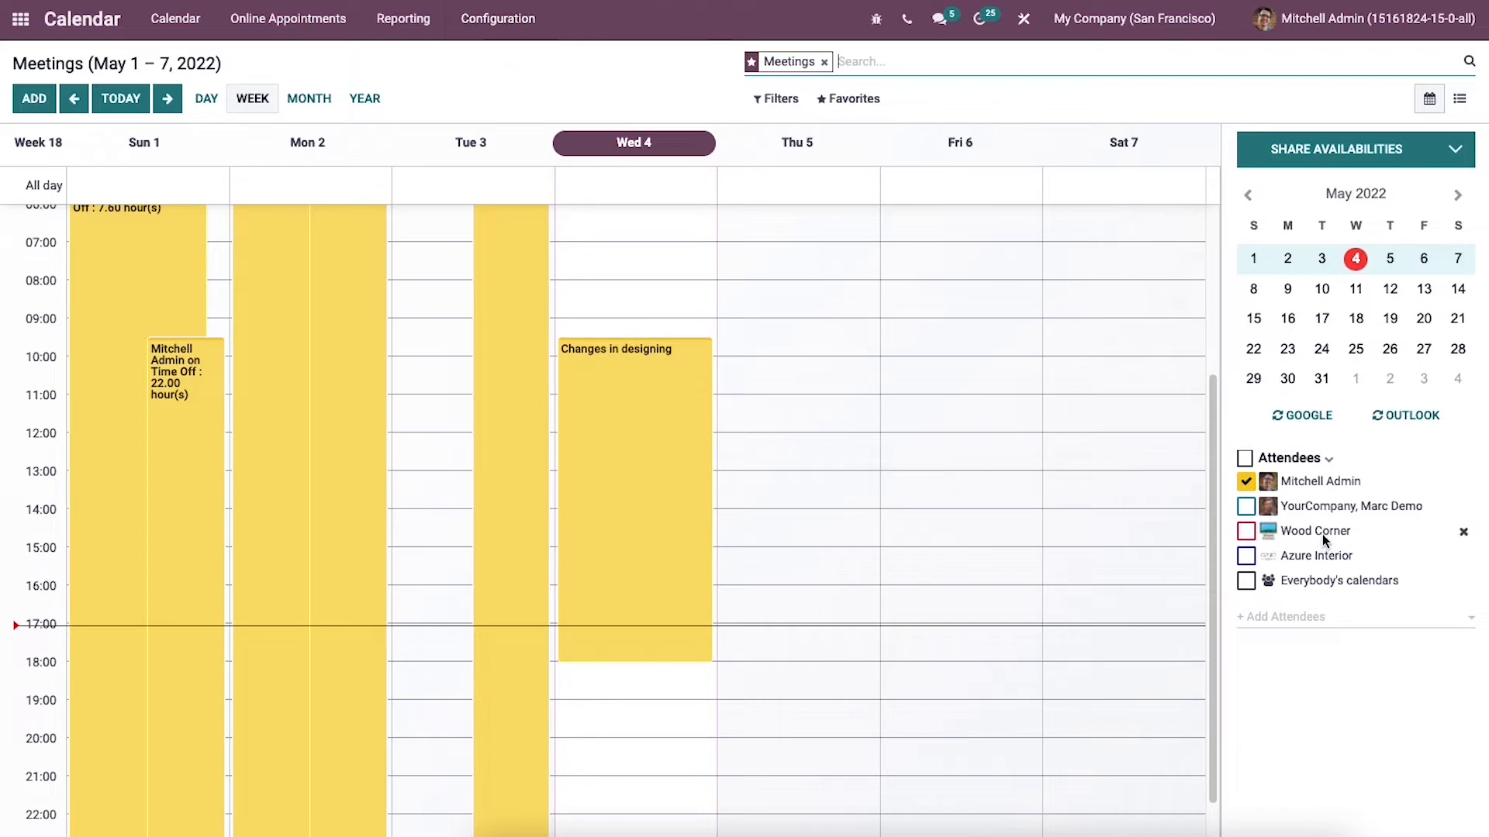
pyautogui.moveTo(1315, 530)
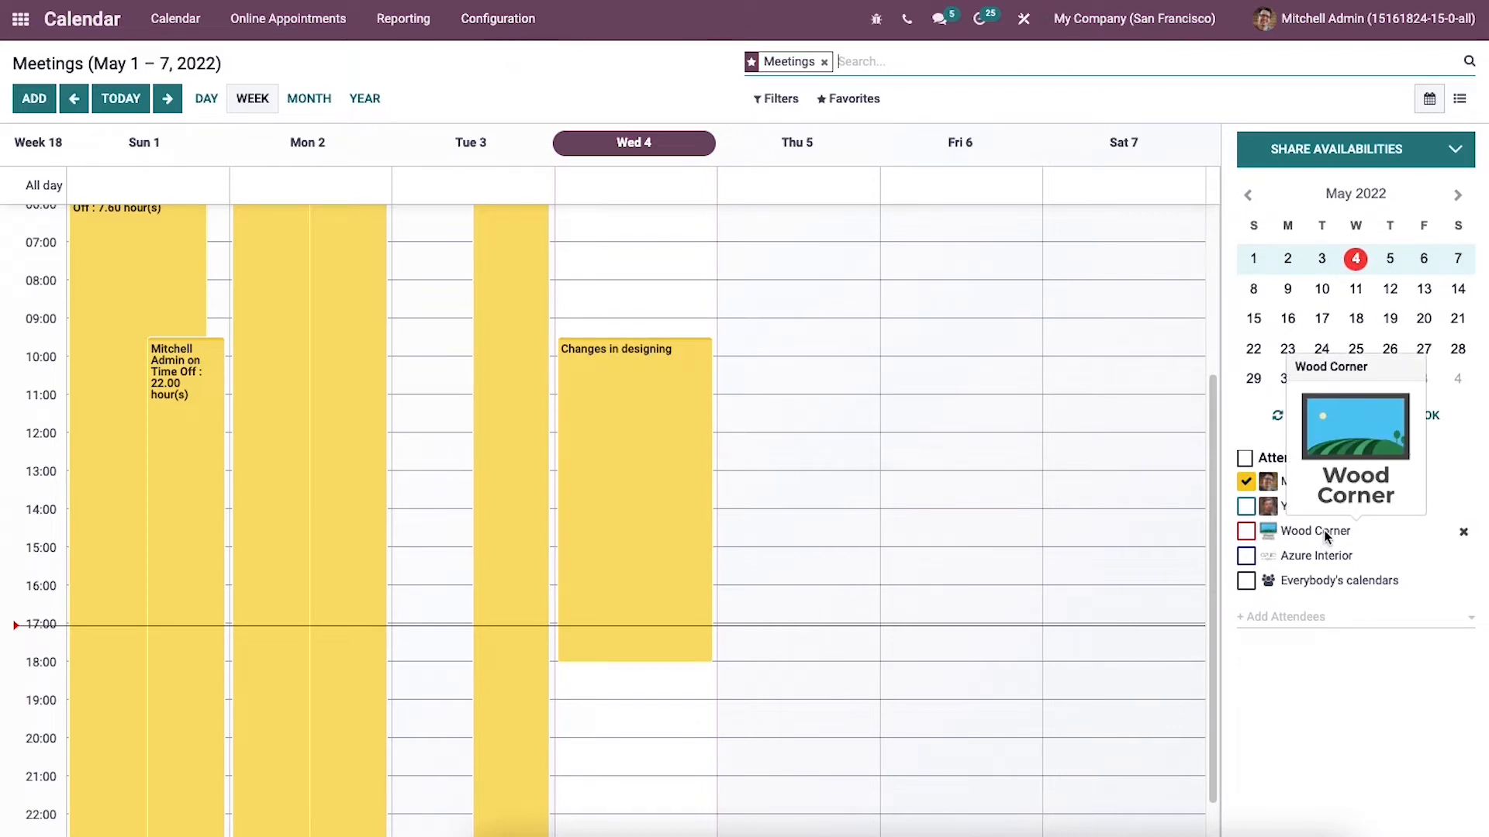
pyautogui.moveTo(1349, 534)
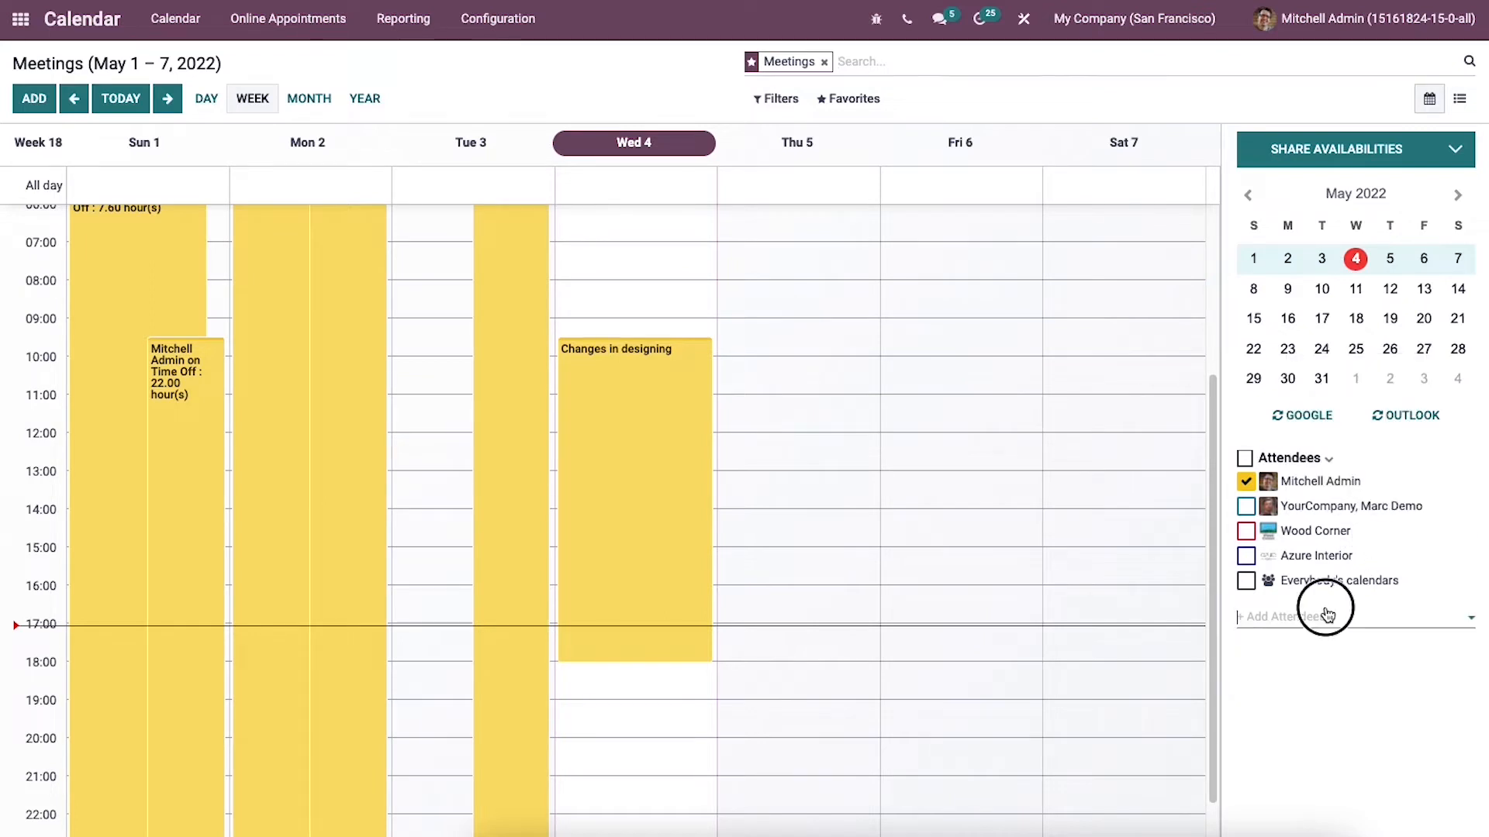
pyautogui.moveTo(972, 591)
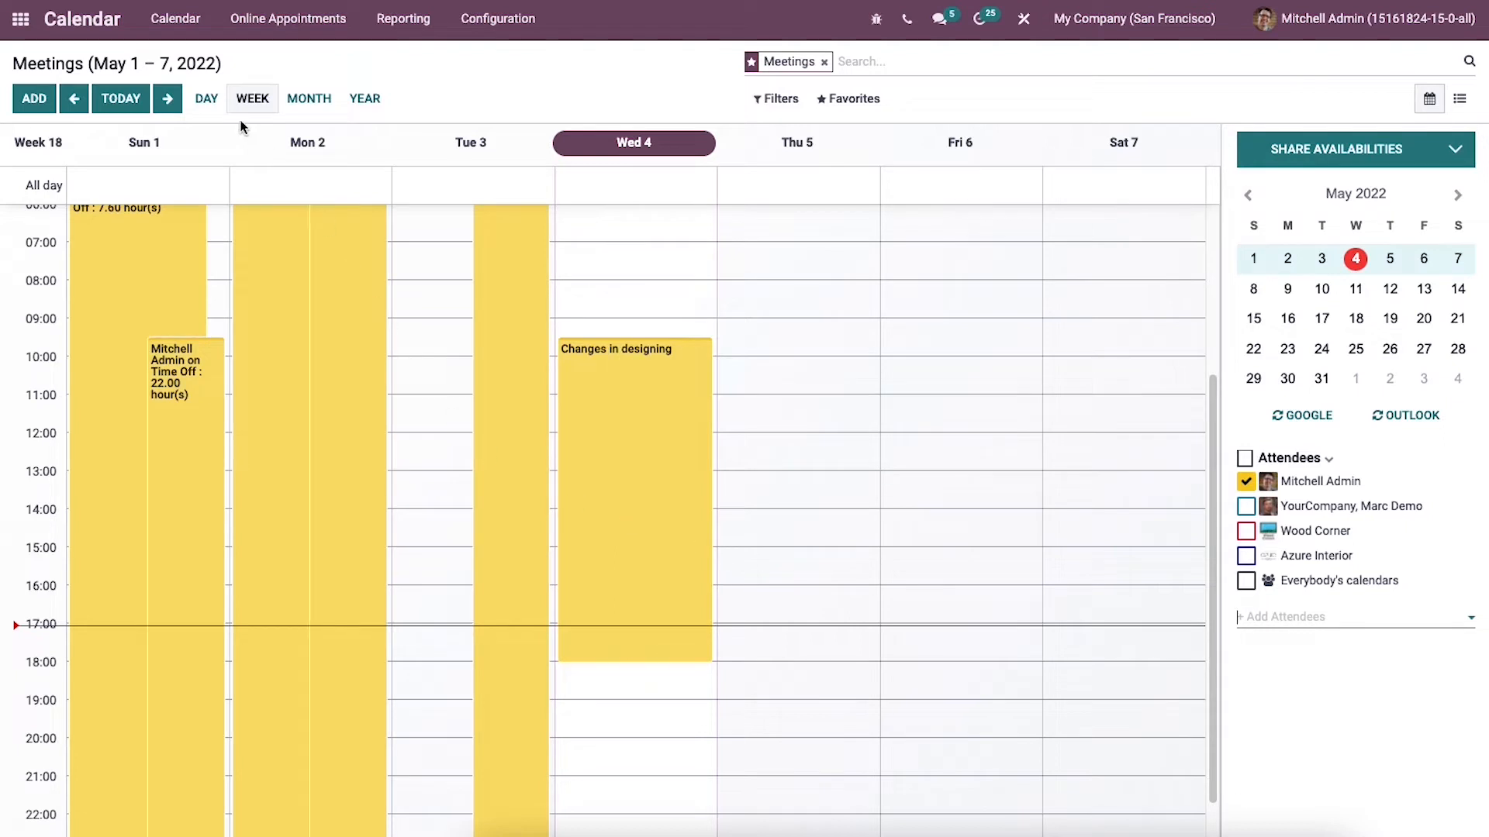
pyautogui.moveTo(363, 98)
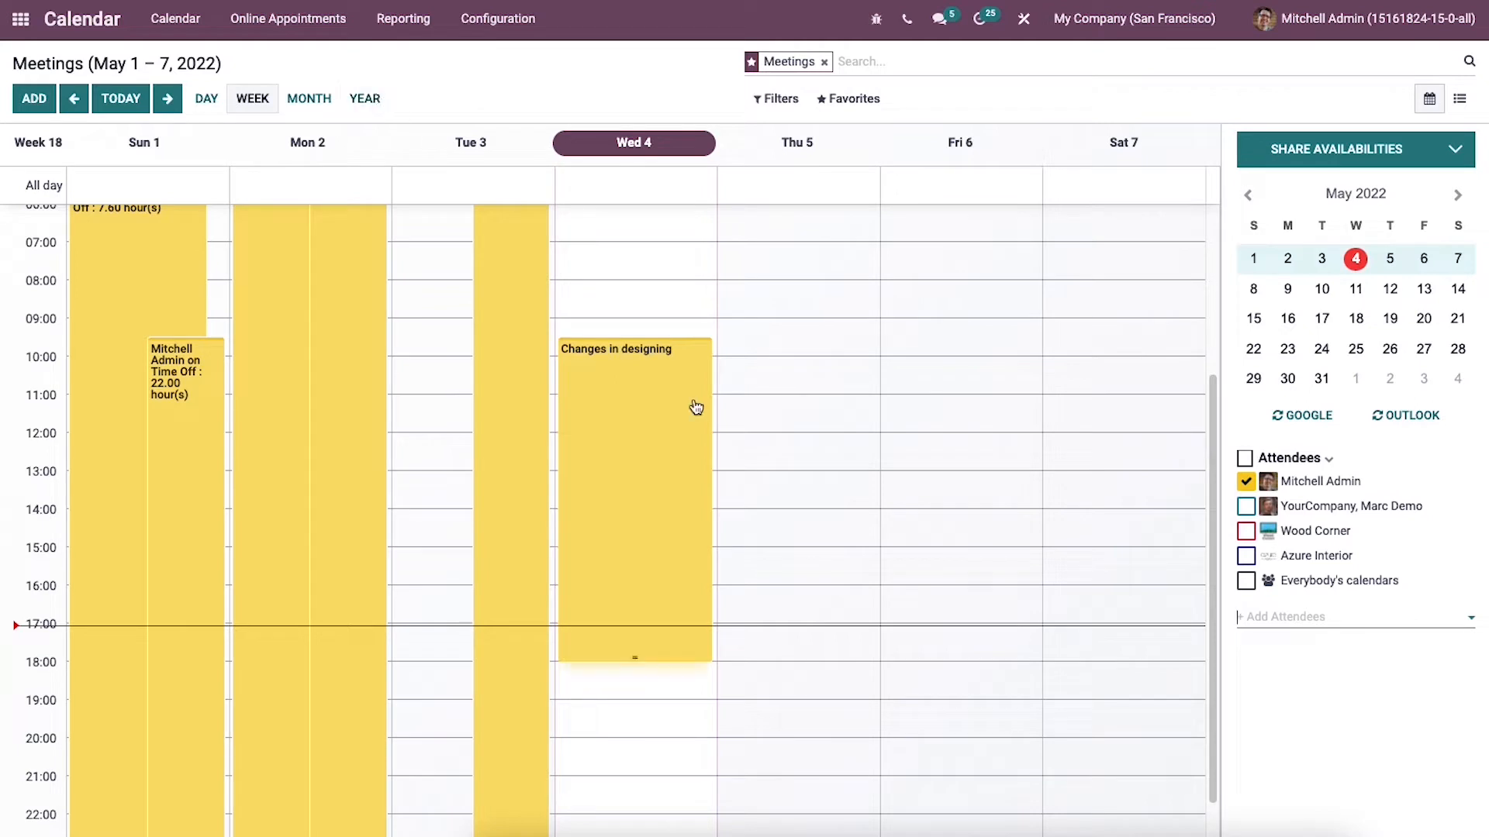
pyautogui.moveTo(672, 518)
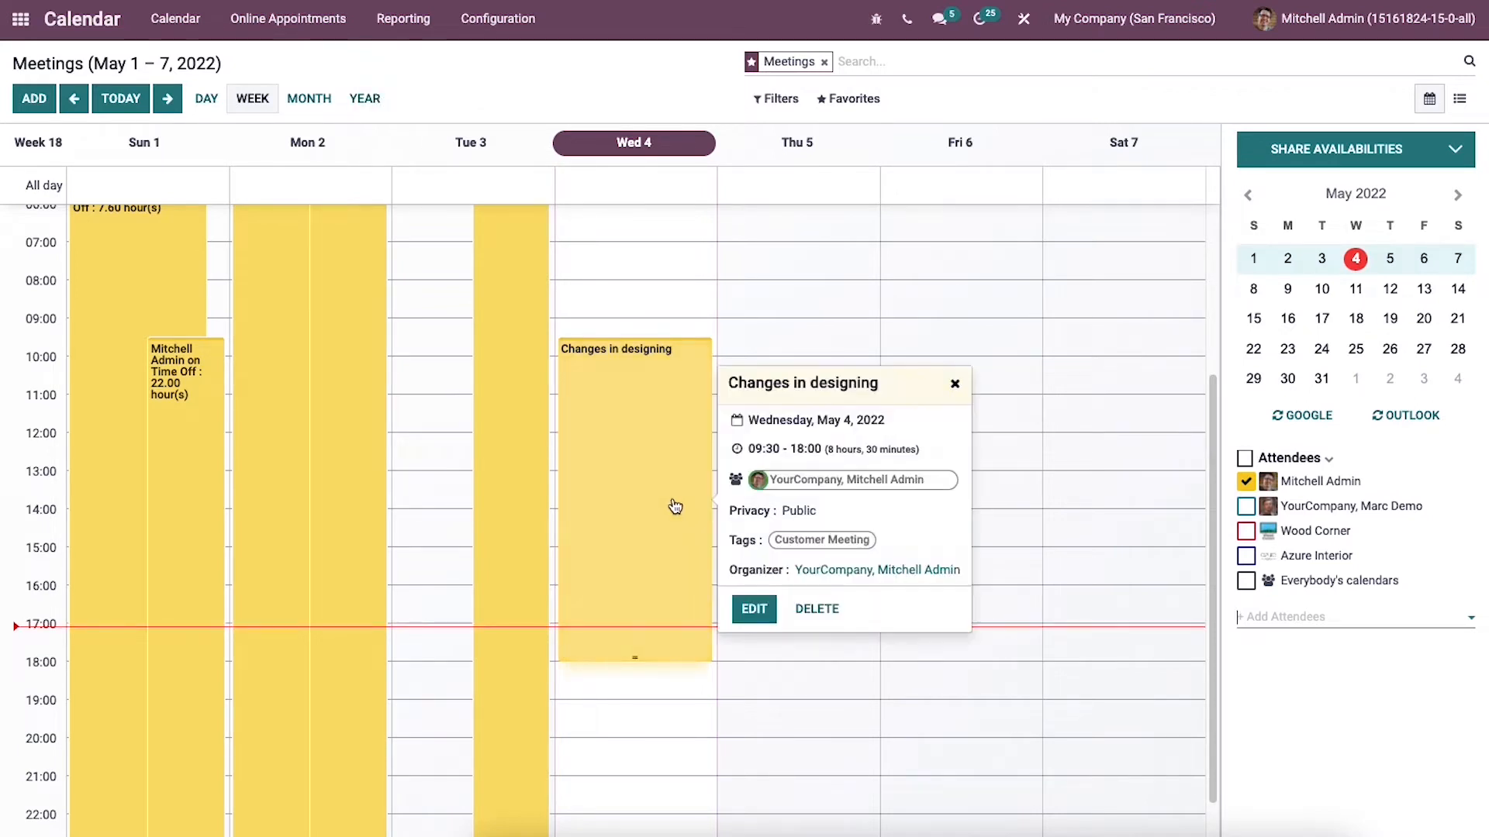
pyautogui.moveTo(769, 561)
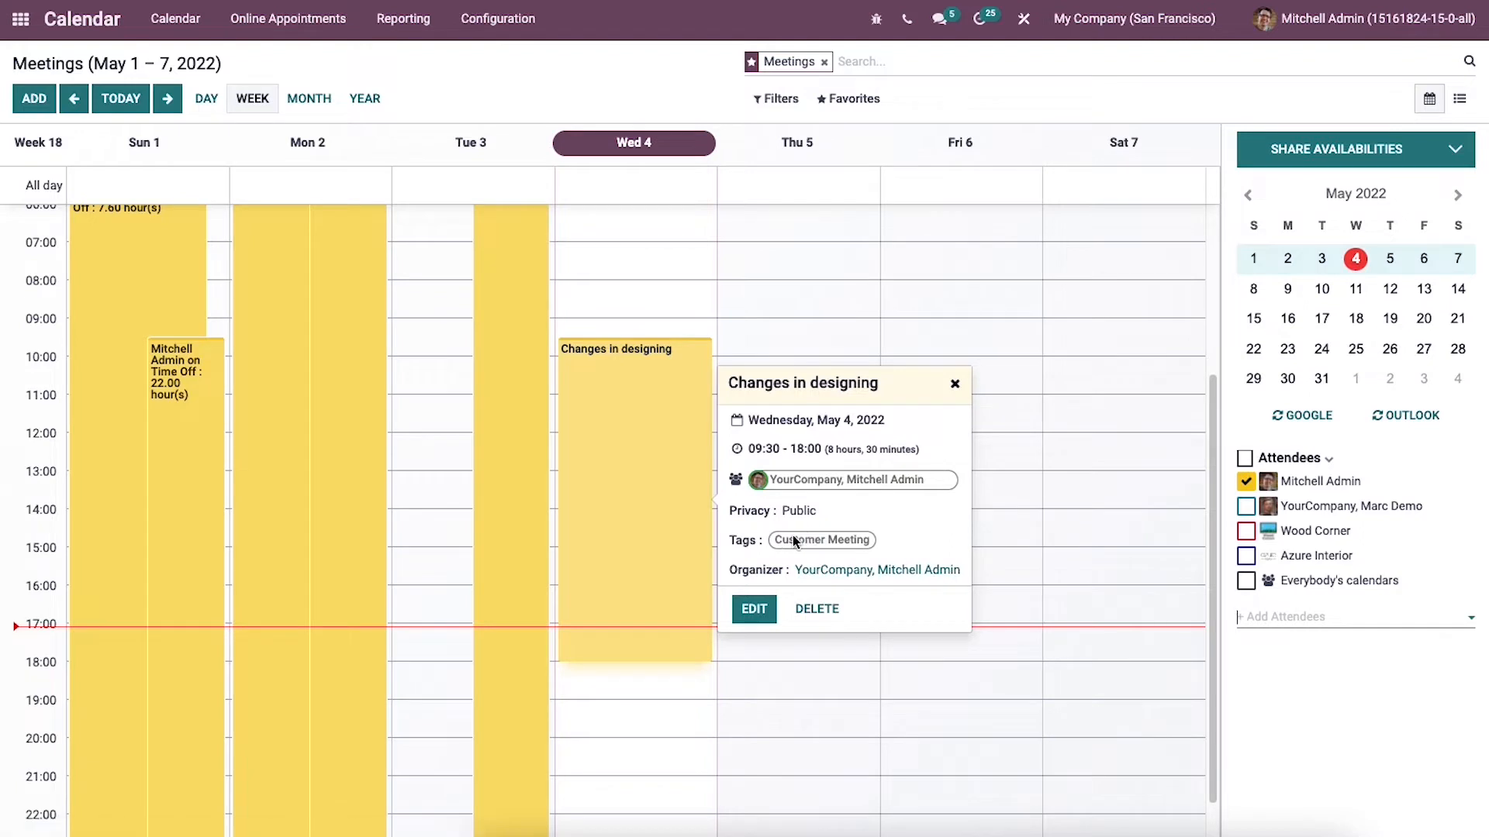
pyautogui.moveTo(843, 502)
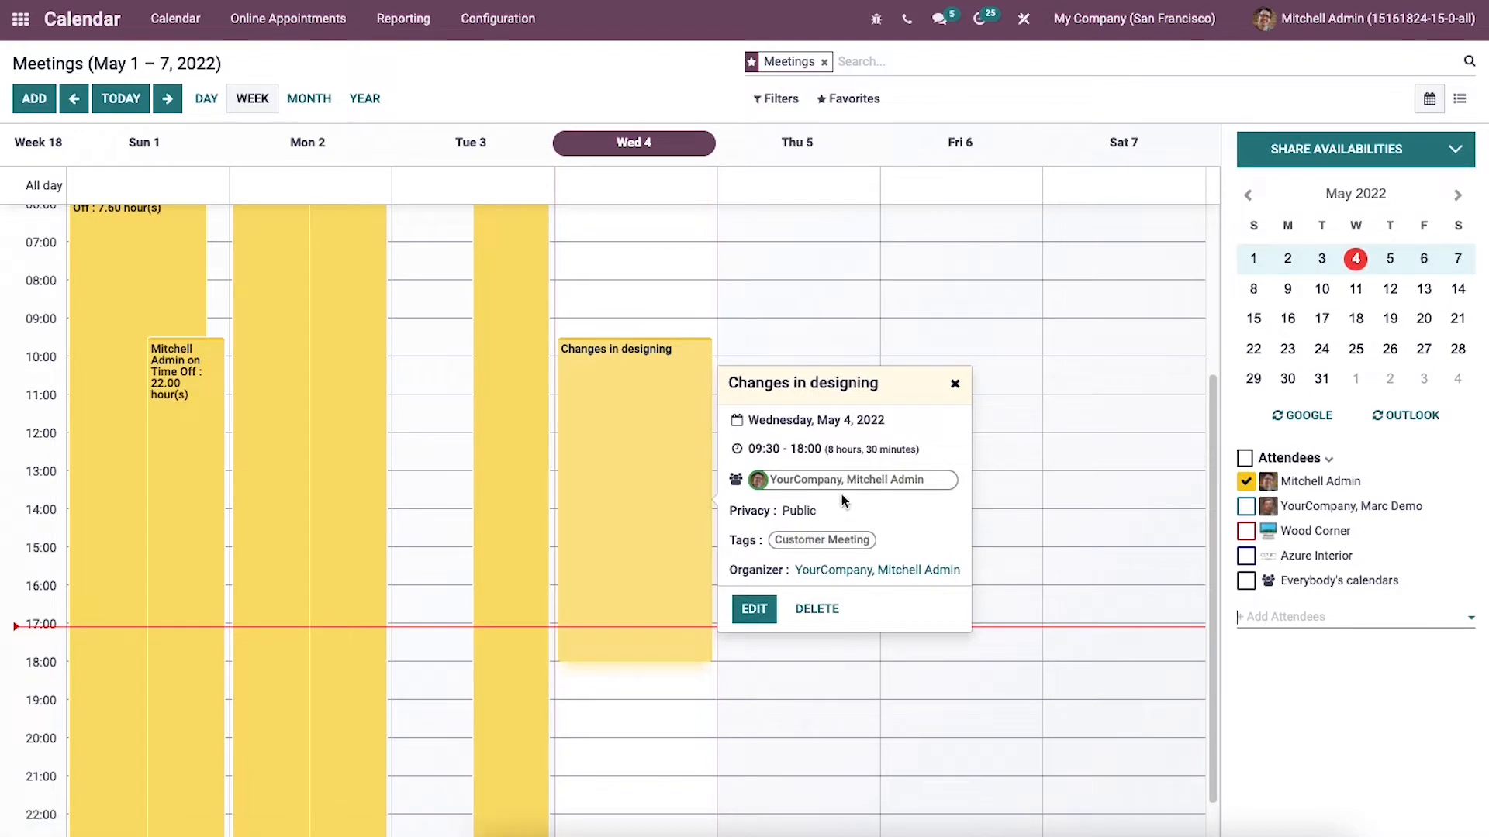
pyautogui.moveTo(769, 597)
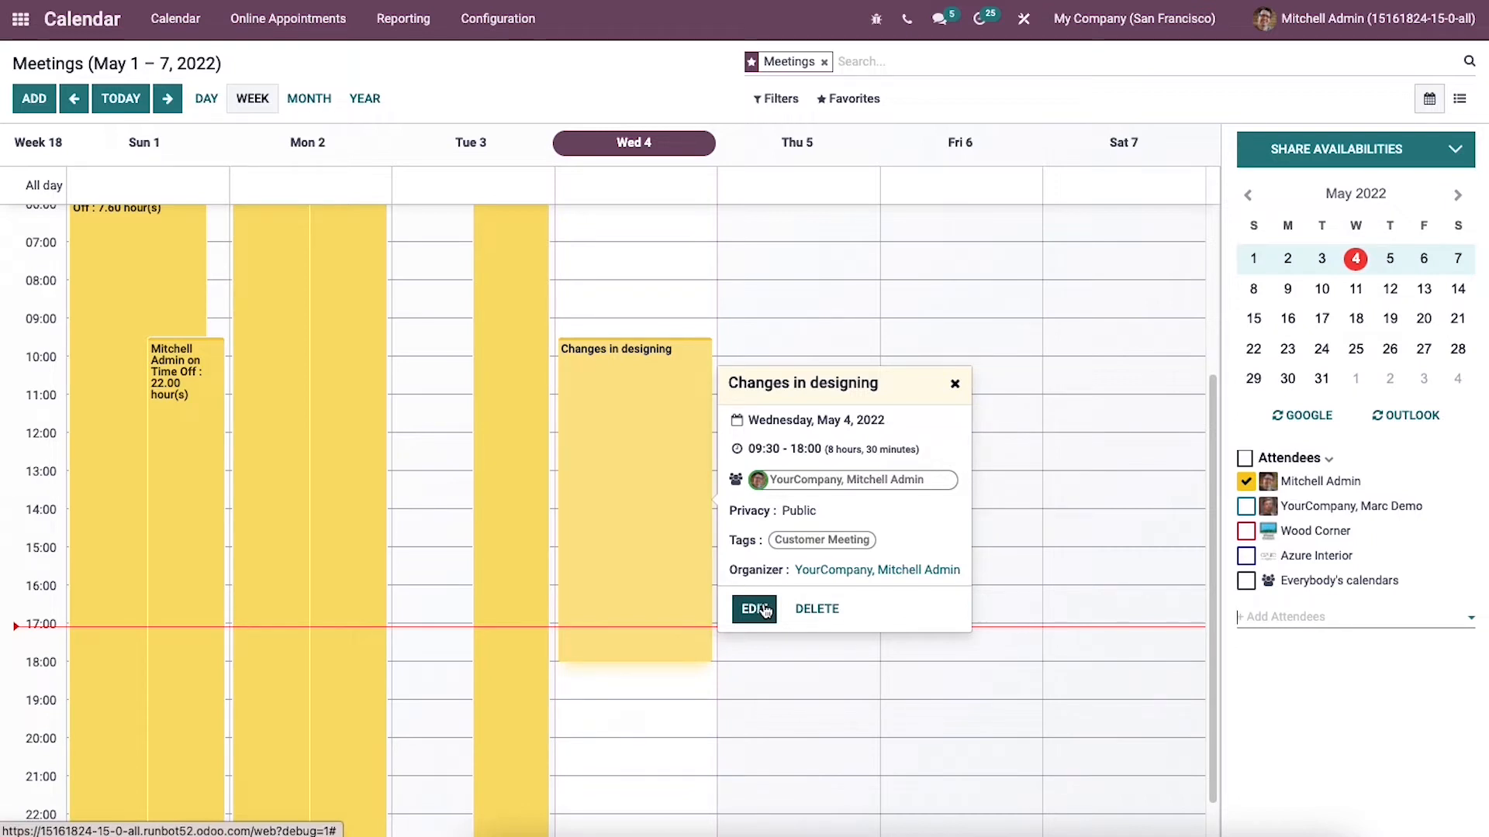
pyautogui.moveTo(830, 609)
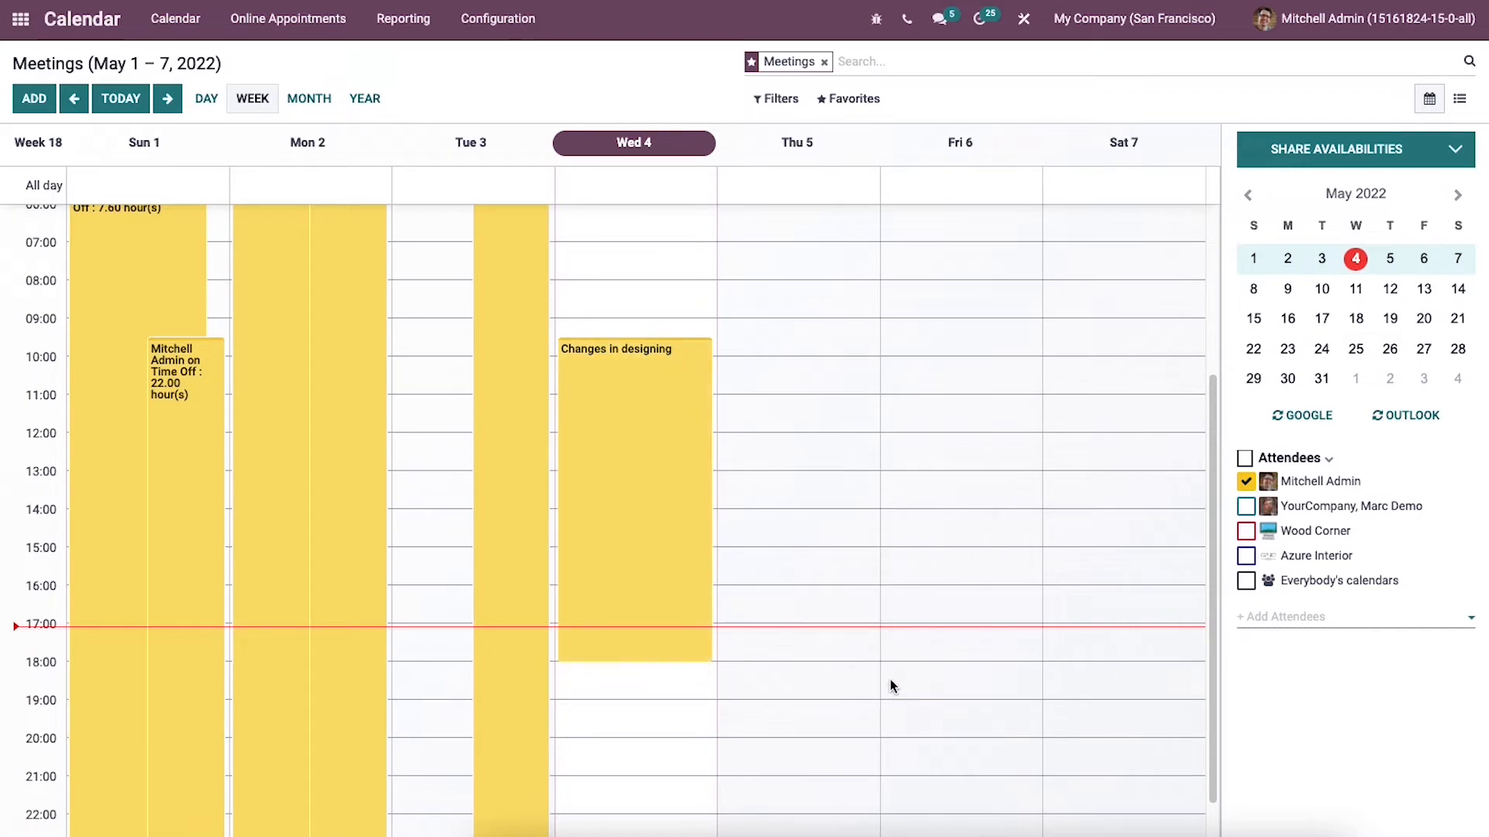
pyautogui.moveTo(841, 304)
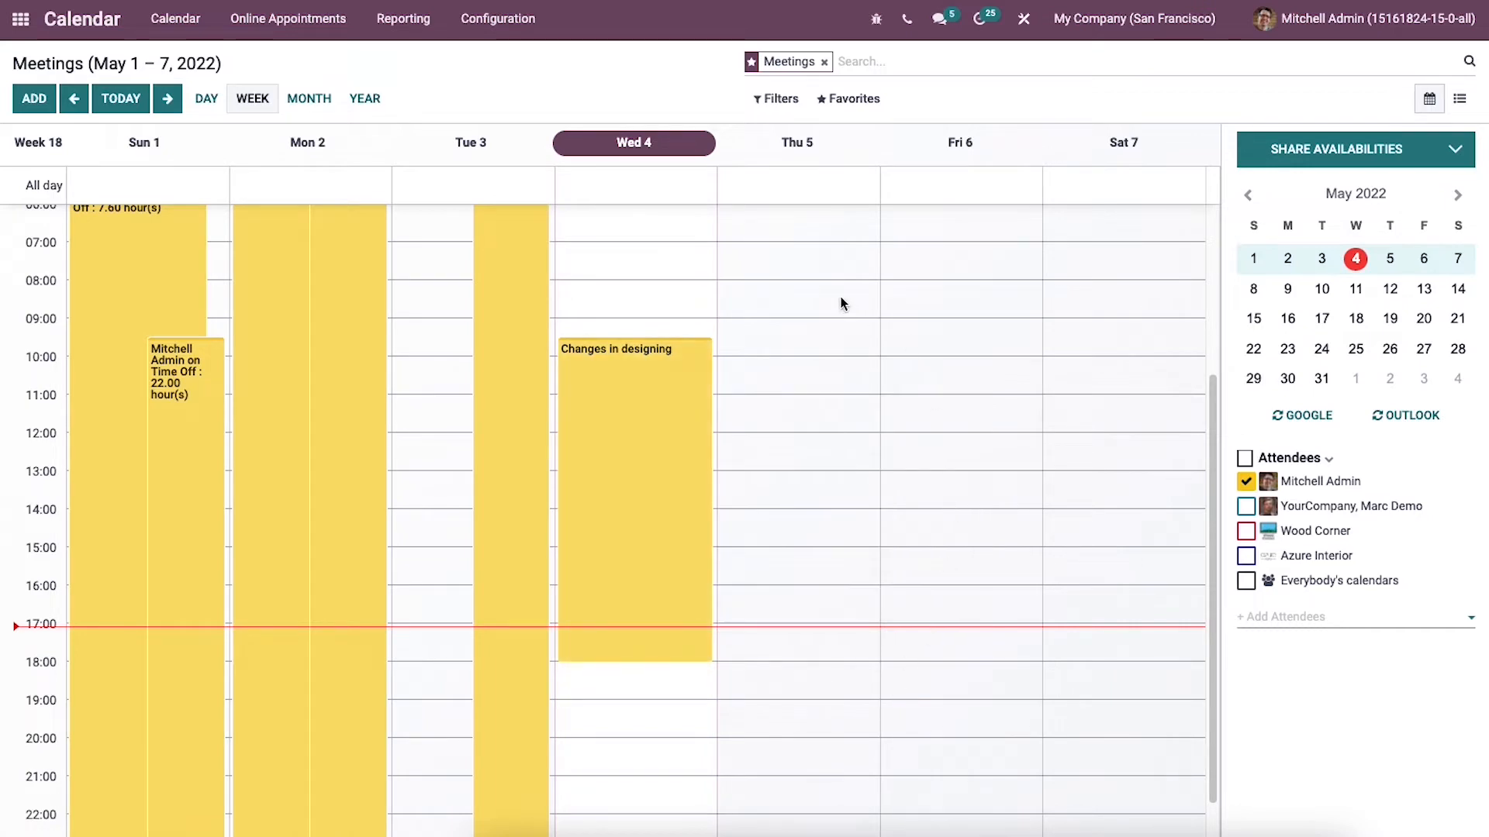
# Create a 'Seminar' meeting in the Thursday, May 5, 08:00 slot.
pyautogui.click(797, 289)
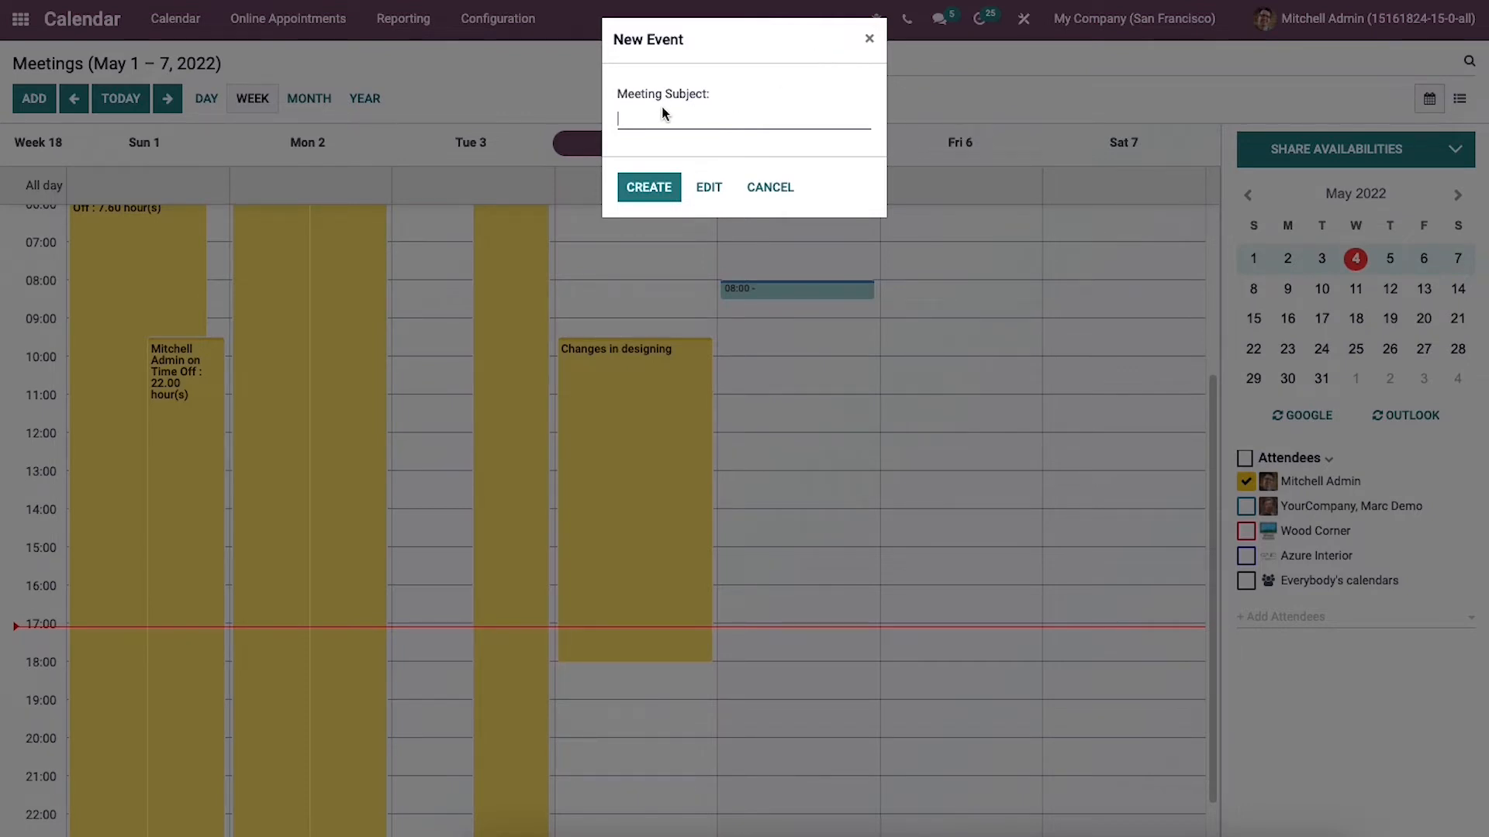
pyautogui.write('S')
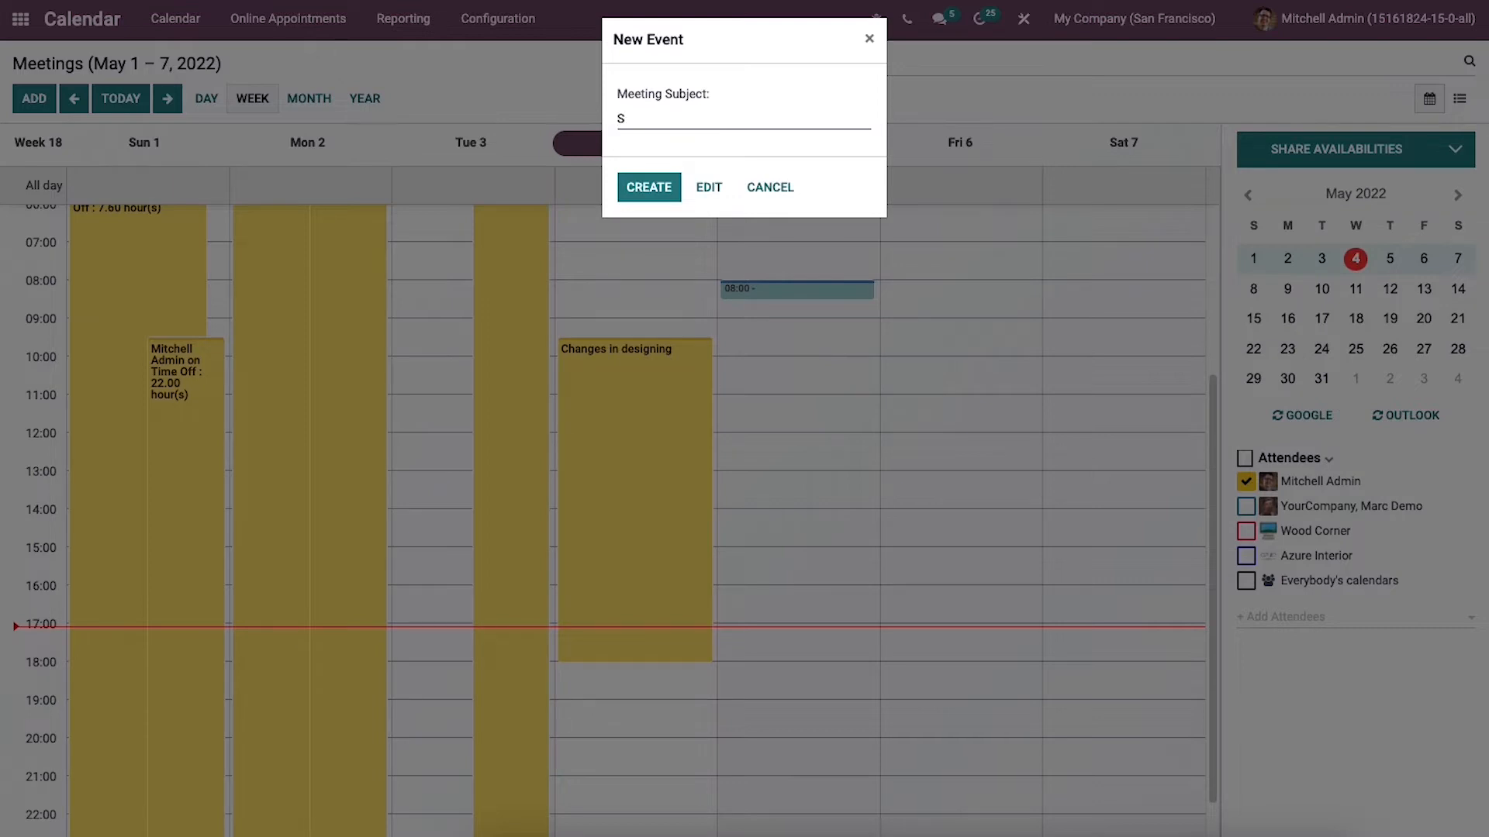
pyautogui.write('emi')
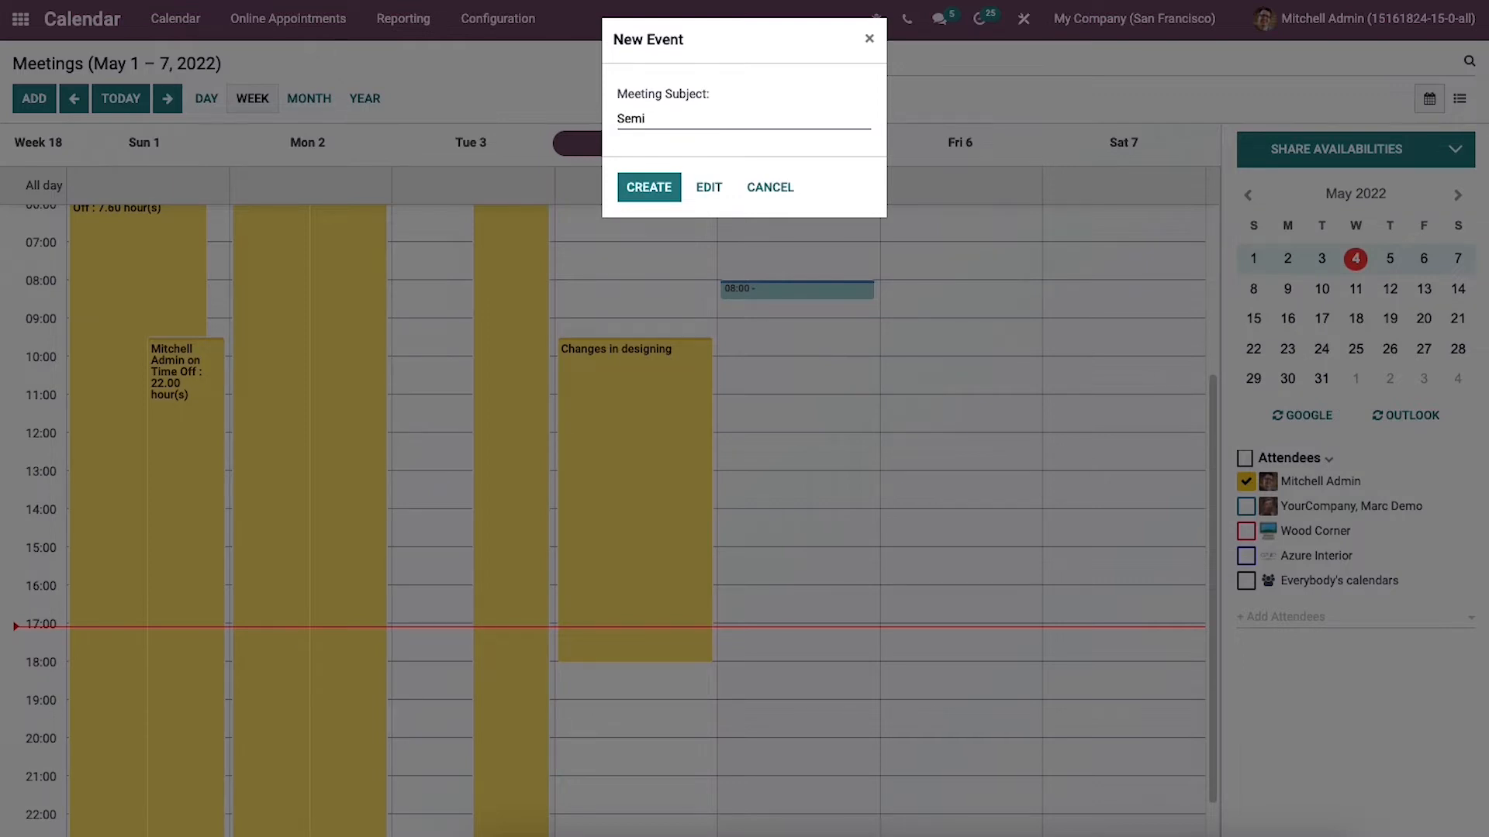
pyautogui.write('nar')
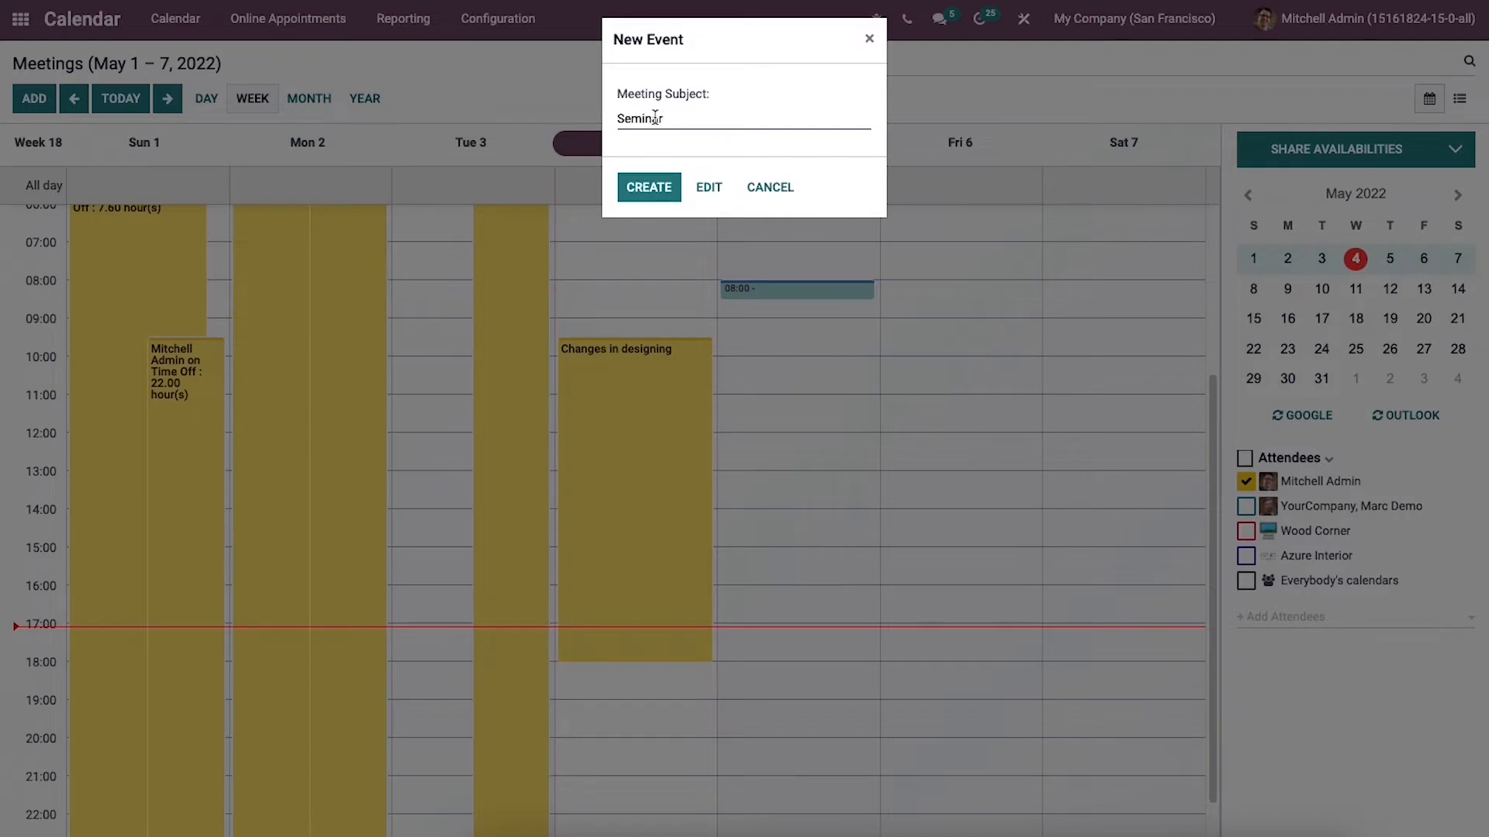
pyautogui.click(648, 187)
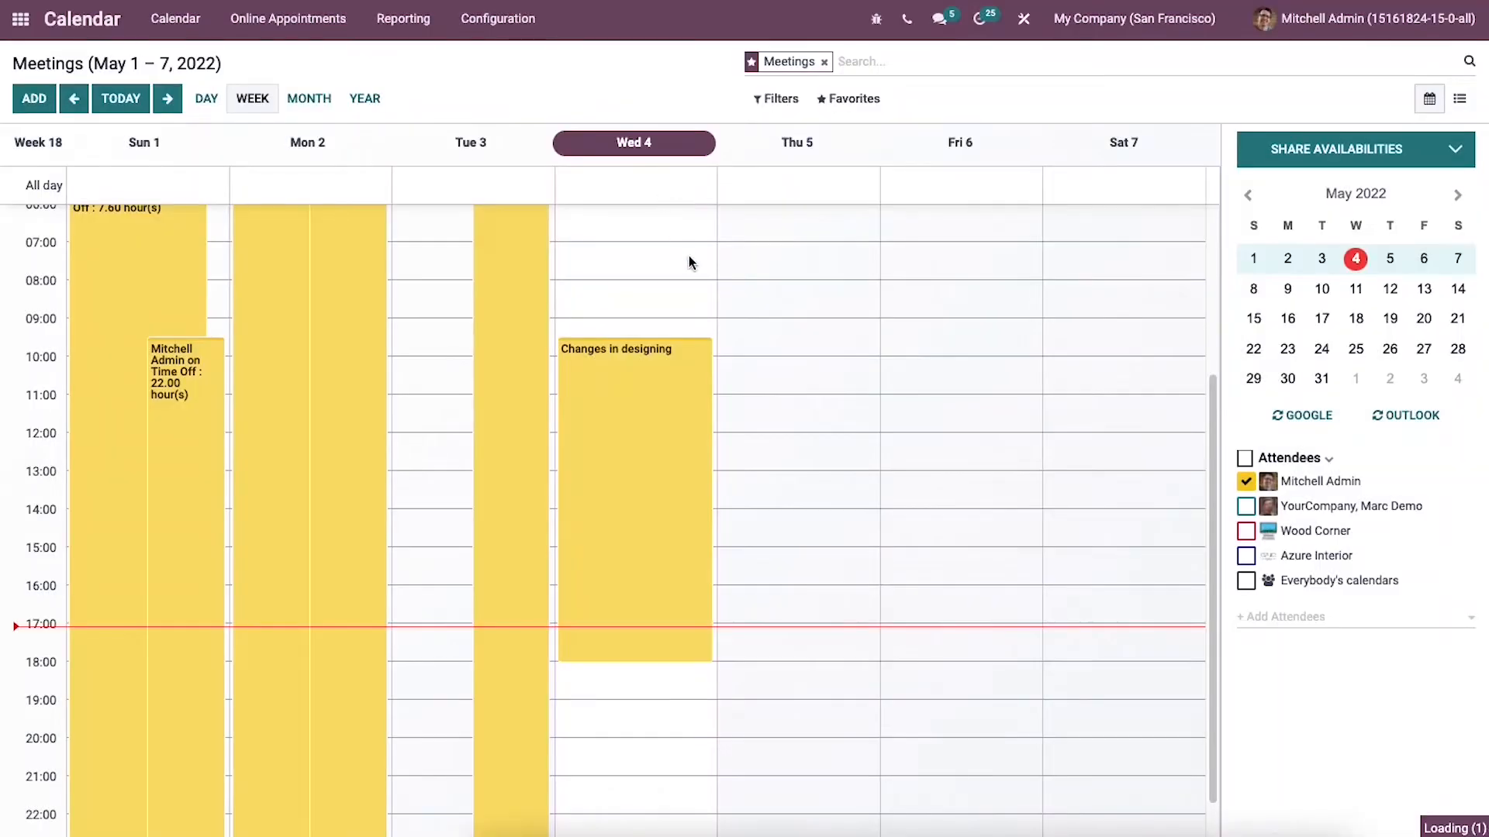
pyautogui.click(798, 290)
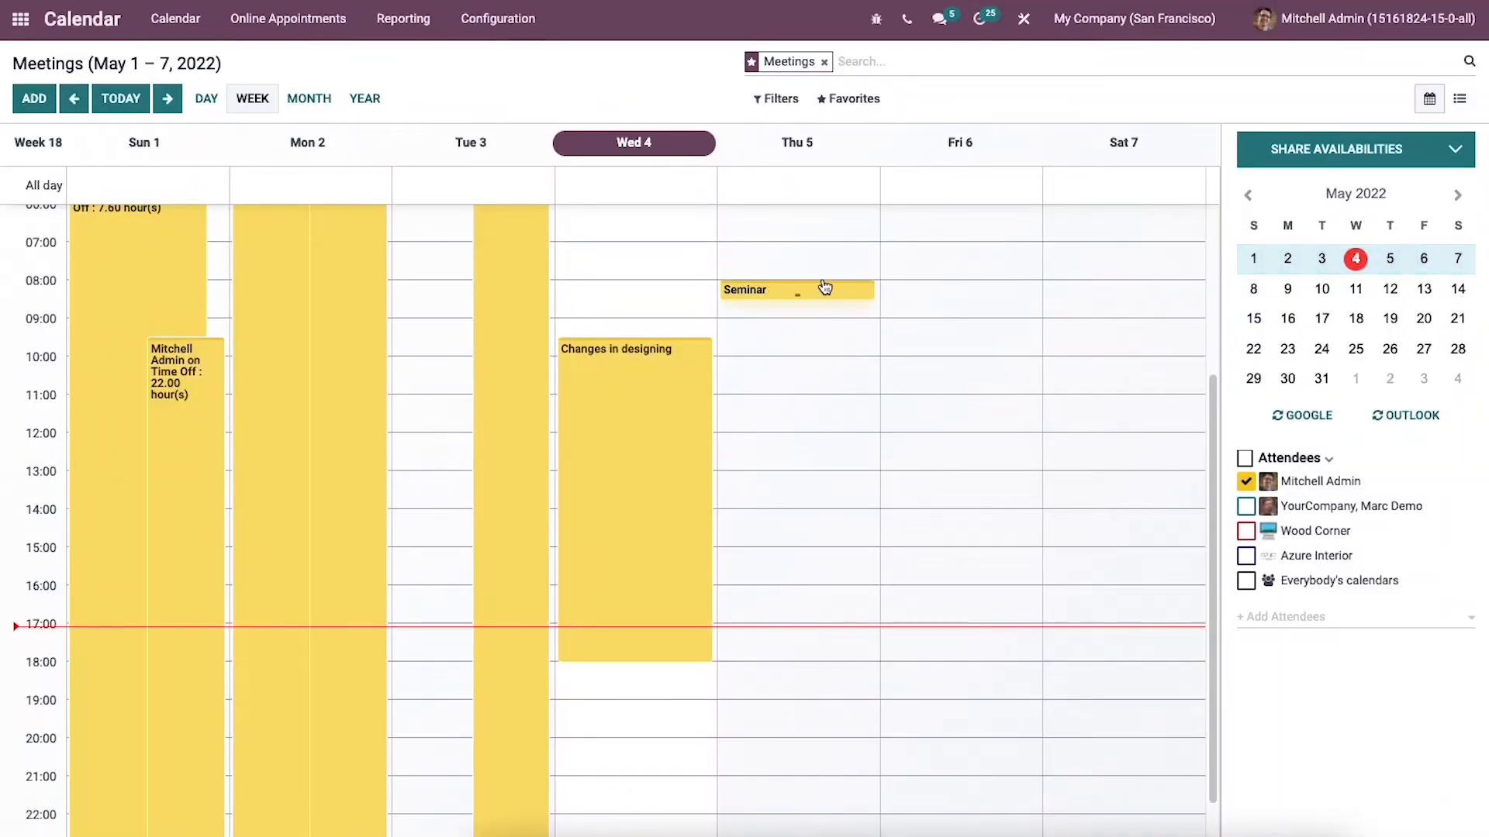
pyautogui.moveTo(994, 276)
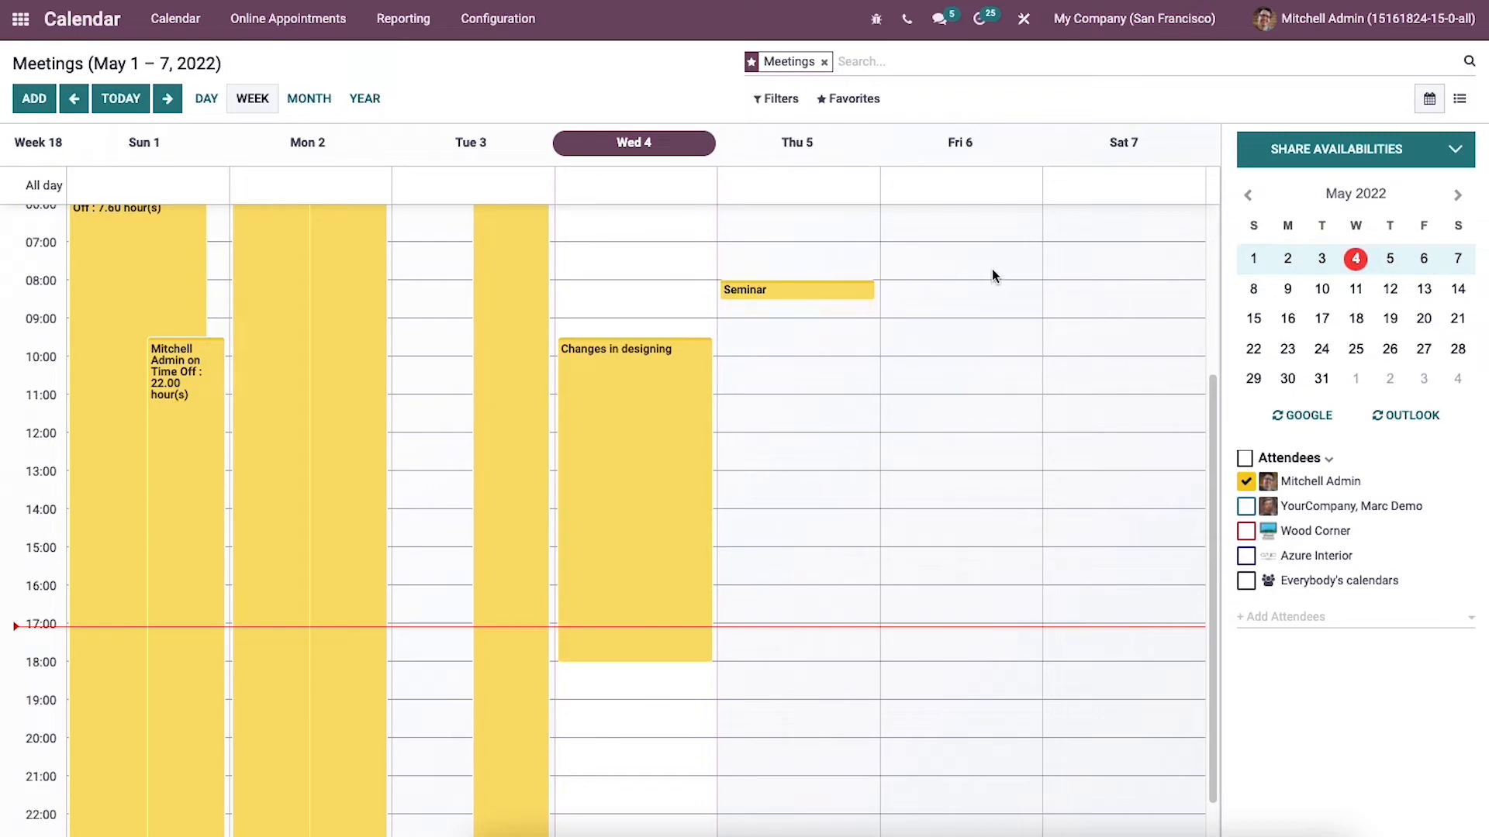
# Switch to the meetings list view, then back to the May 1–7 week calendar.
pyautogui.click(1460, 97)
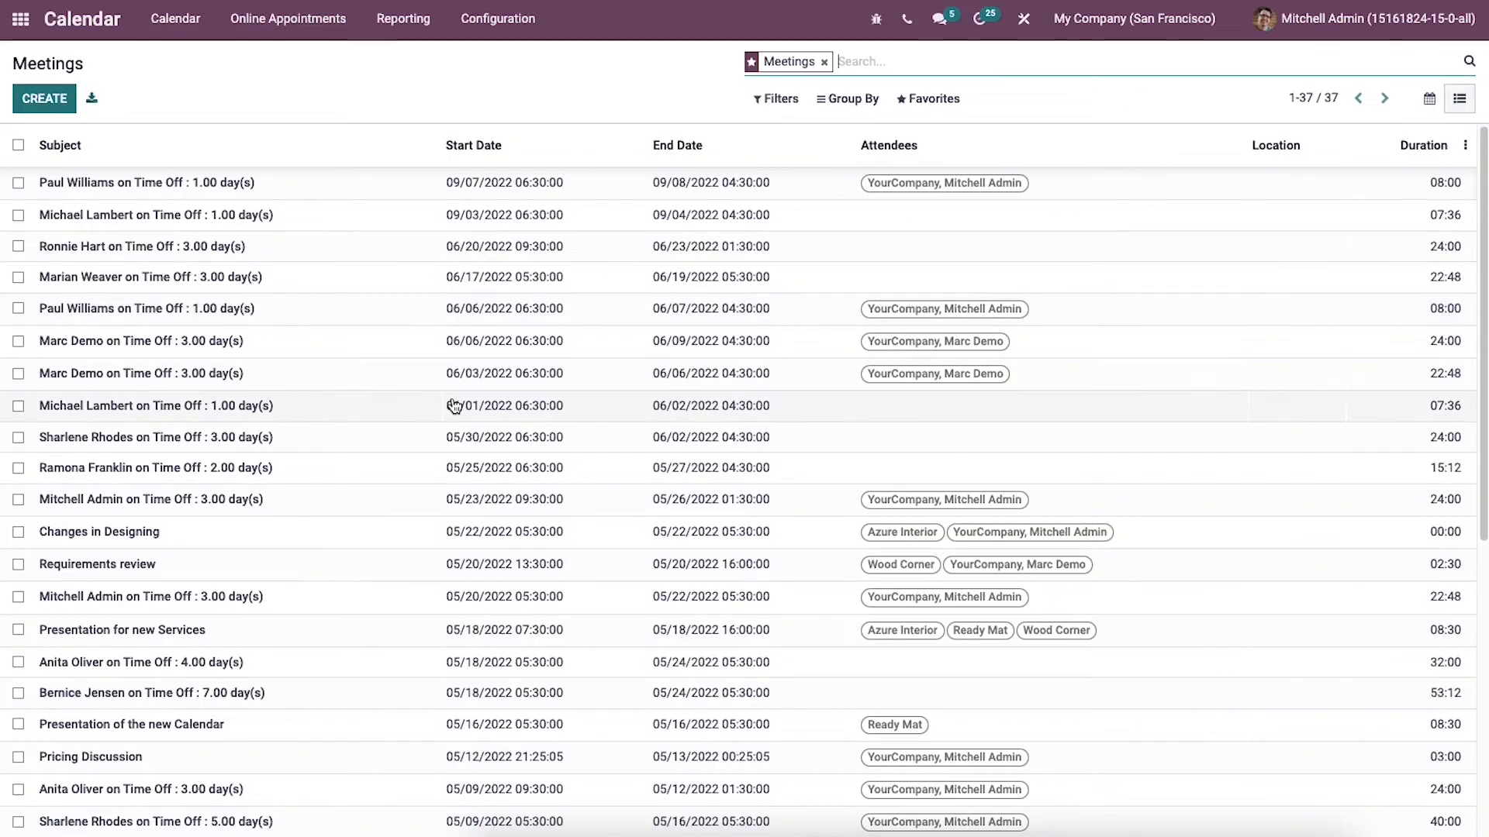
pyautogui.moveTo(473, 414)
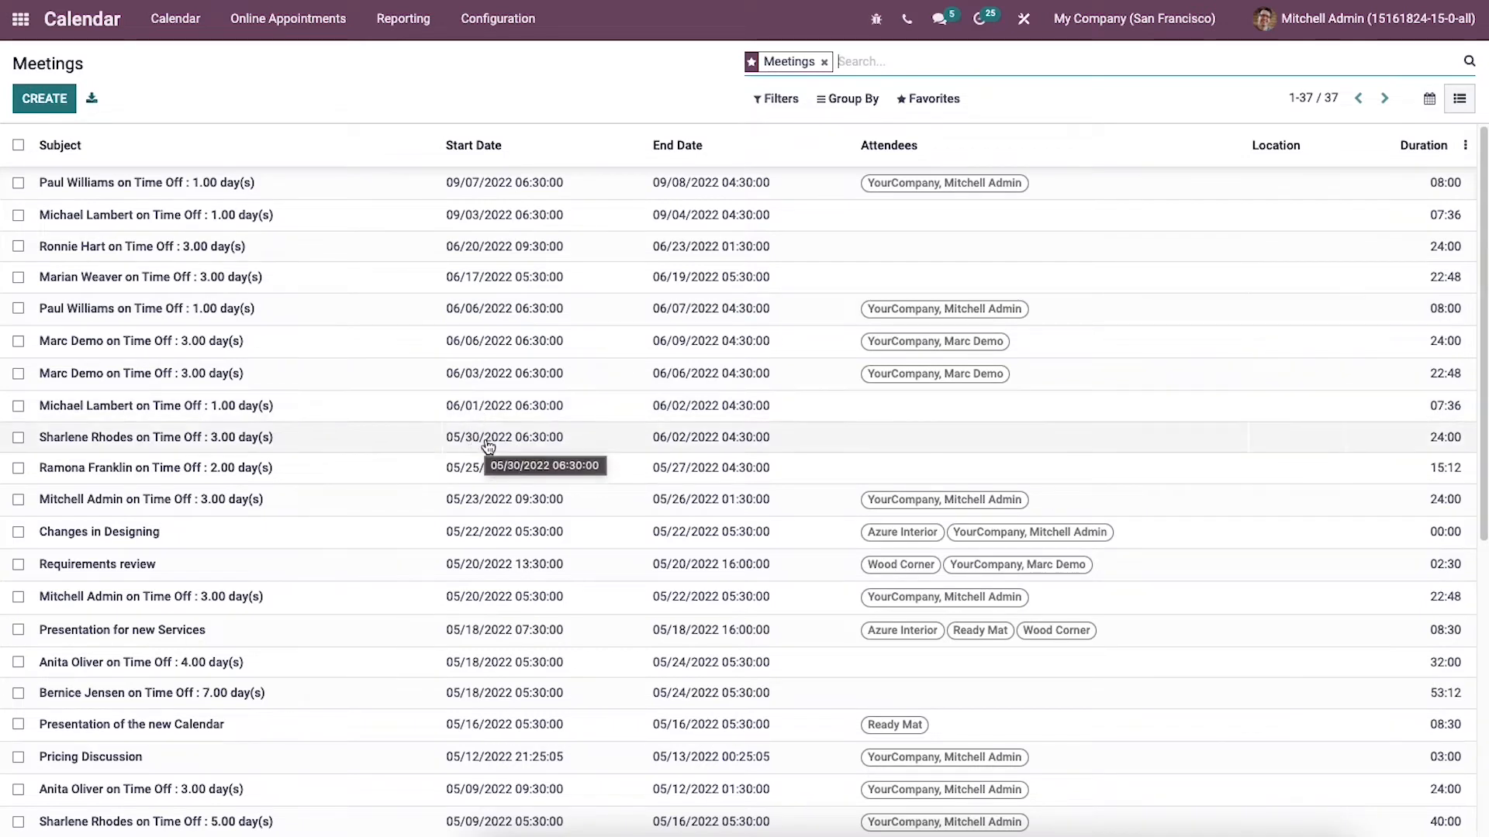
pyautogui.moveTo(464, 190)
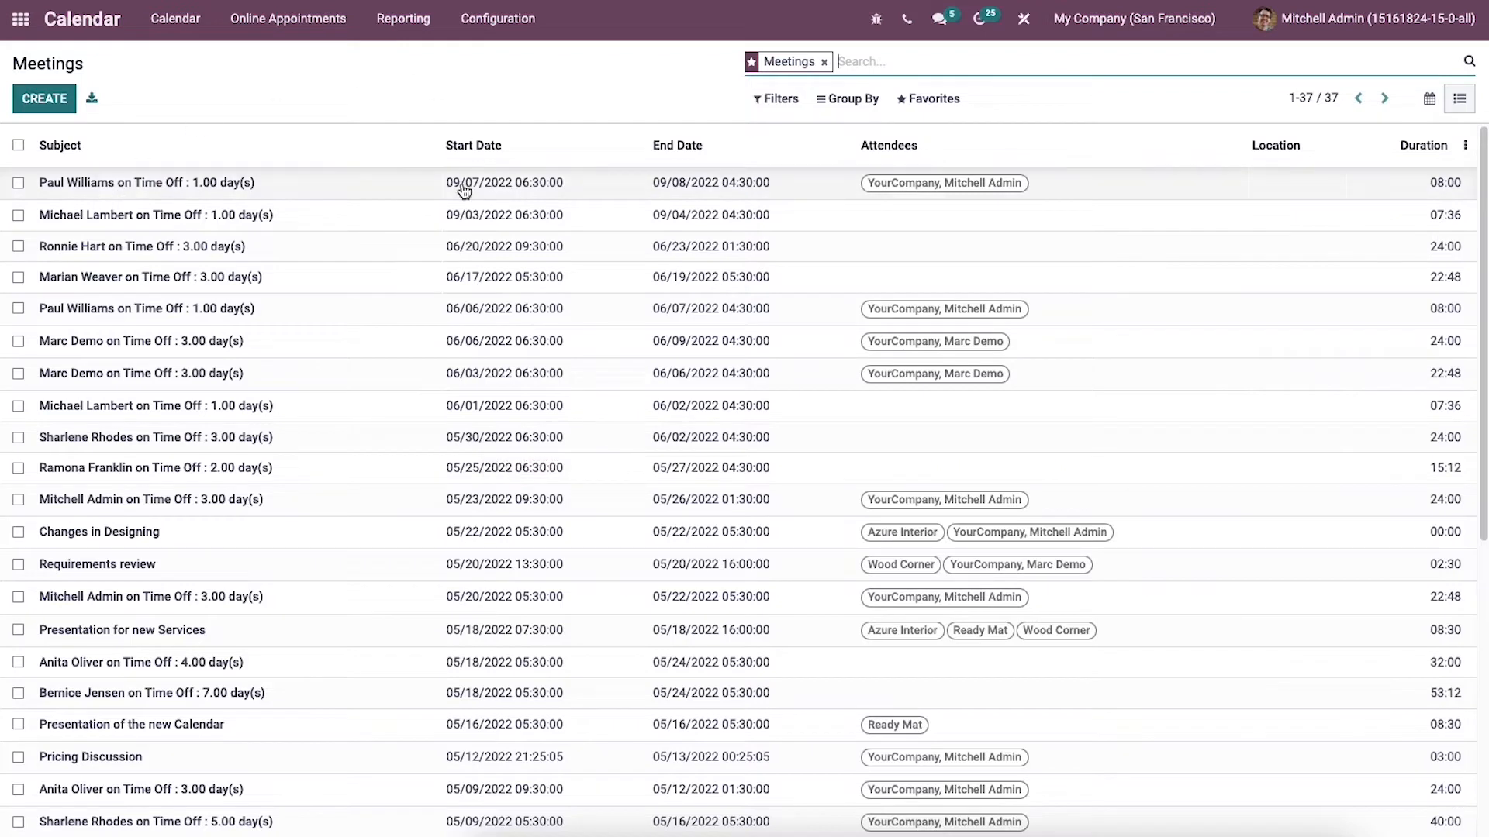
pyautogui.moveTo(932, 217)
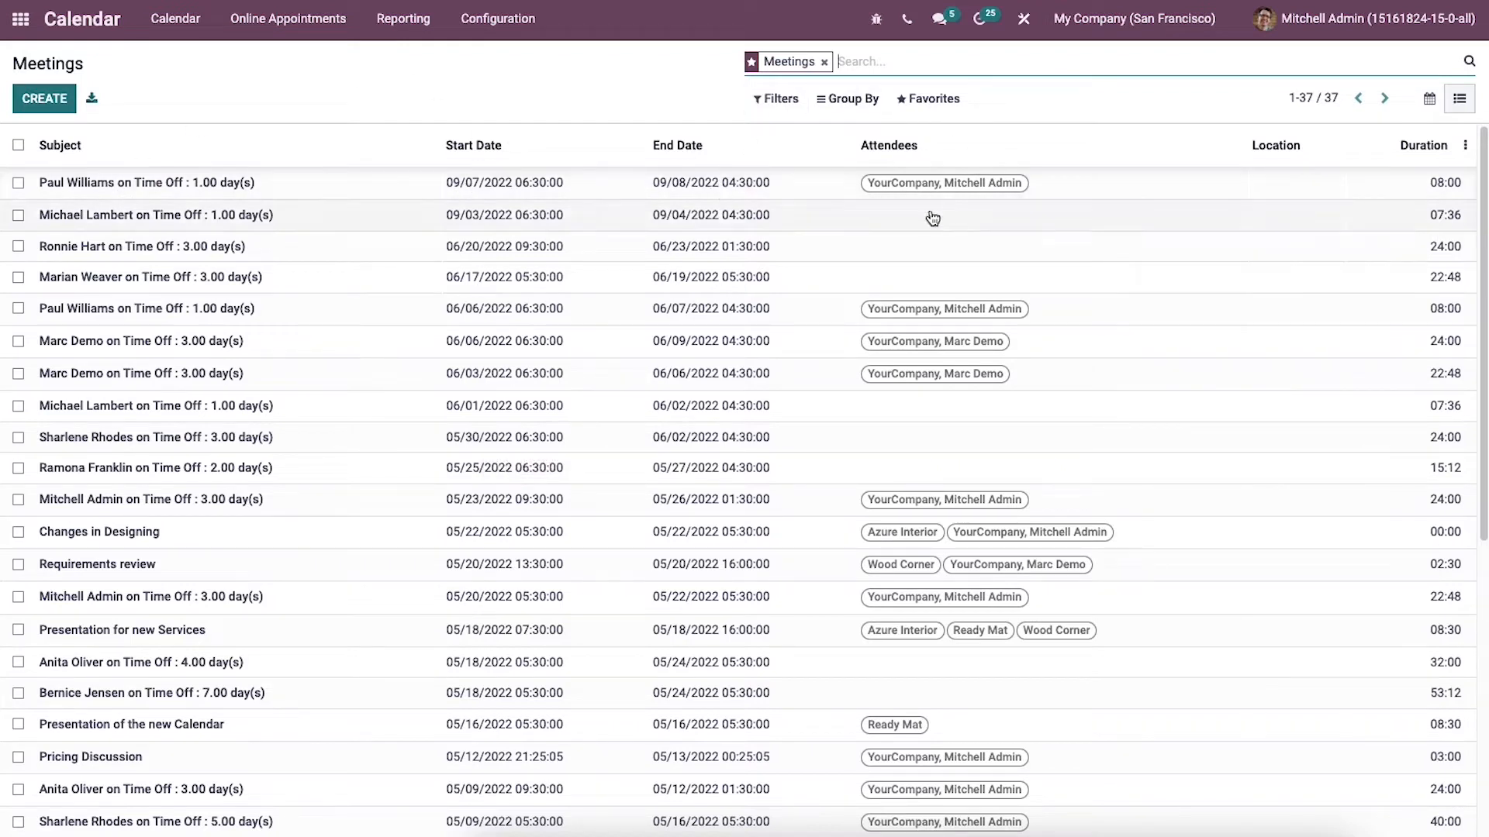
pyautogui.moveTo(1418, 191)
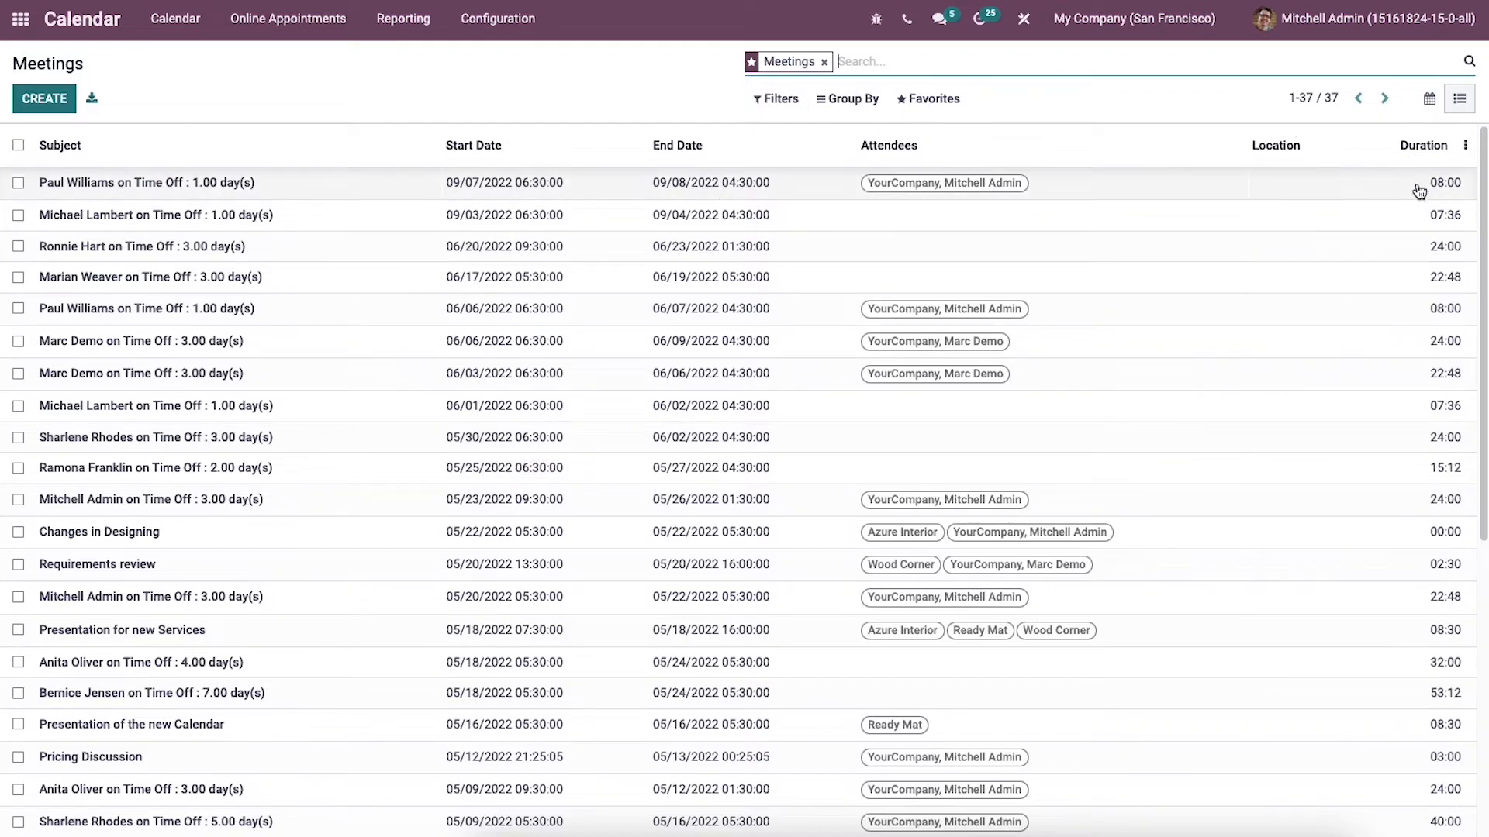
pyautogui.moveTo(1431, 98)
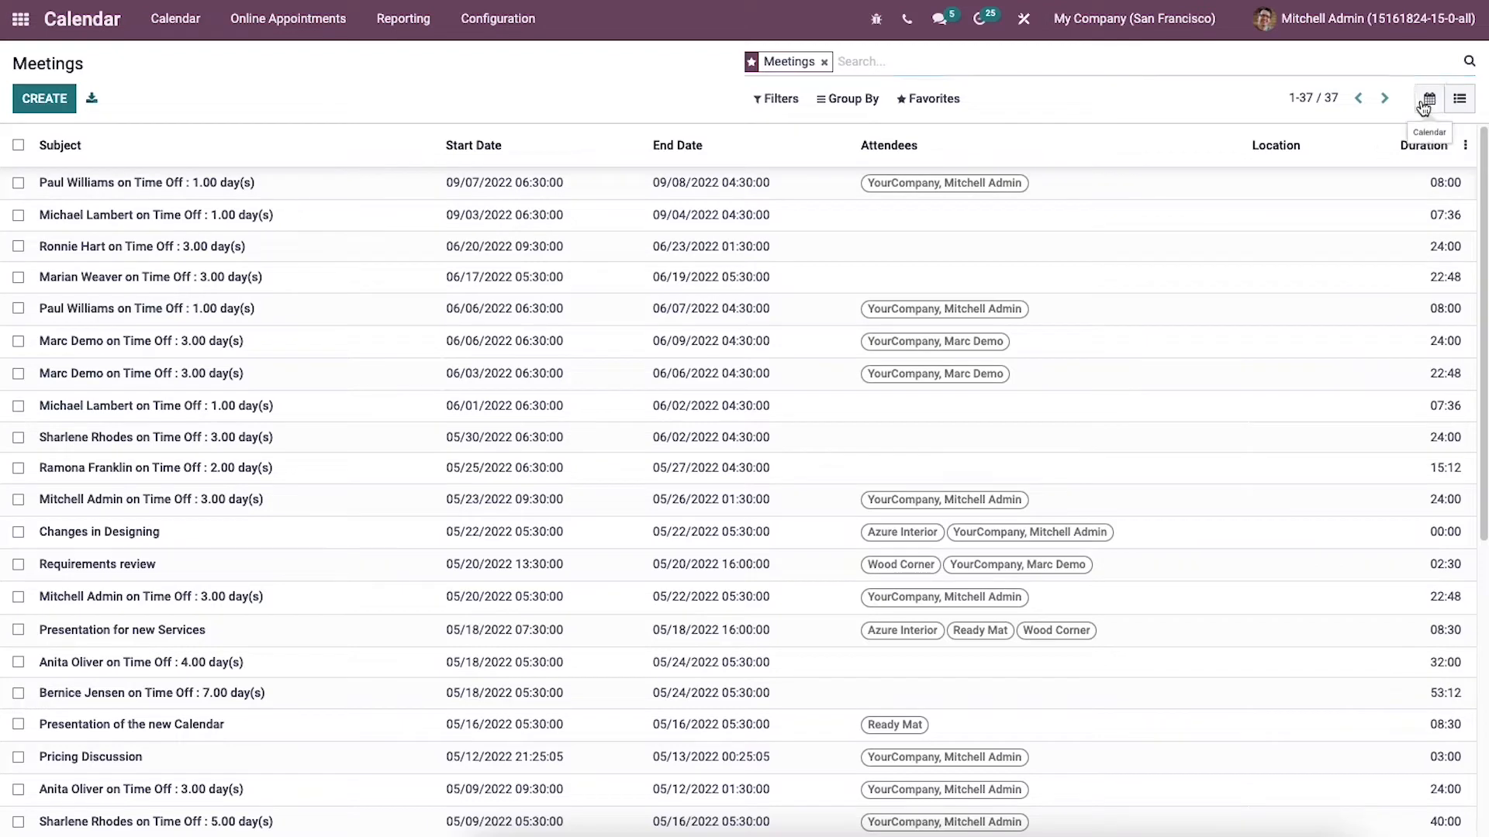
pyautogui.click(1430, 97)
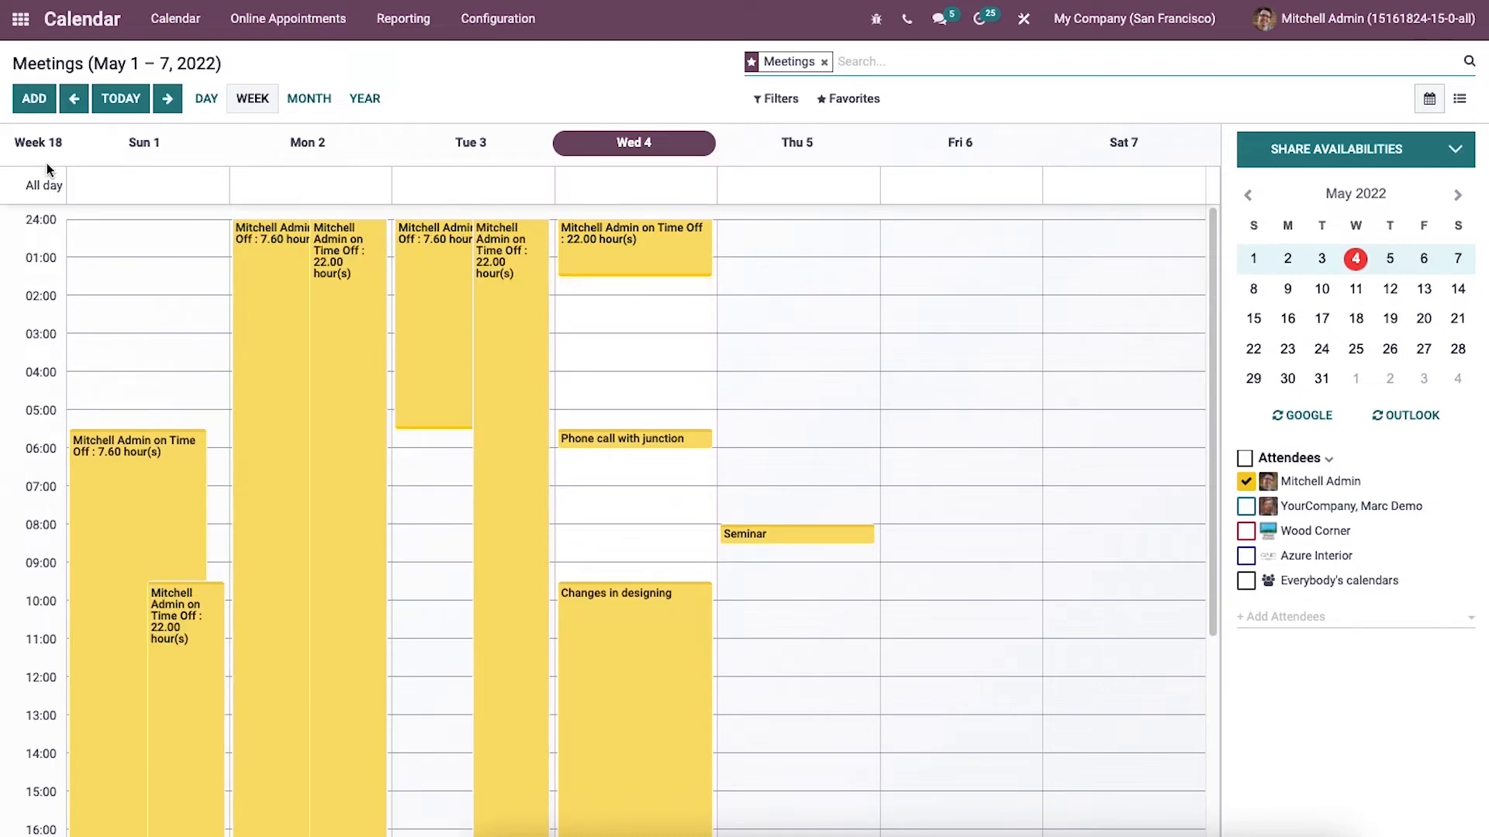
# Open a new meeting form for May 4 and enter the subject 'Business lunch'.
pyautogui.click(33, 97)
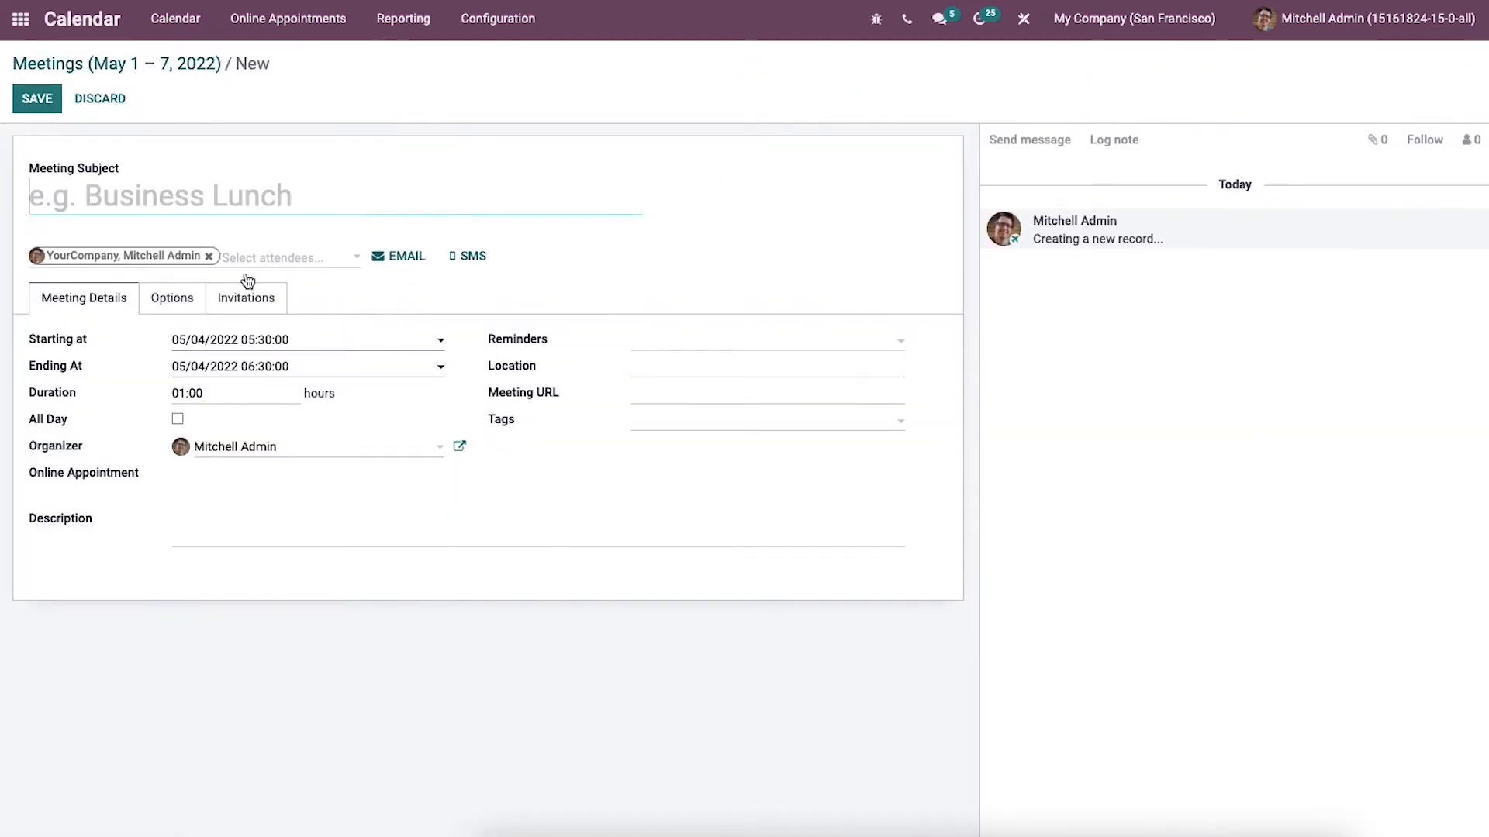
pyautogui.moveTo(298, 182)
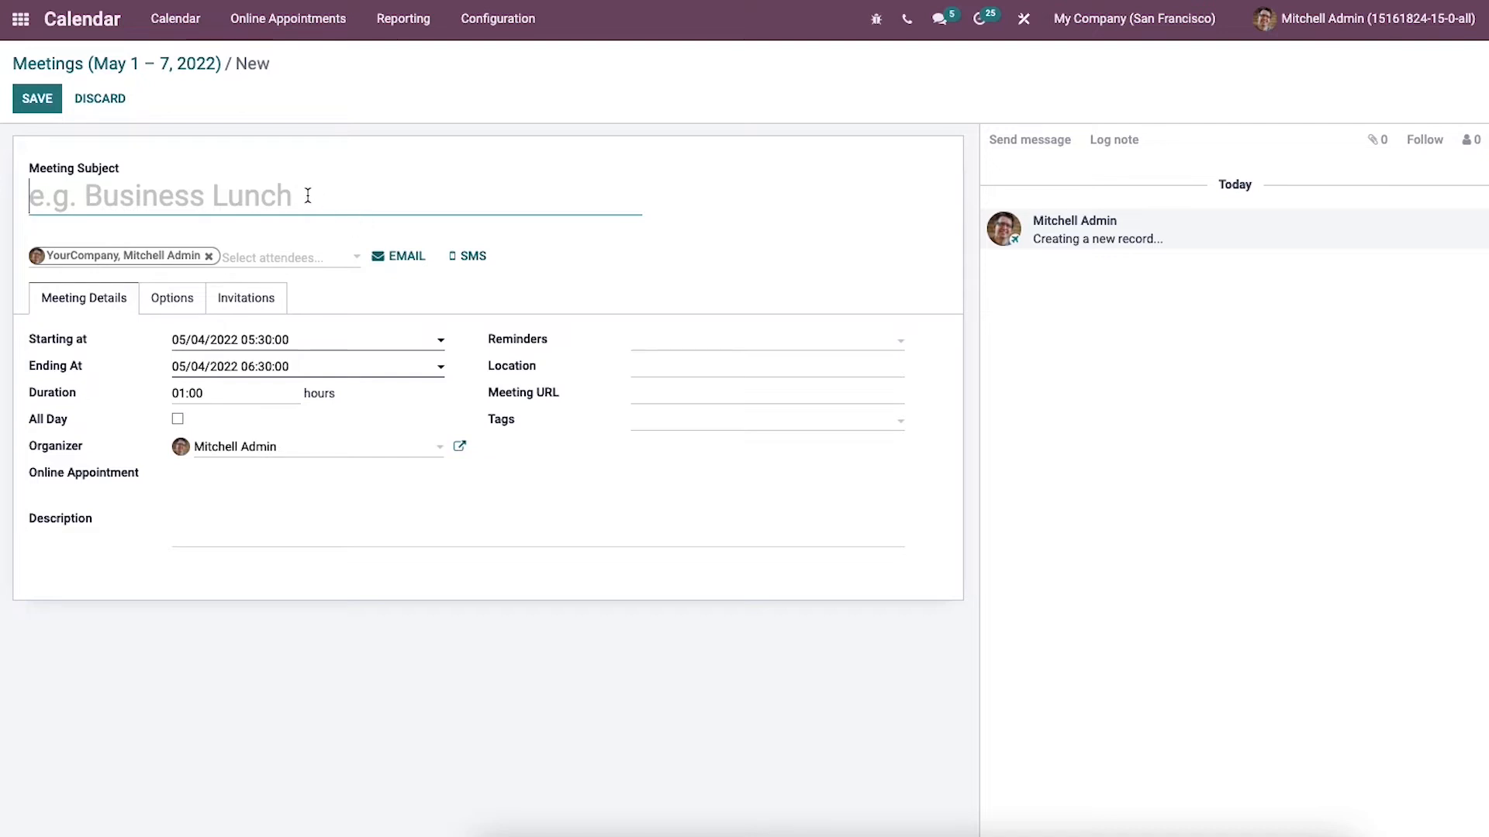
pyautogui.moveTo(192, 190)
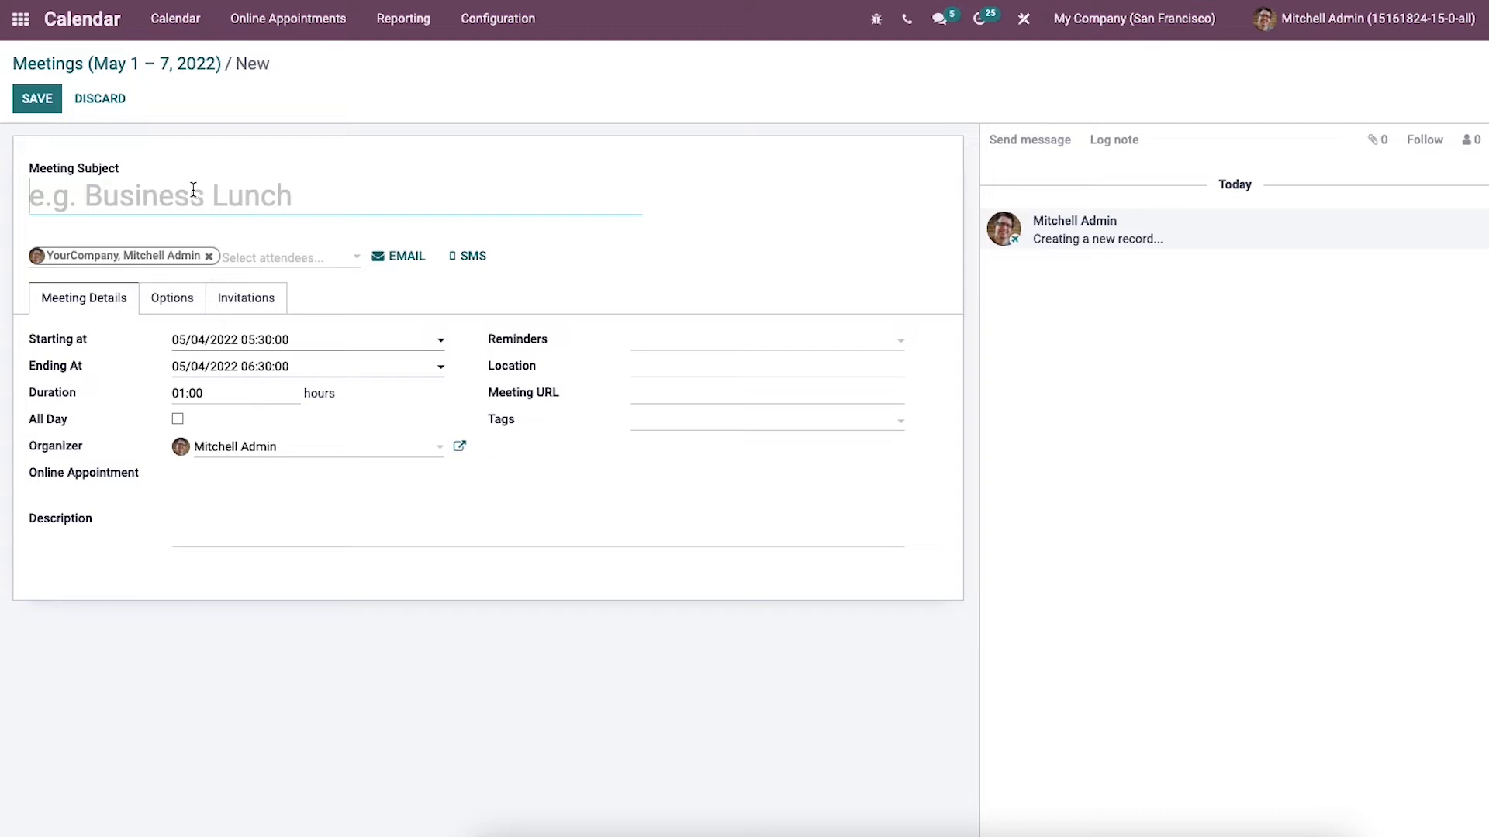
pyautogui.write('Bu')
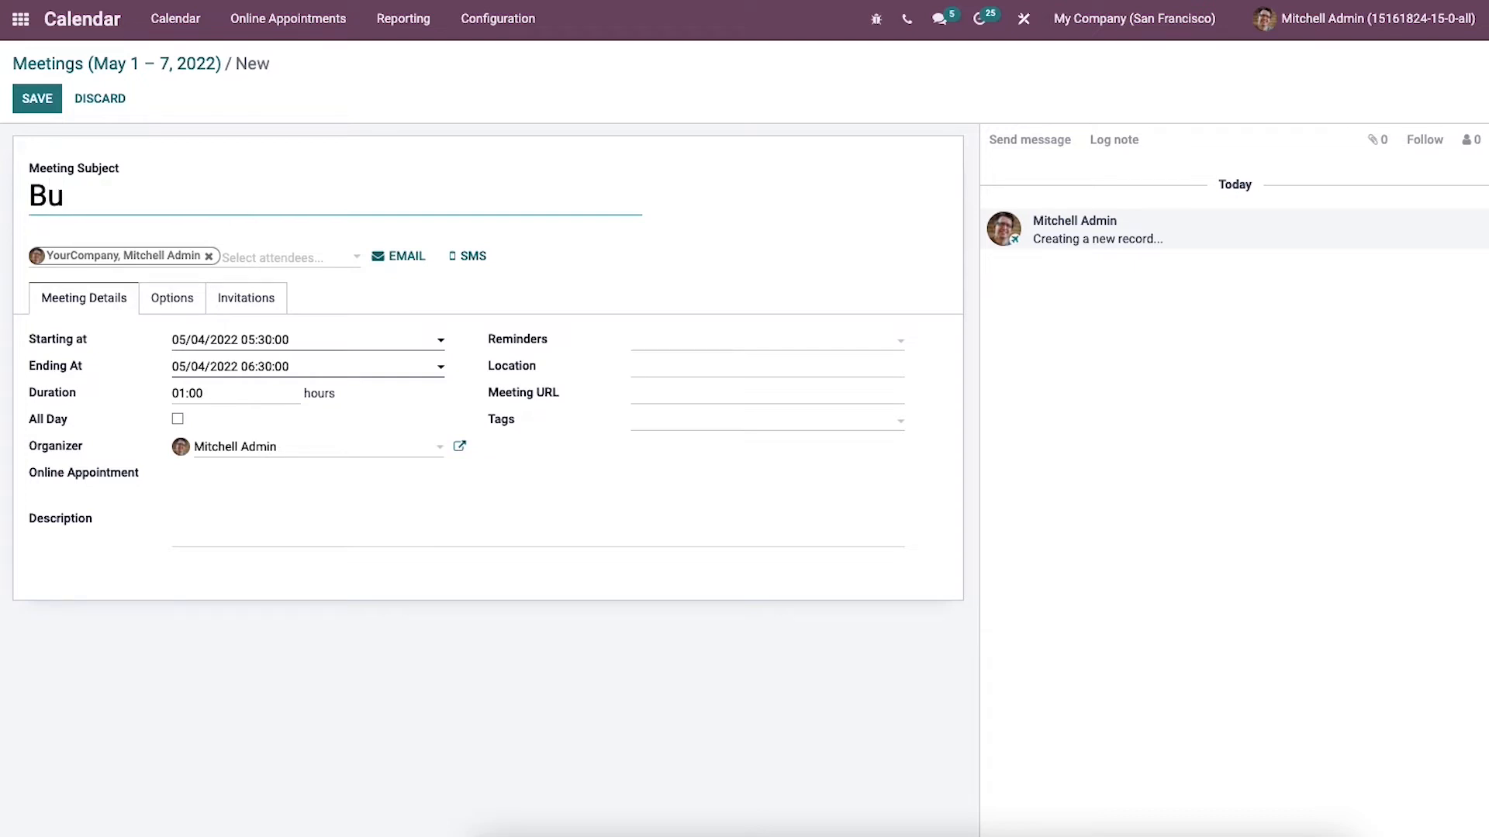
pyautogui.write('siness')
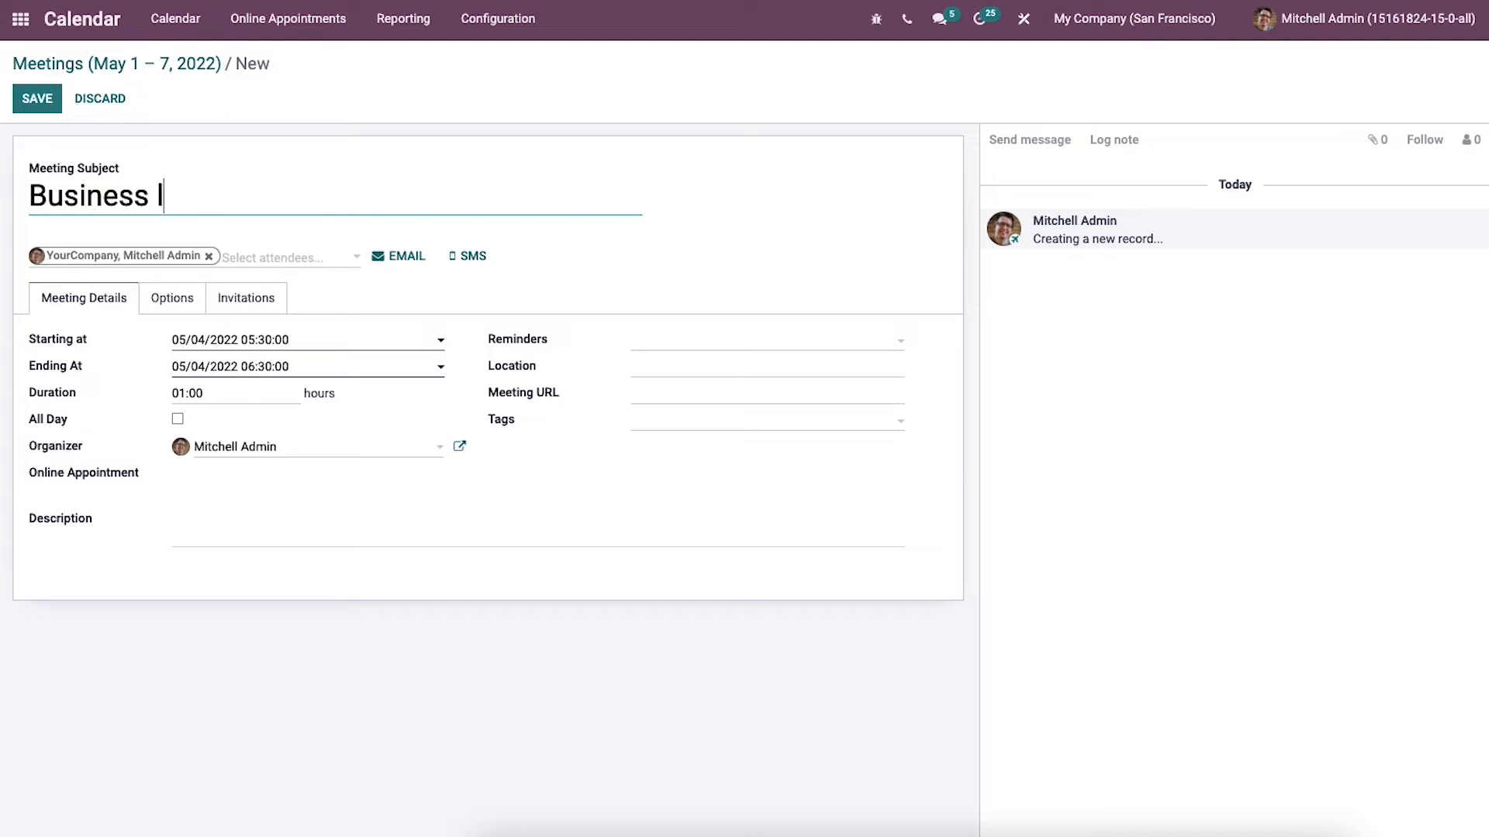
pyautogui.write('lunch')
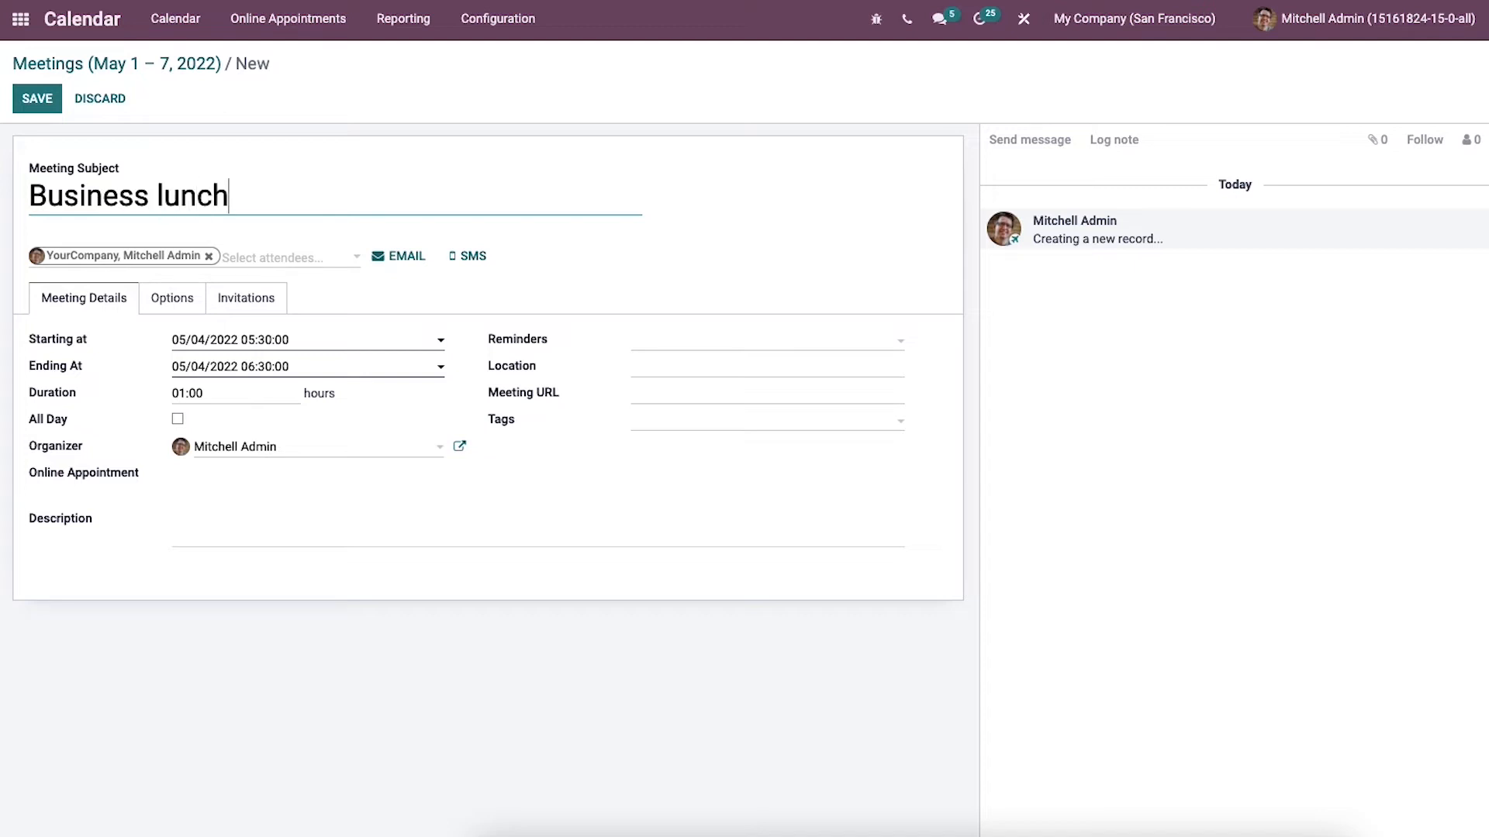
pyautogui.moveTo(217, 196)
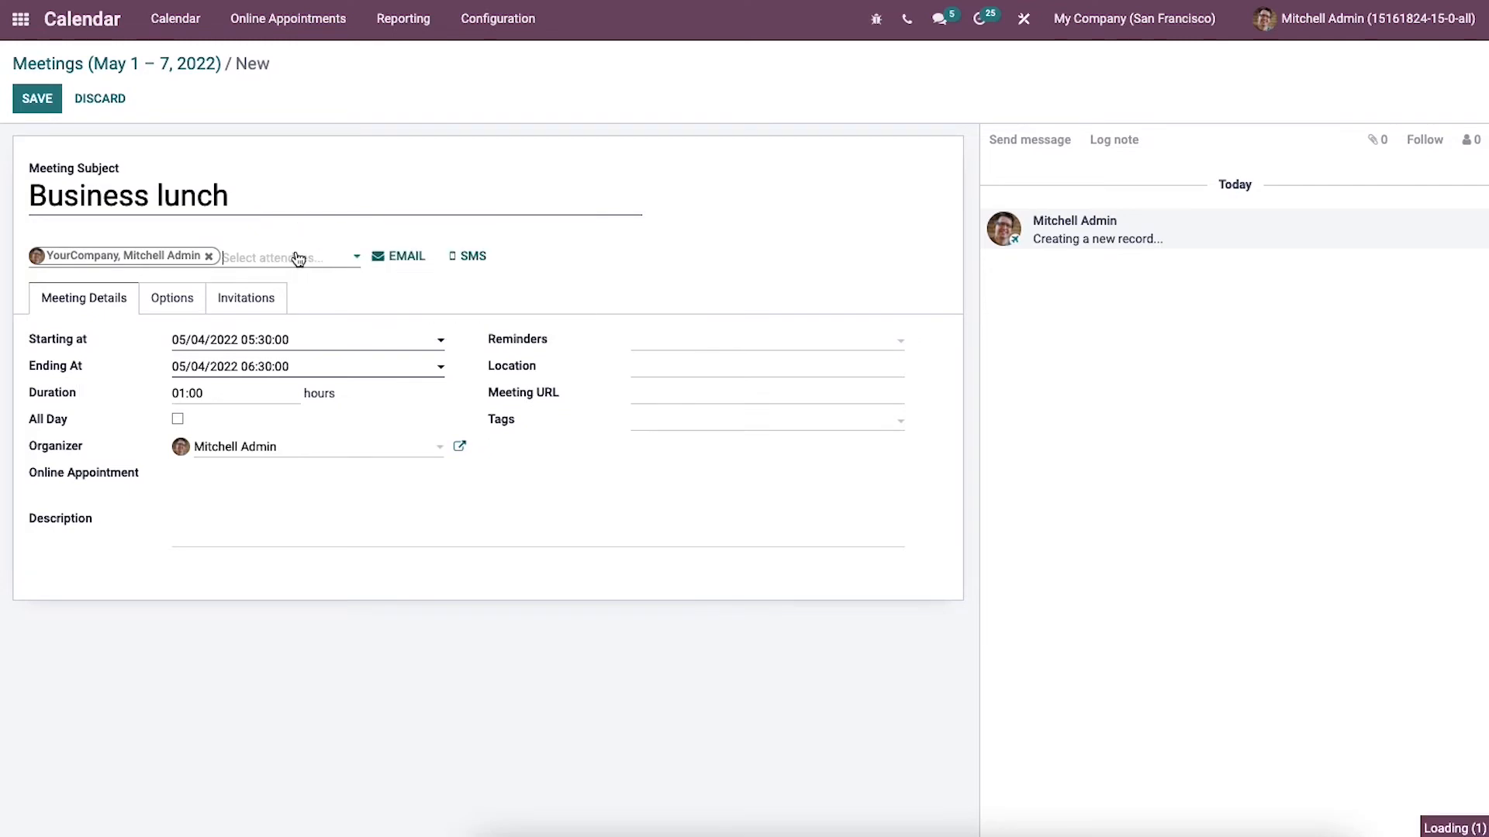
# Tick All Day on the Business lunch meeting details.
pyautogui.click(289, 257)
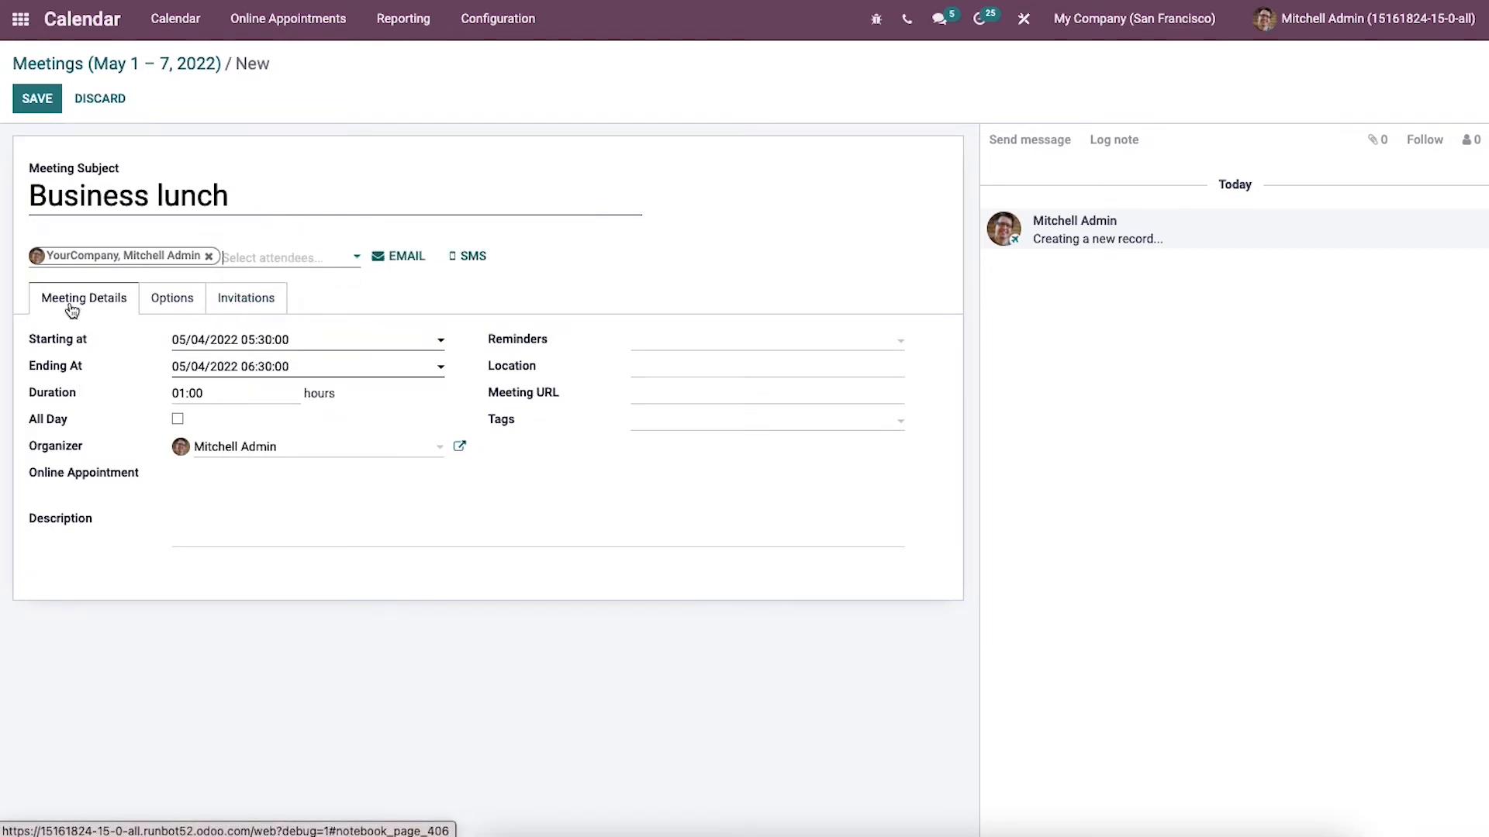
pyautogui.moveTo(103, 313)
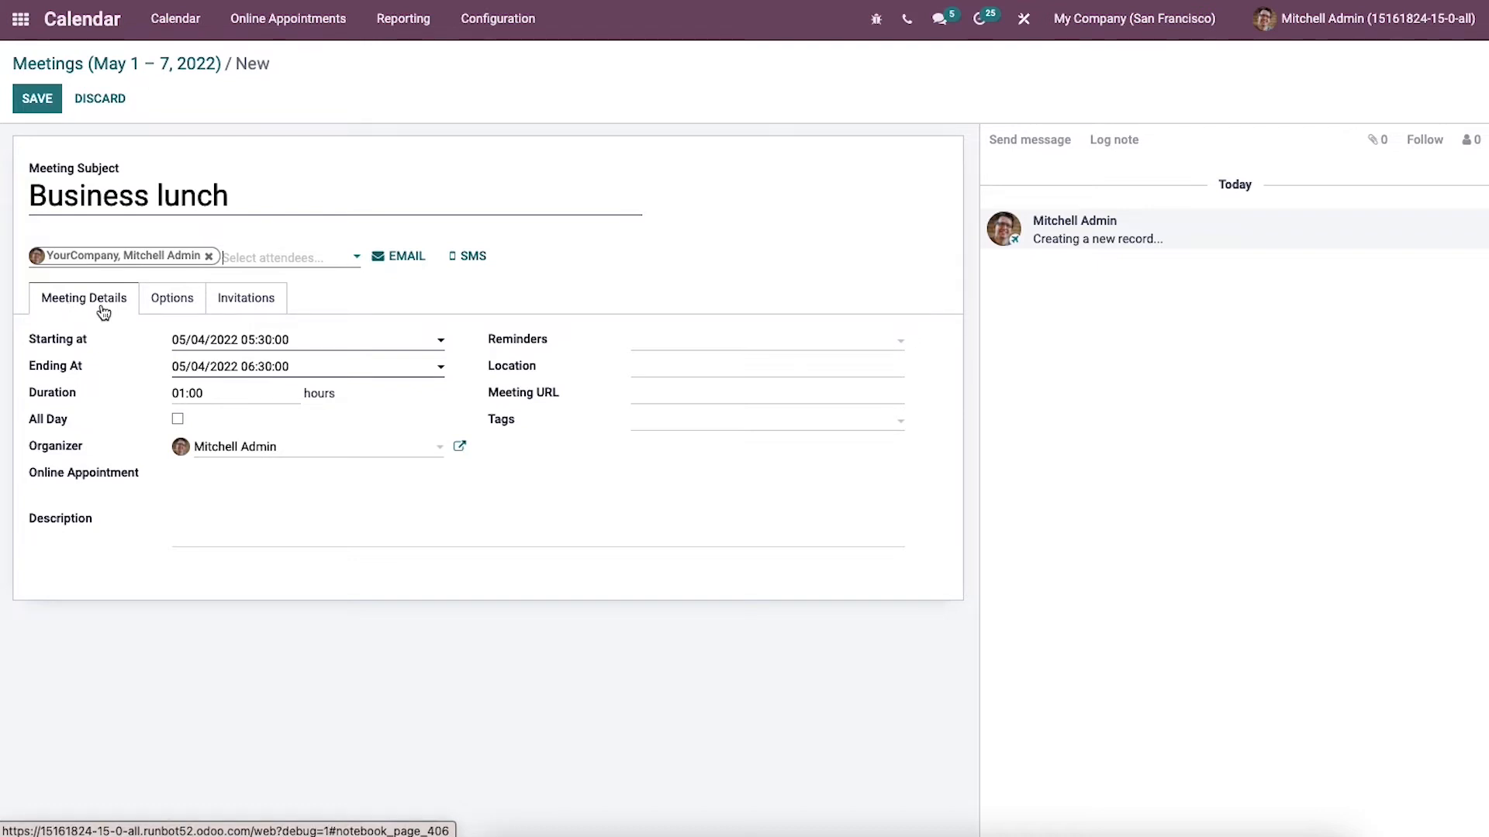
pyautogui.moveTo(278, 368)
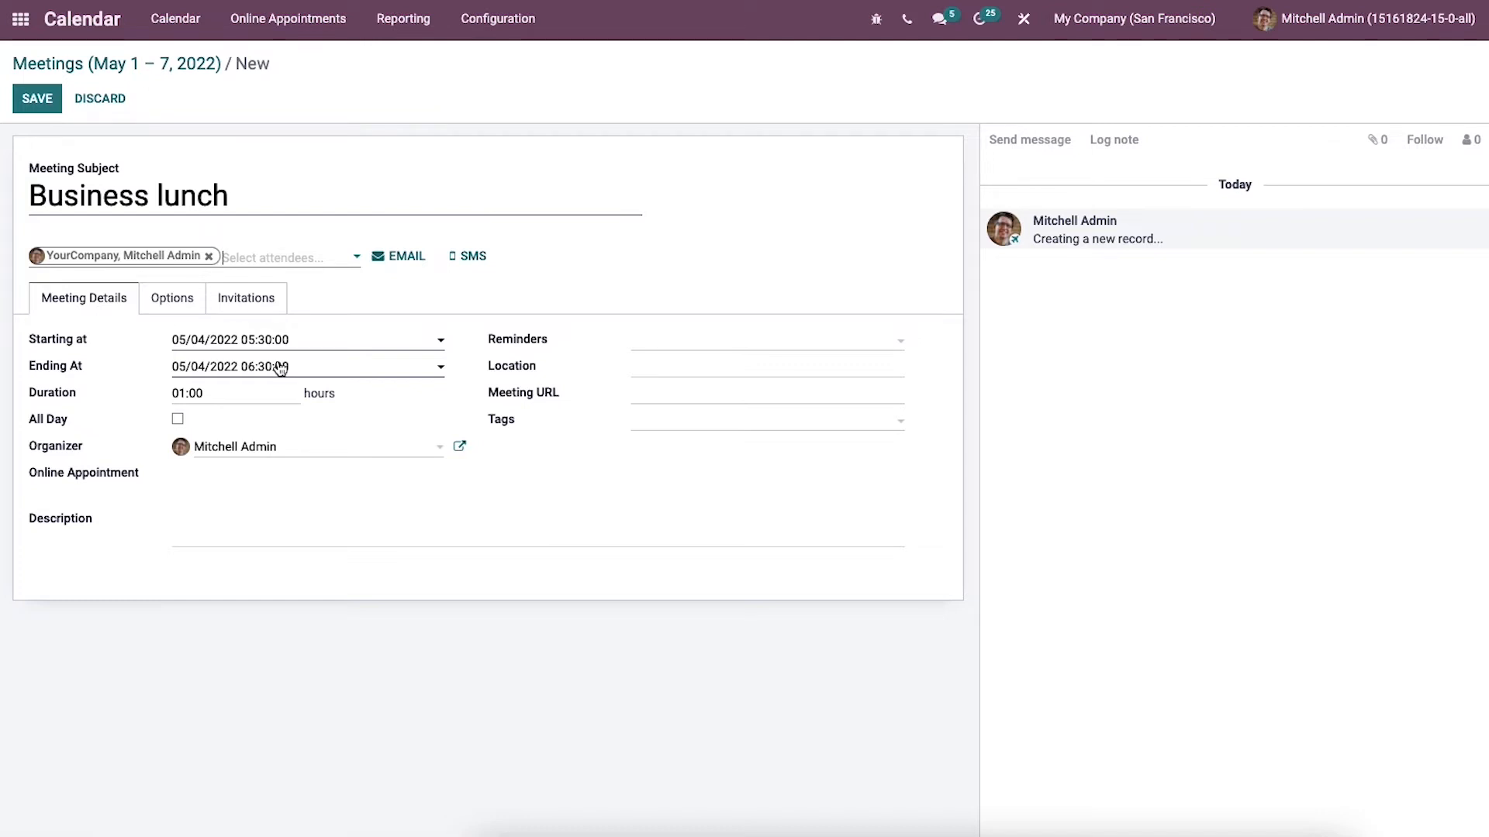
pyautogui.moveTo(324, 384)
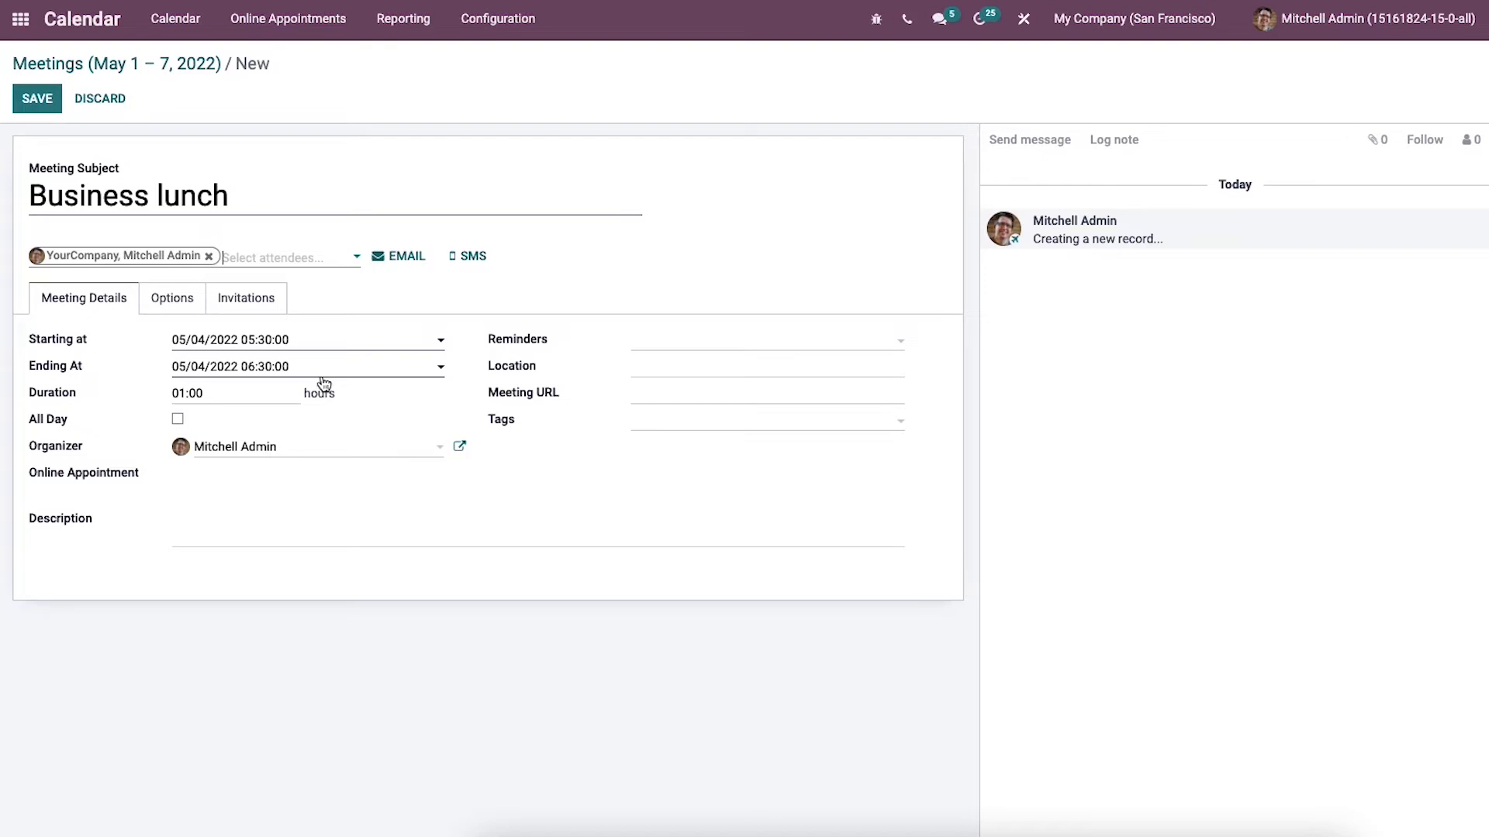
pyautogui.moveTo(231, 368)
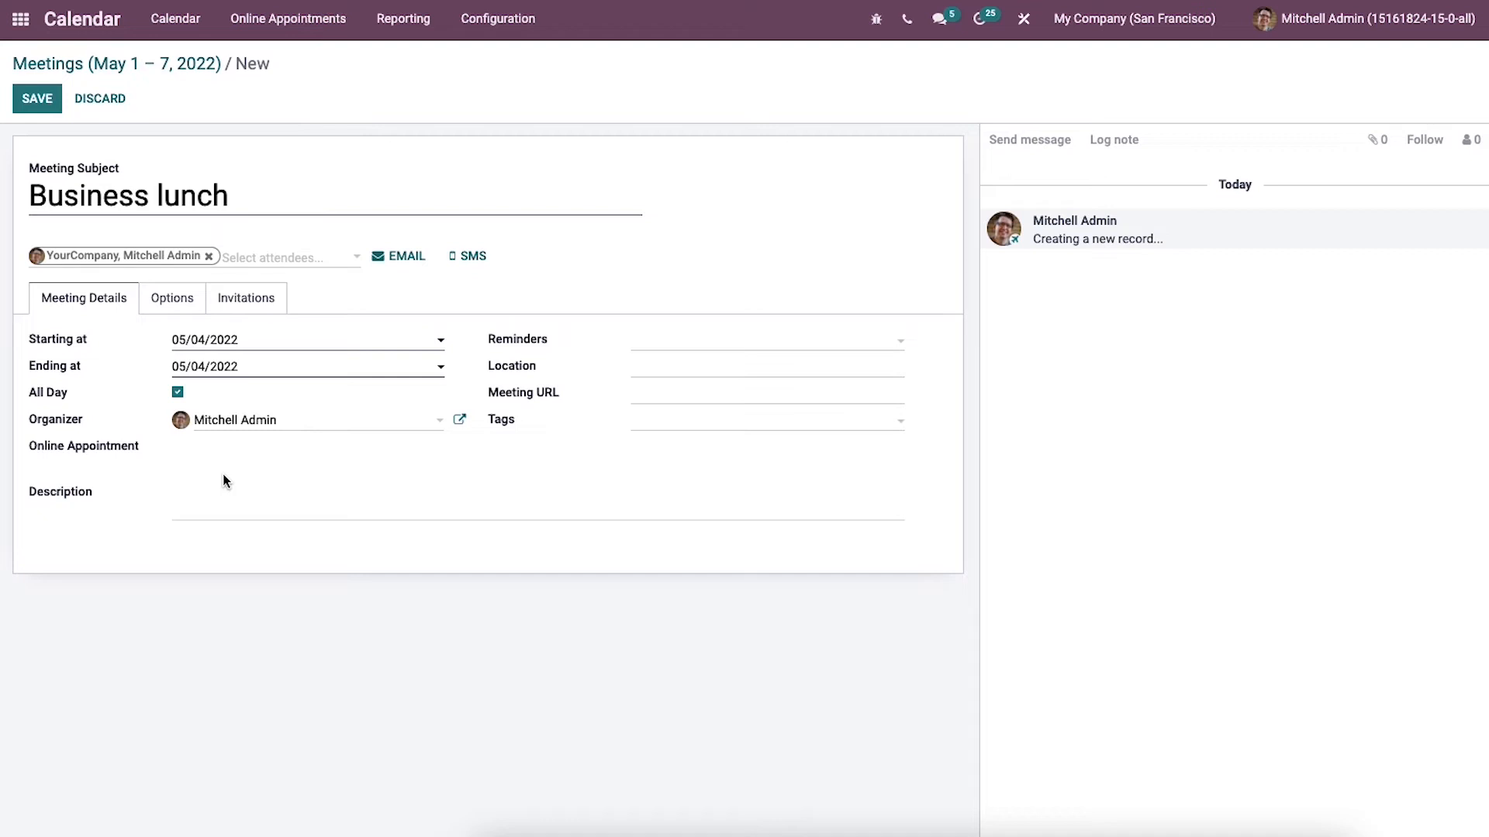
pyautogui.moveTo(637, 346)
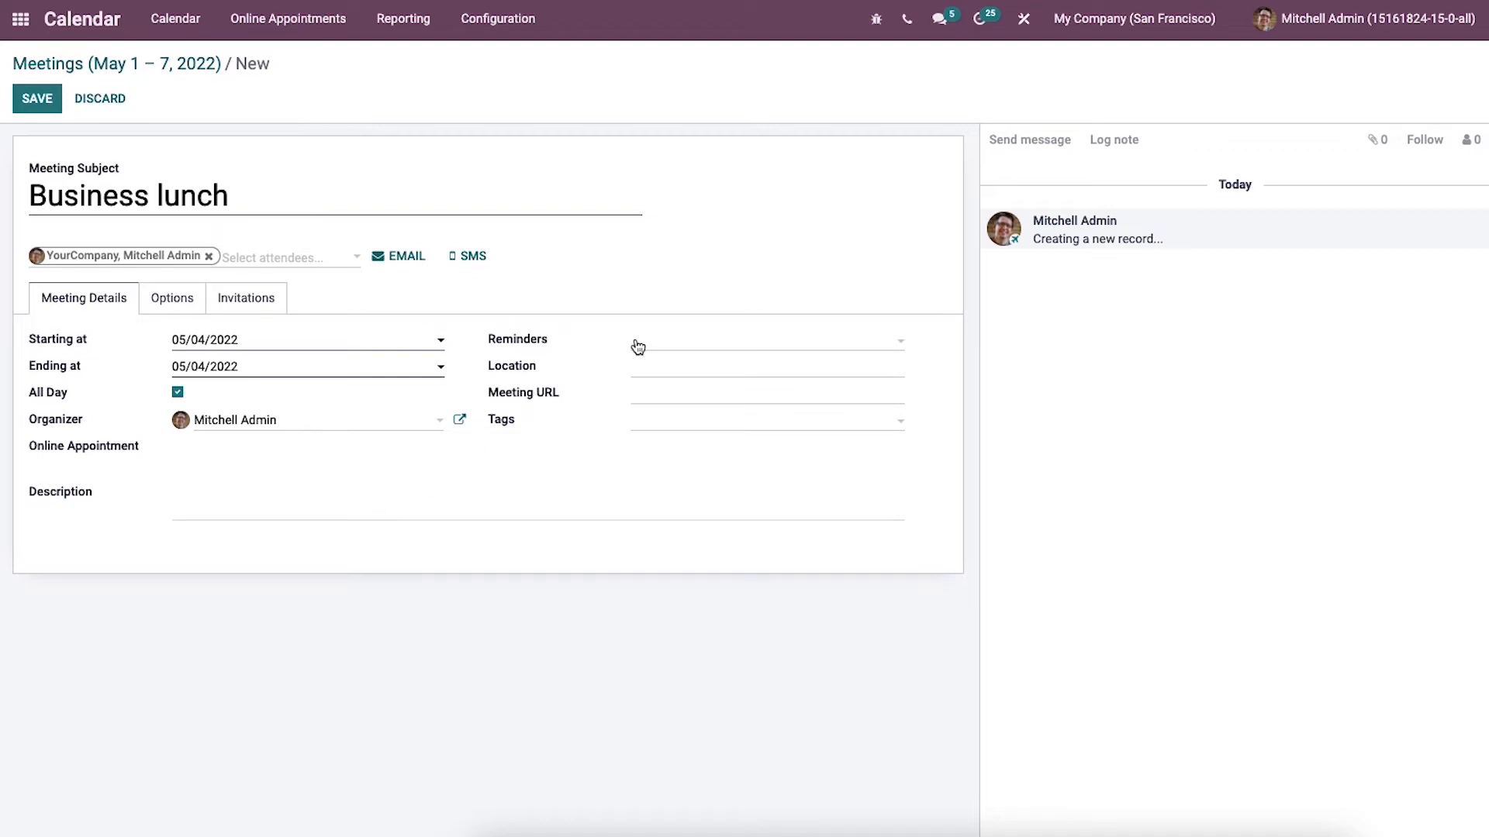
pyautogui.moveTo(657, 344)
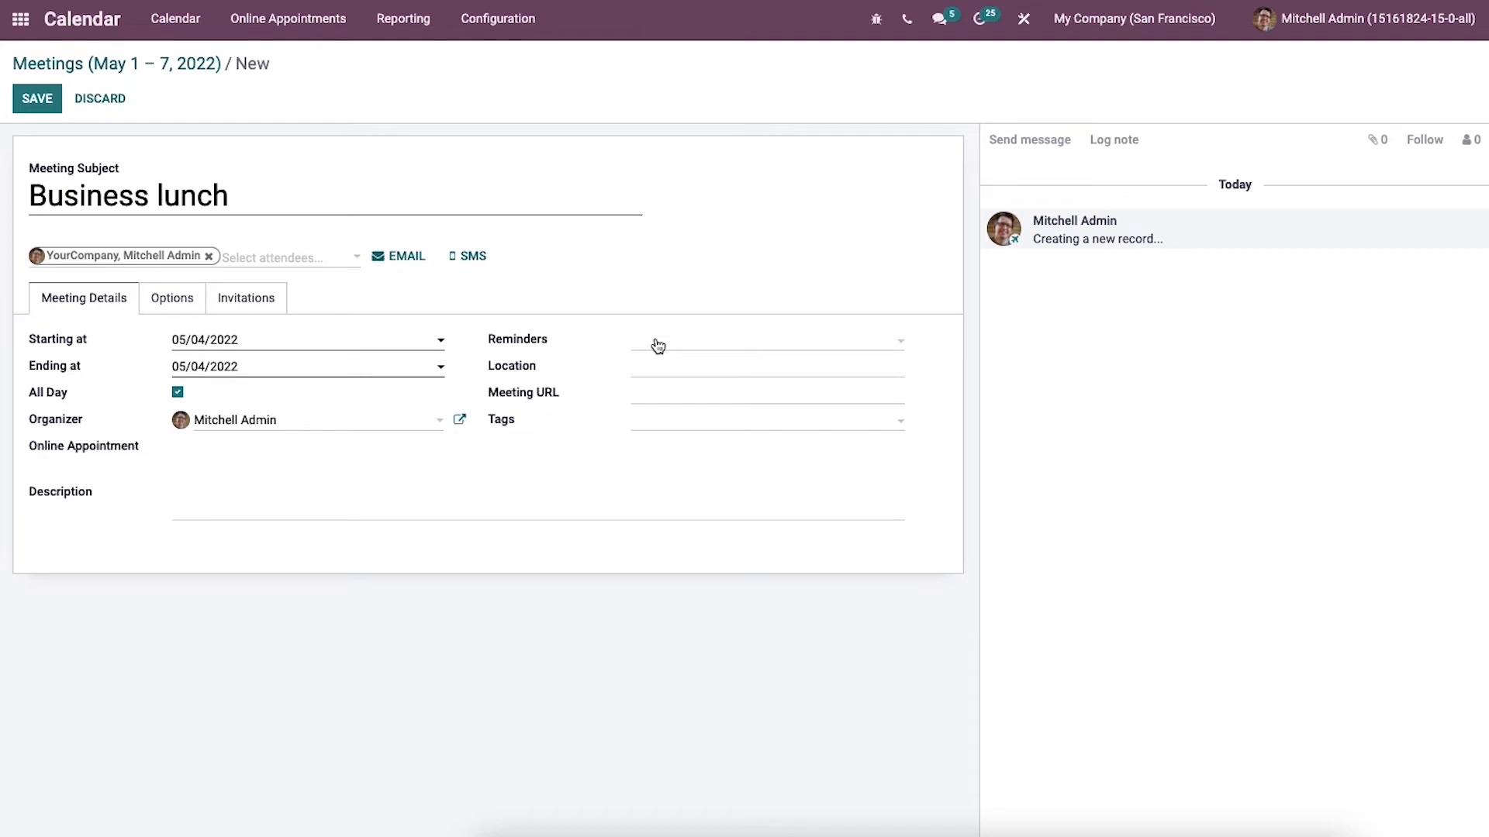
# Leave reminders unset and add the Open Discussion tag by searching 'op'.
pyautogui.click(764, 339)
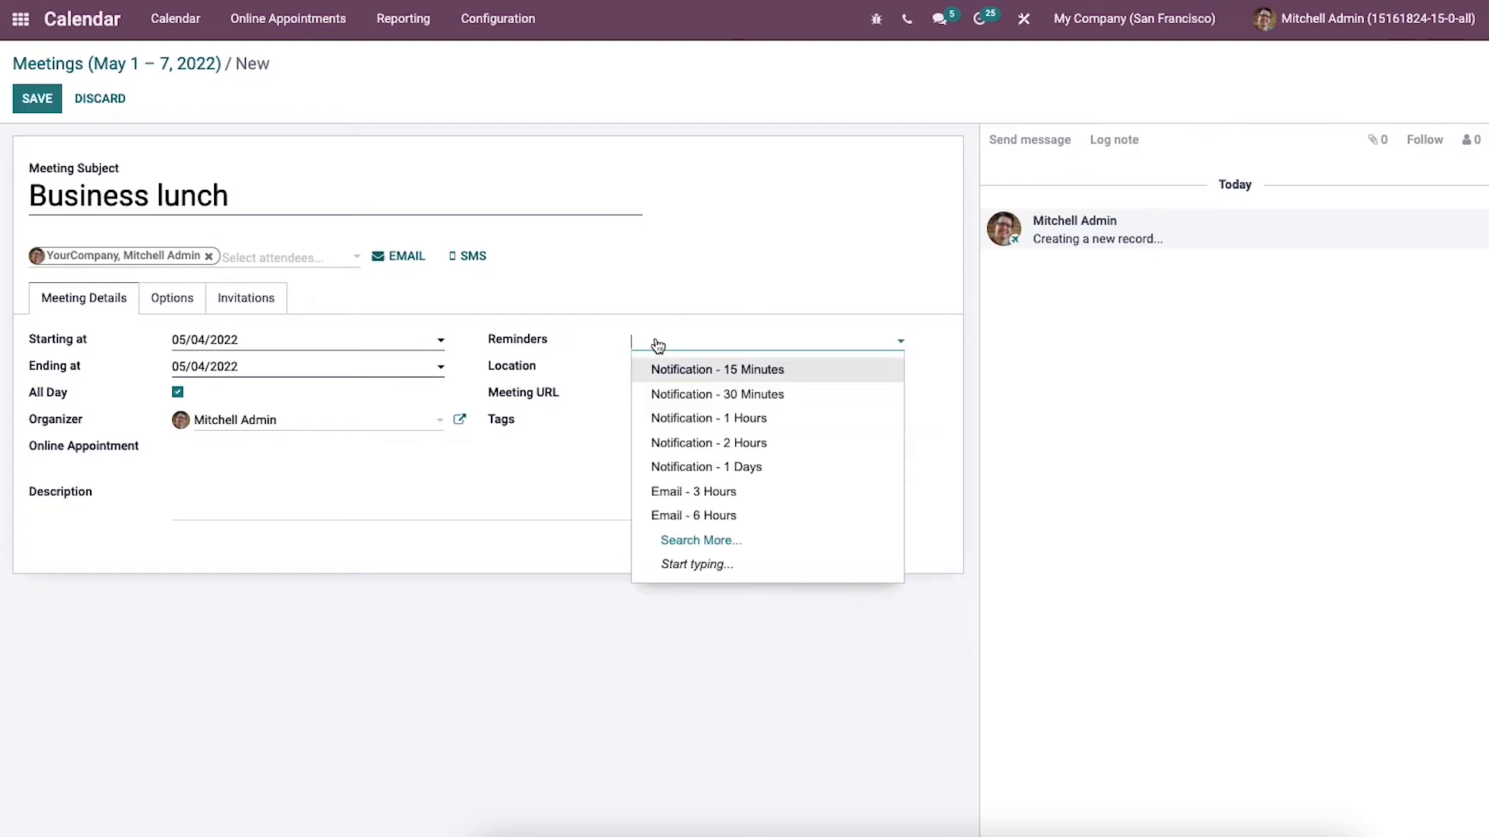
pyautogui.moveTo(732, 466)
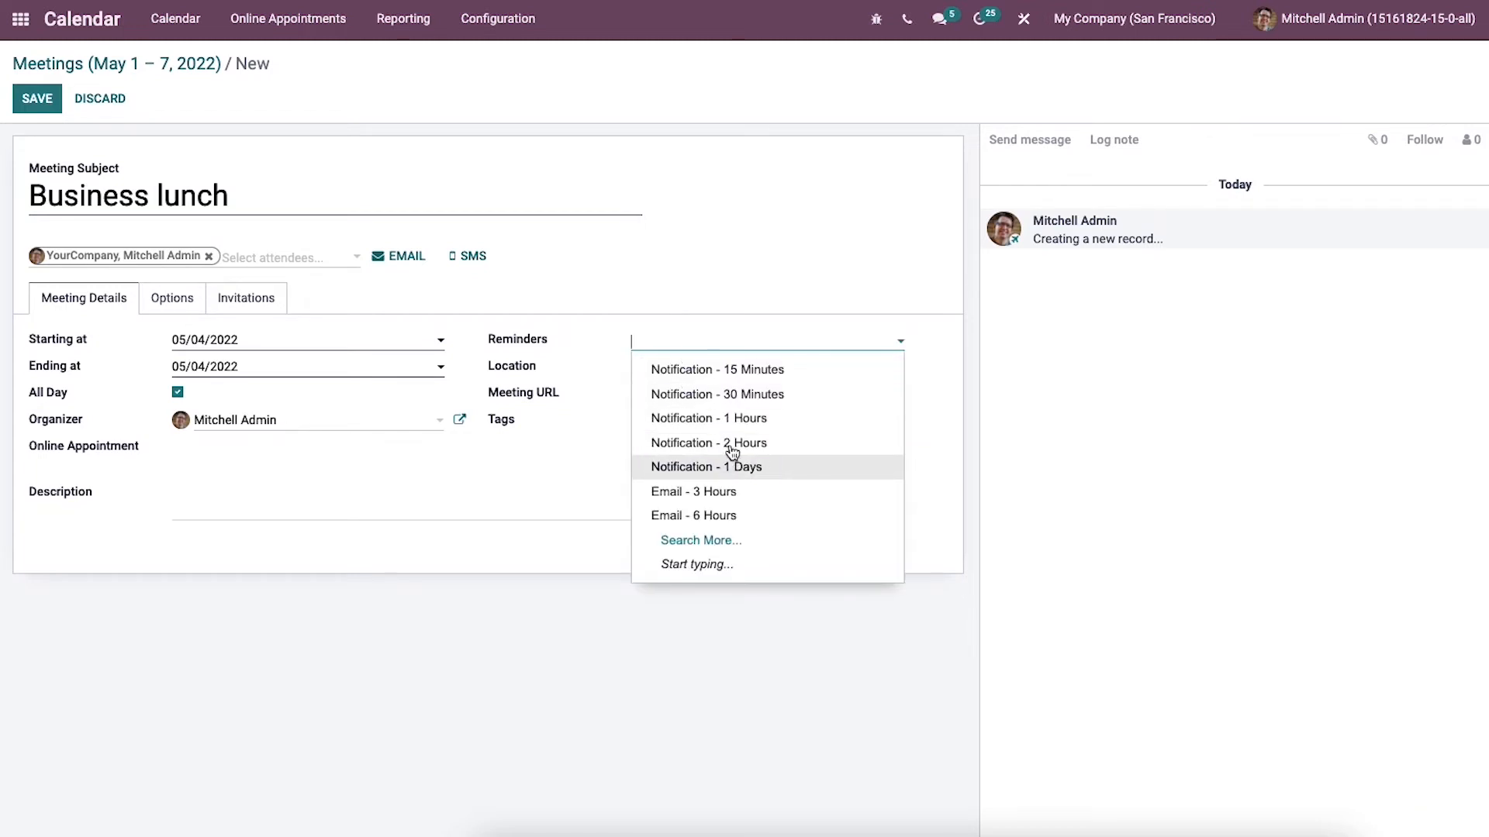
pyautogui.moveTo(891, 528)
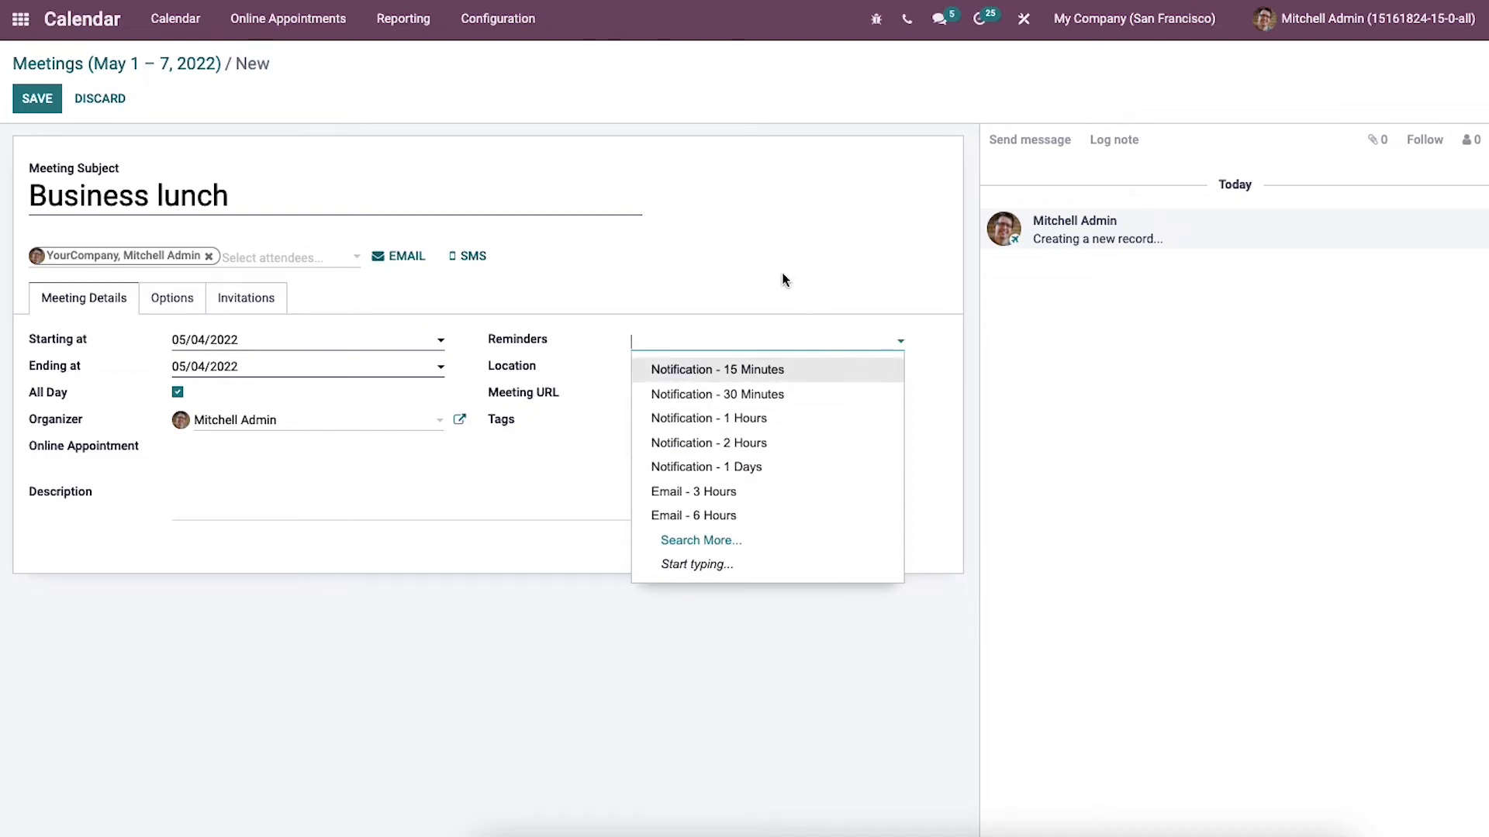
pyautogui.click(677, 448)
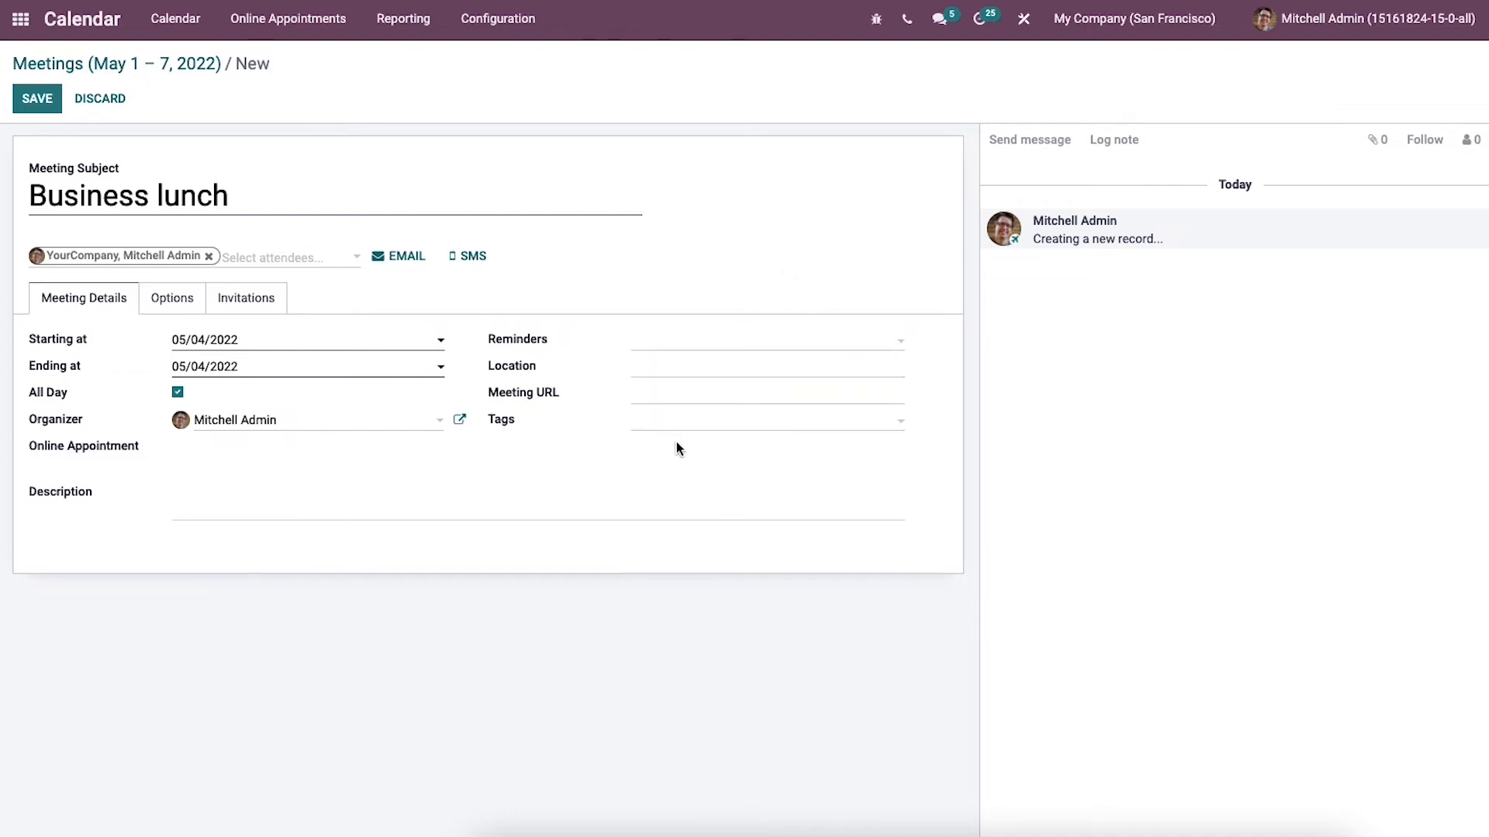
pyautogui.moveTo(644, 430)
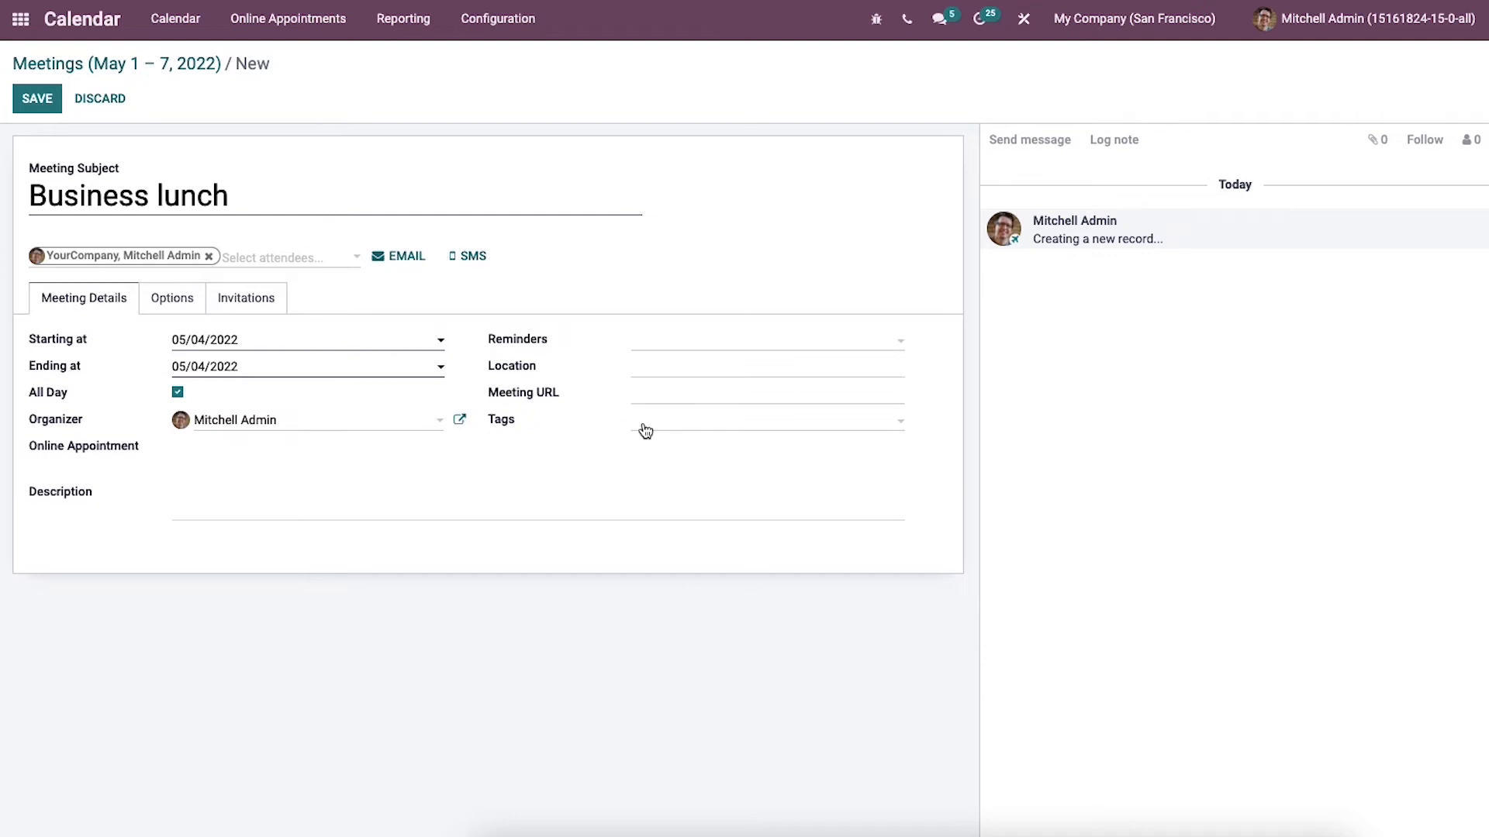
pyautogui.click(764, 419)
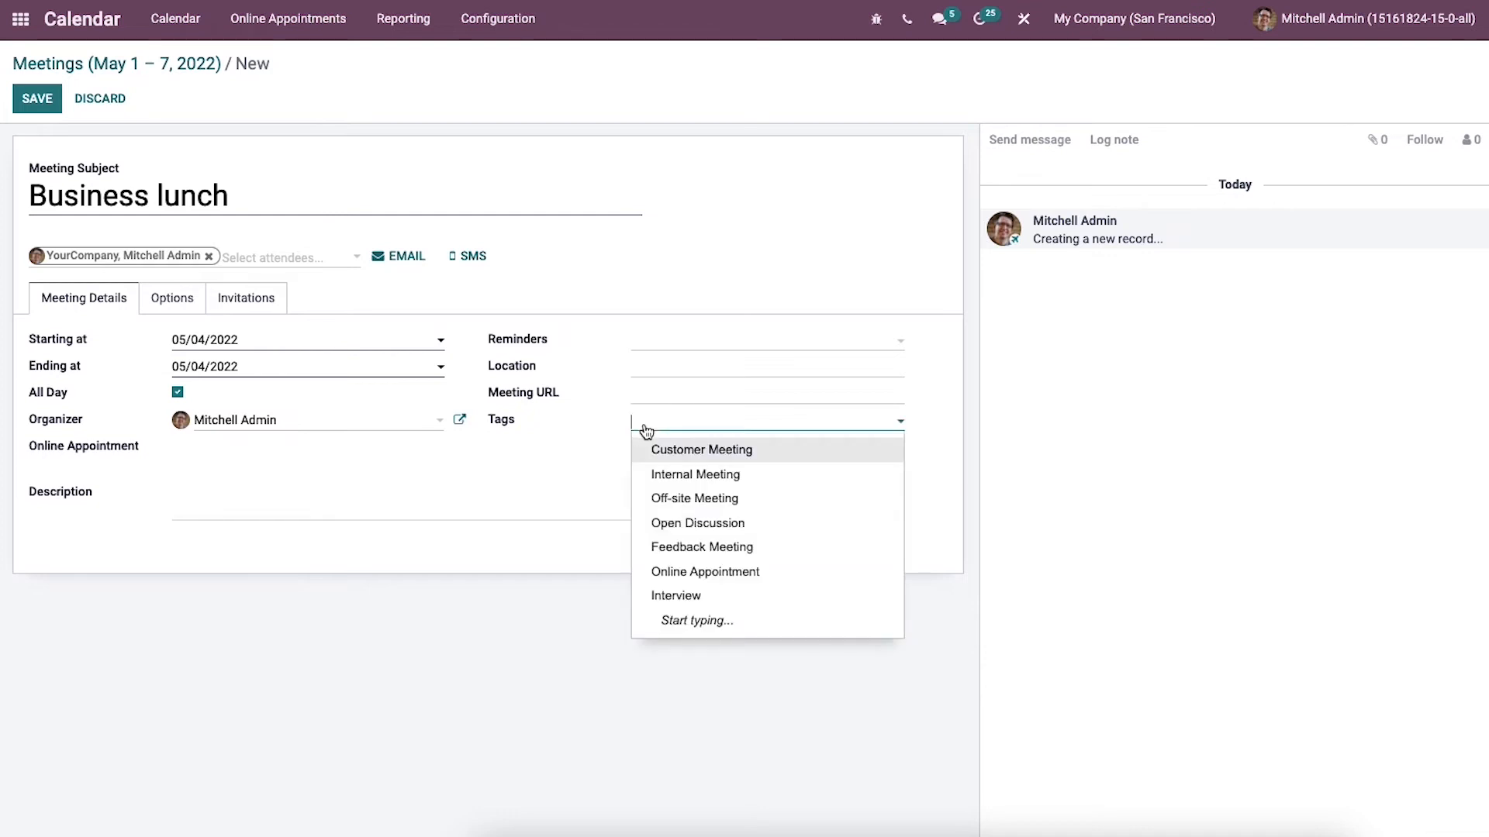
pyautogui.write('op')
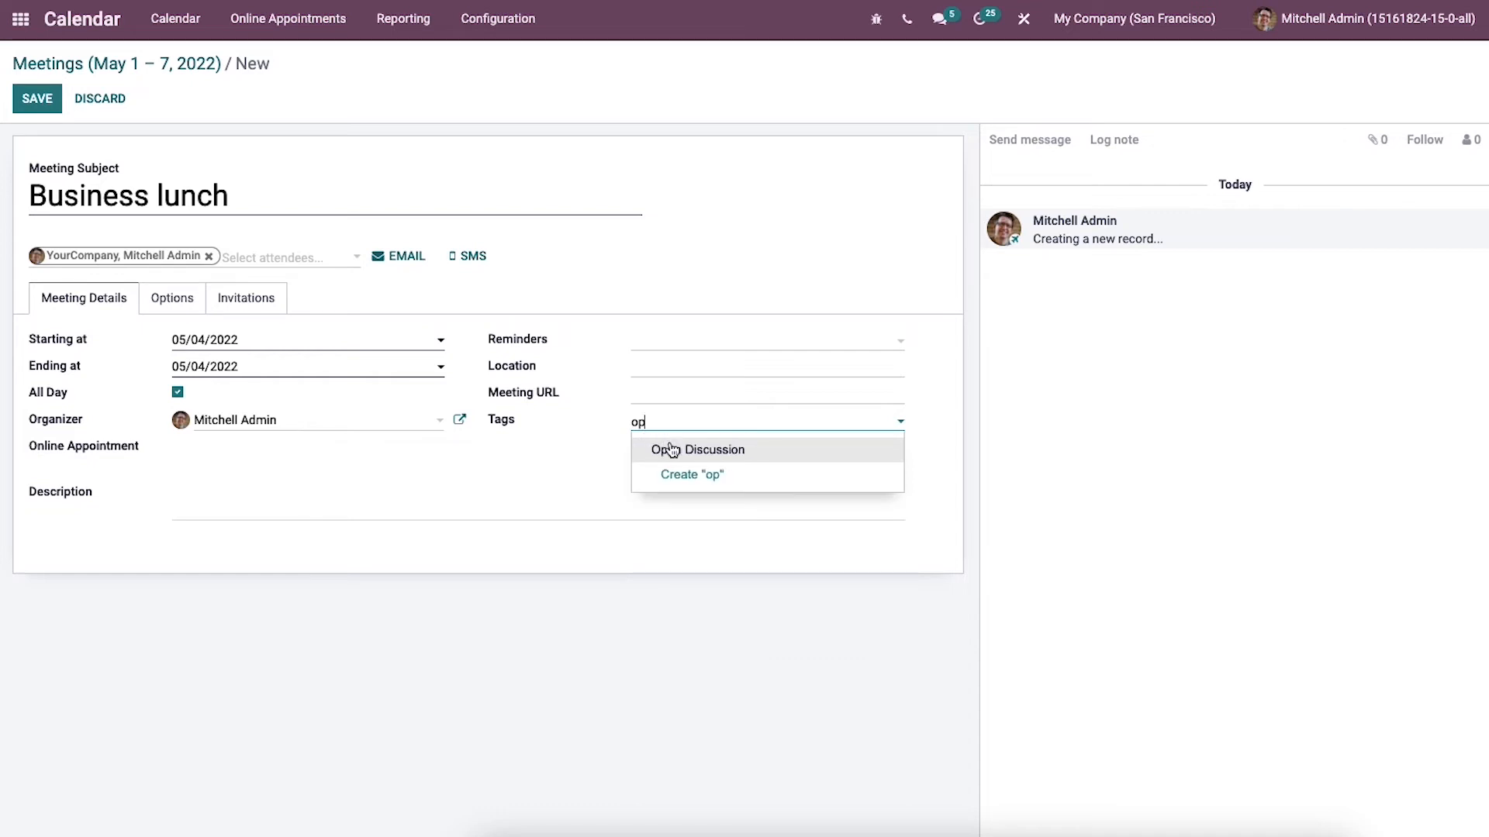
pyautogui.click(700, 449)
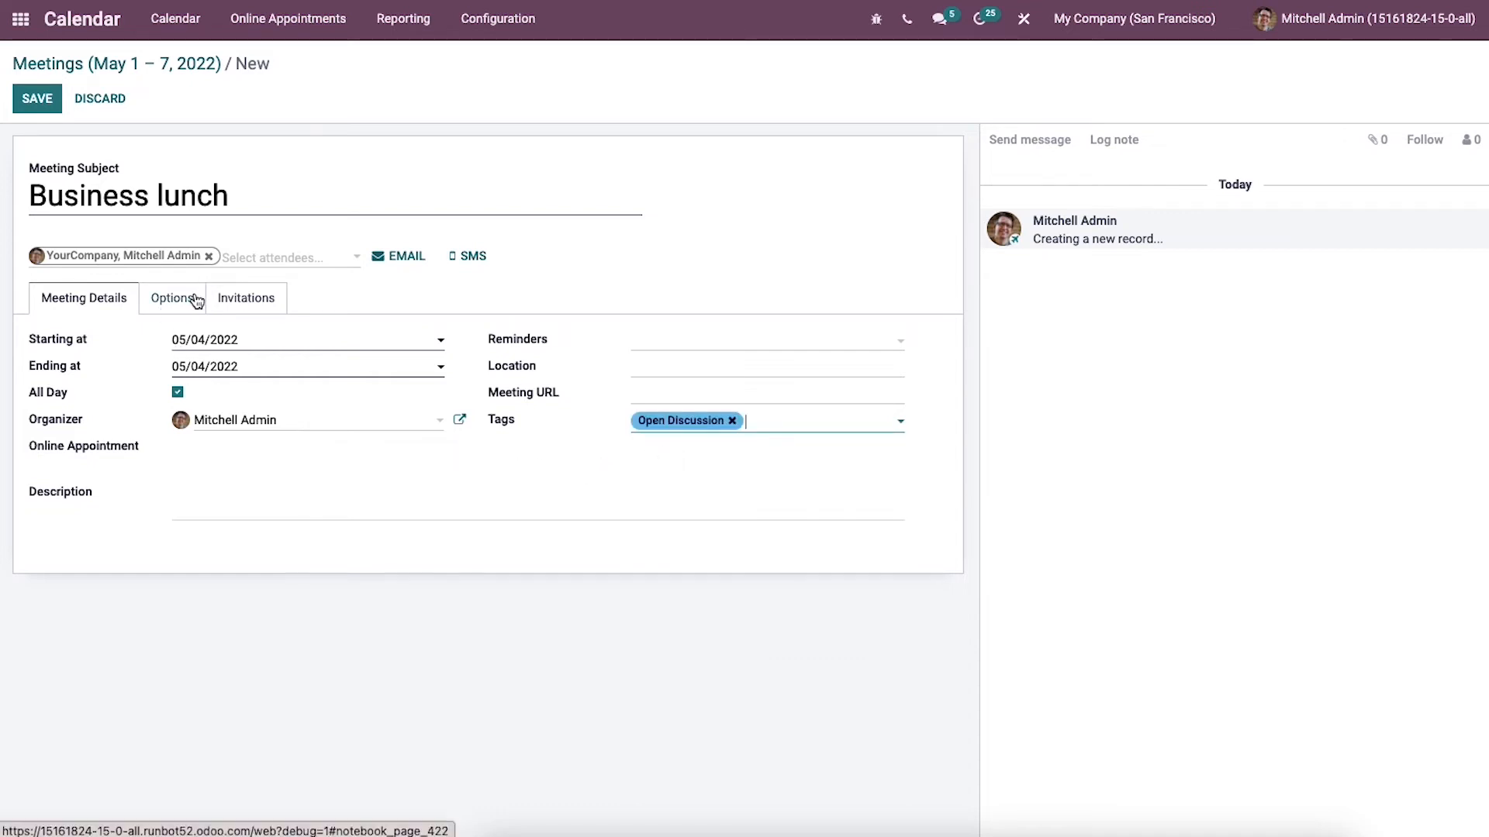
# Set recurrence to every 1 week on Wednesday, ending after 1 repetition.
pyautogui.click(172, 298)
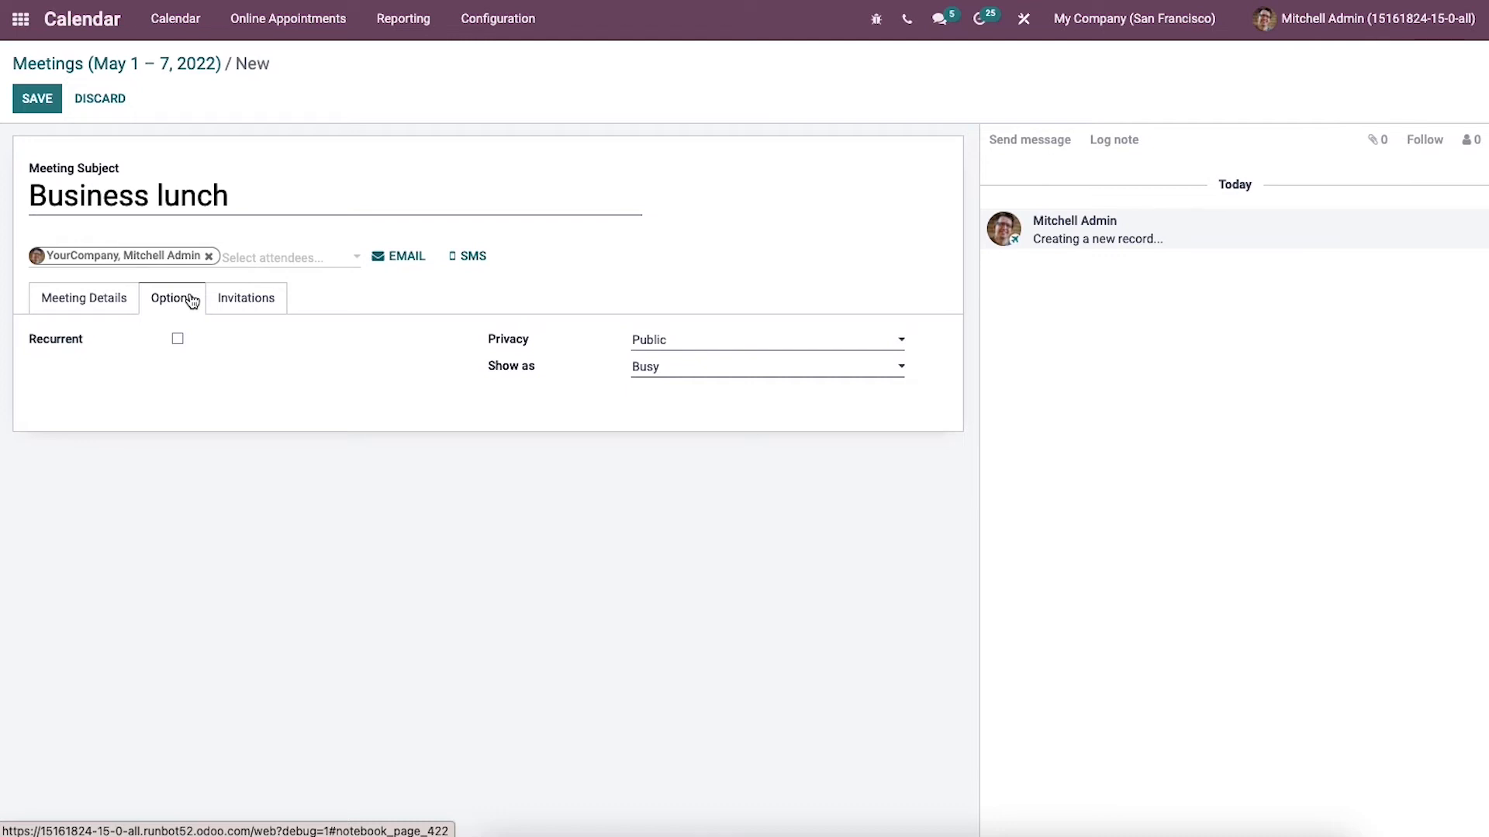
pyautogui.moveTo(185, 341)
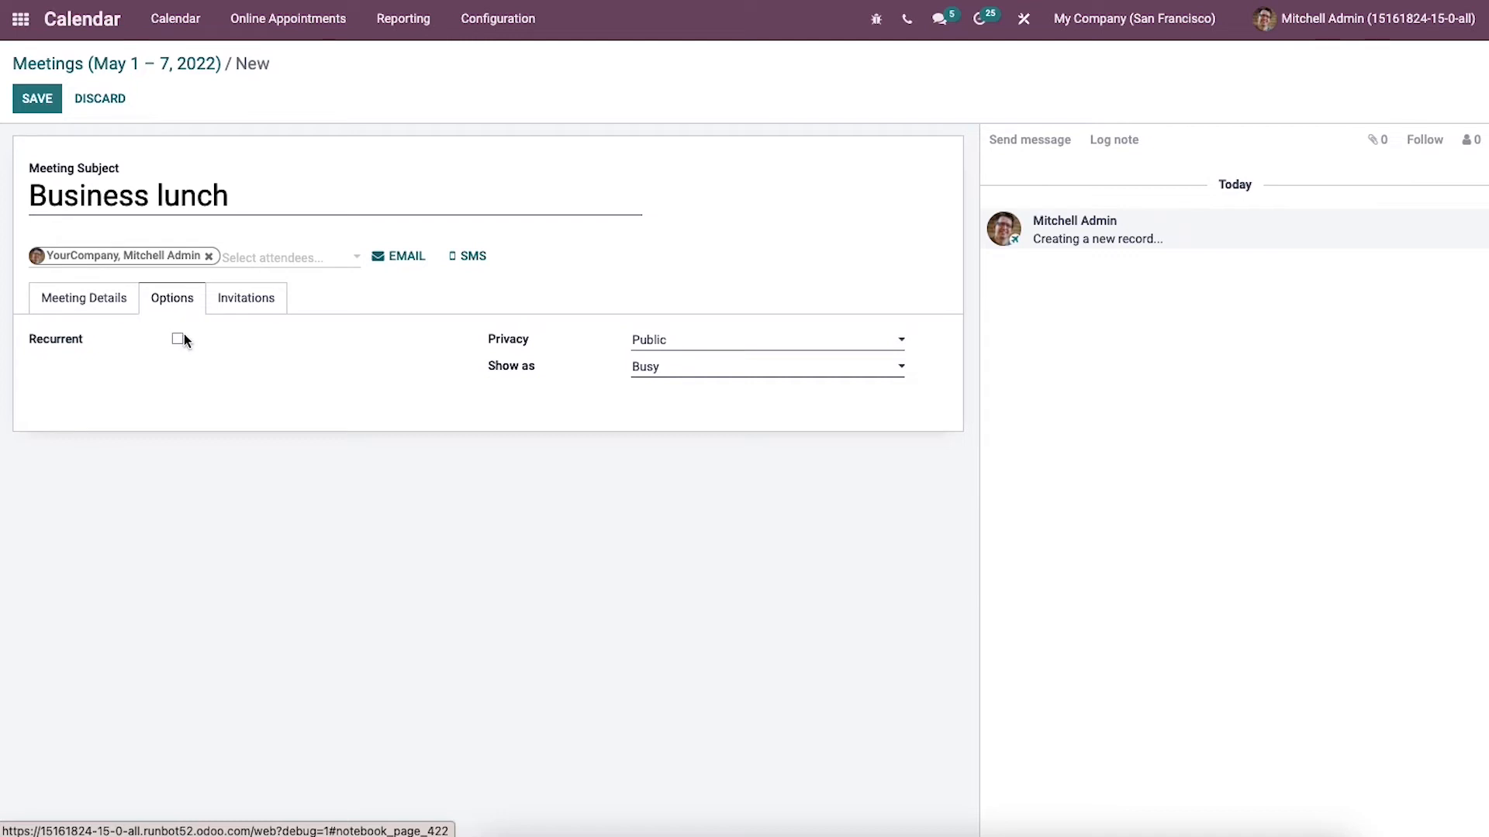
pyautogui.click(177, 339)
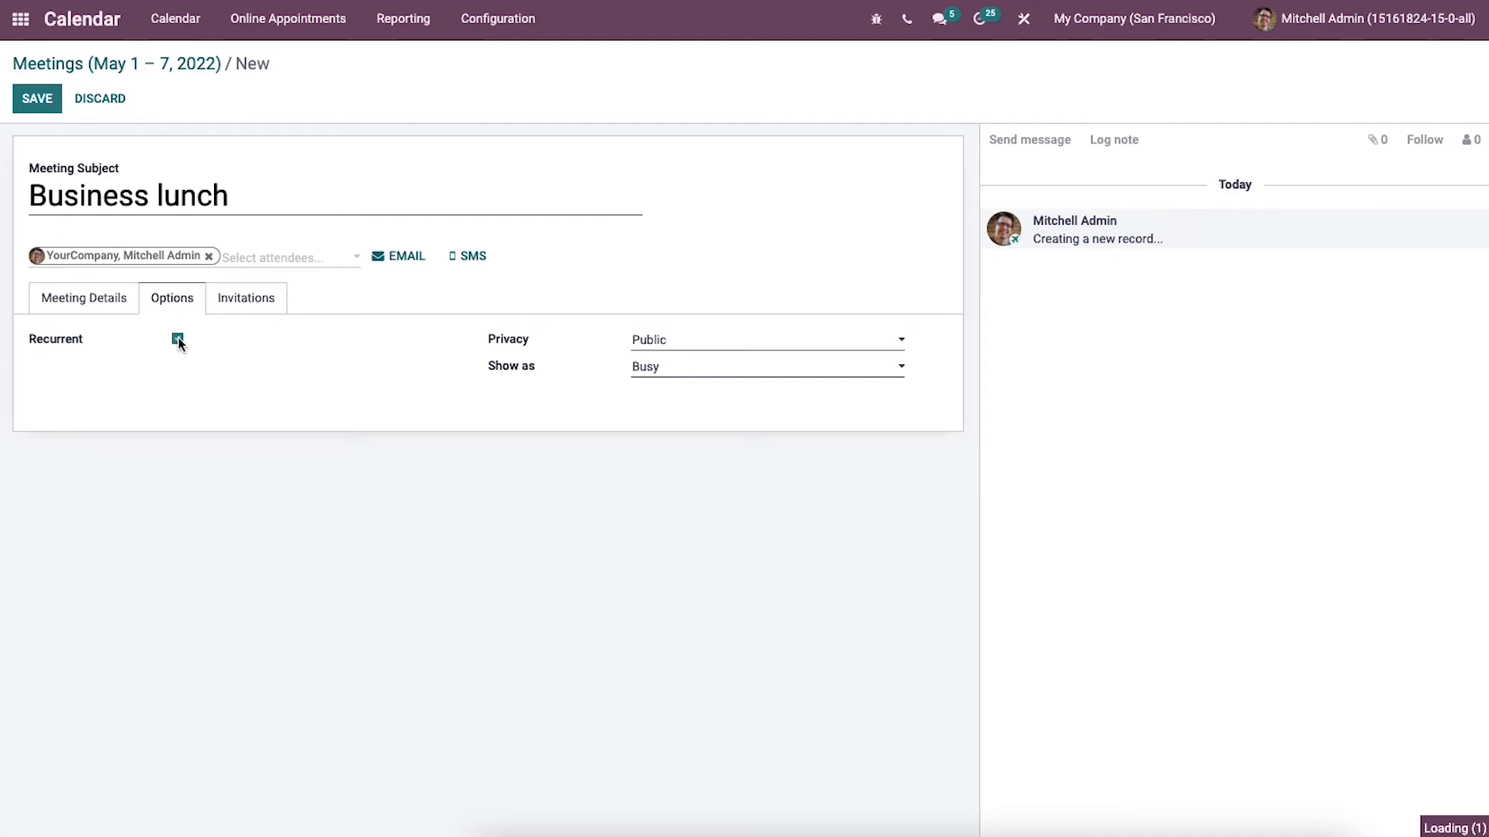
pyautogui.click(178, 340)
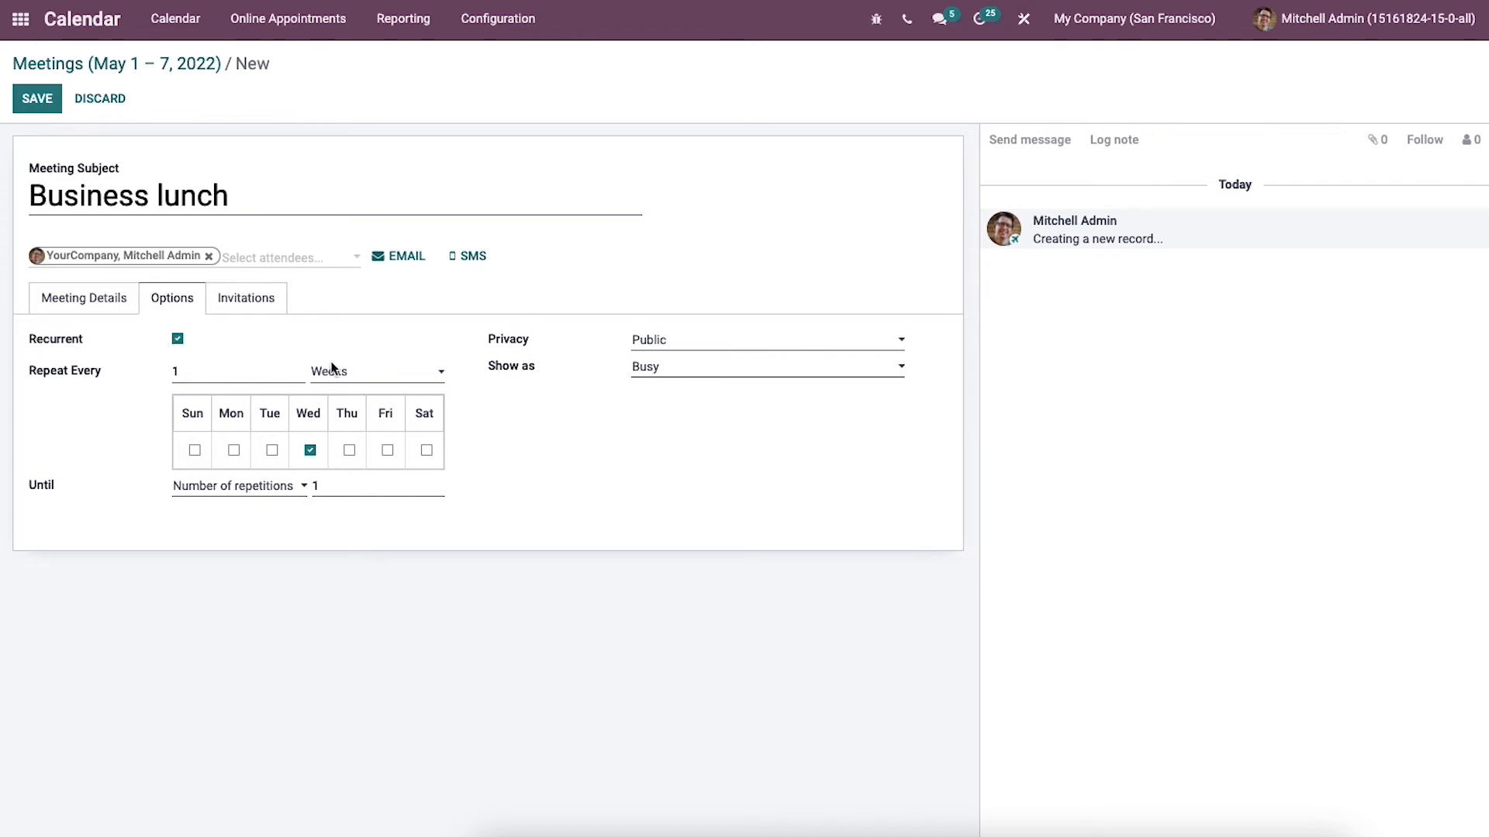
pyautogui.click(375, 370)
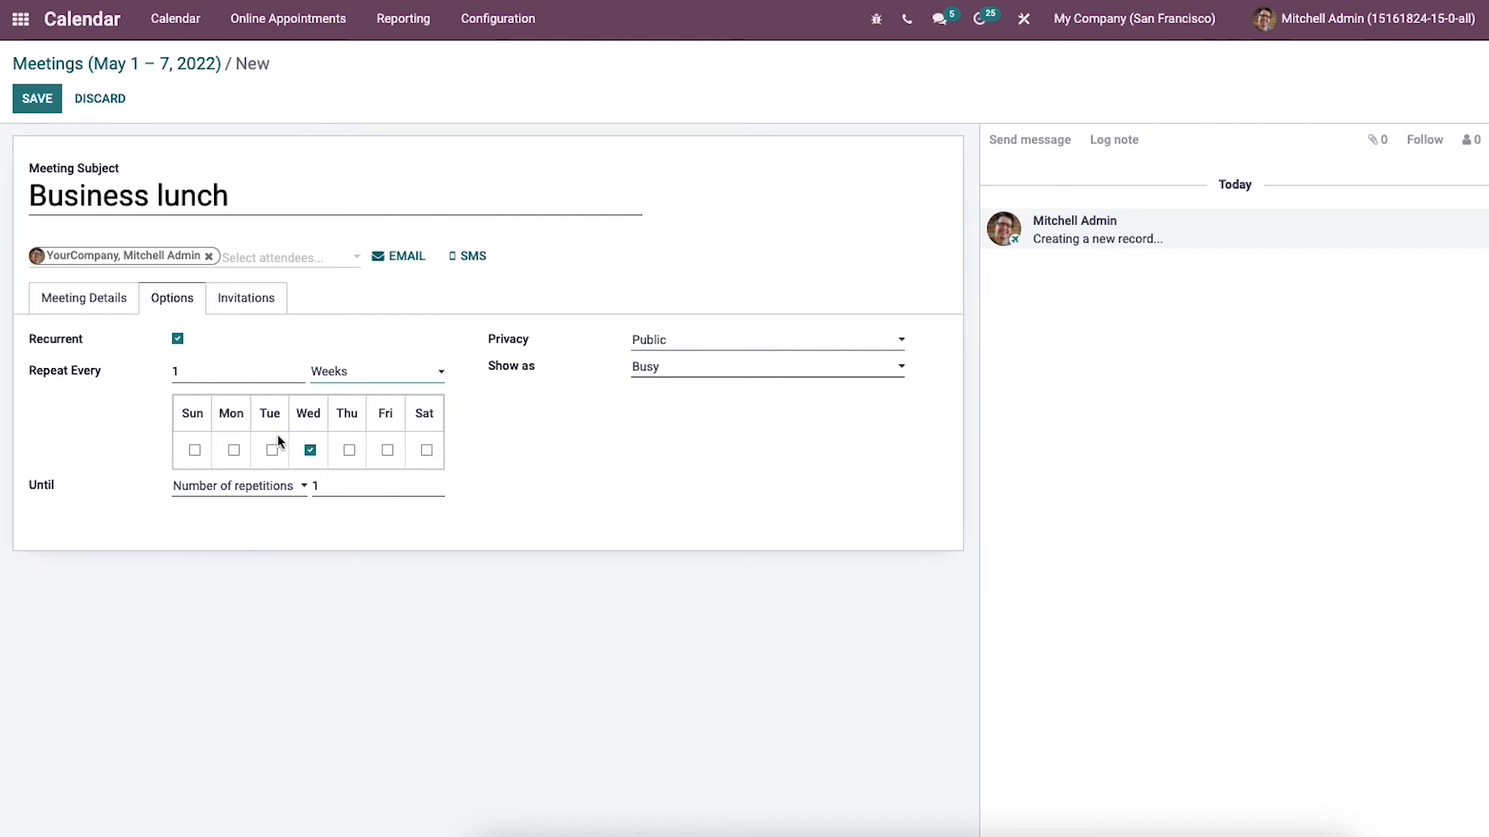
pyautogui.moveTo(284, 435)
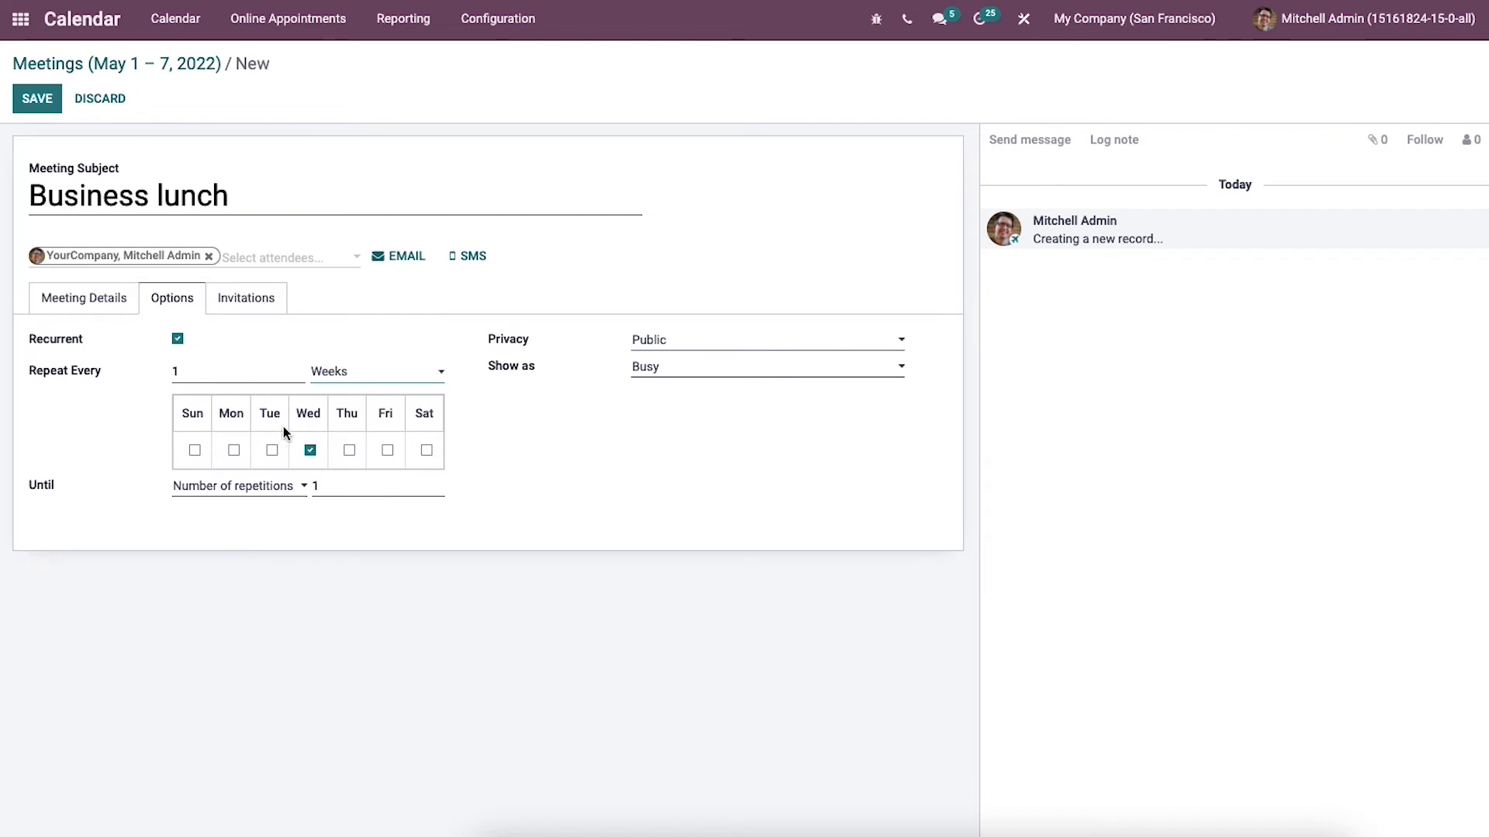
pyautogui.moveTo(291, 428)
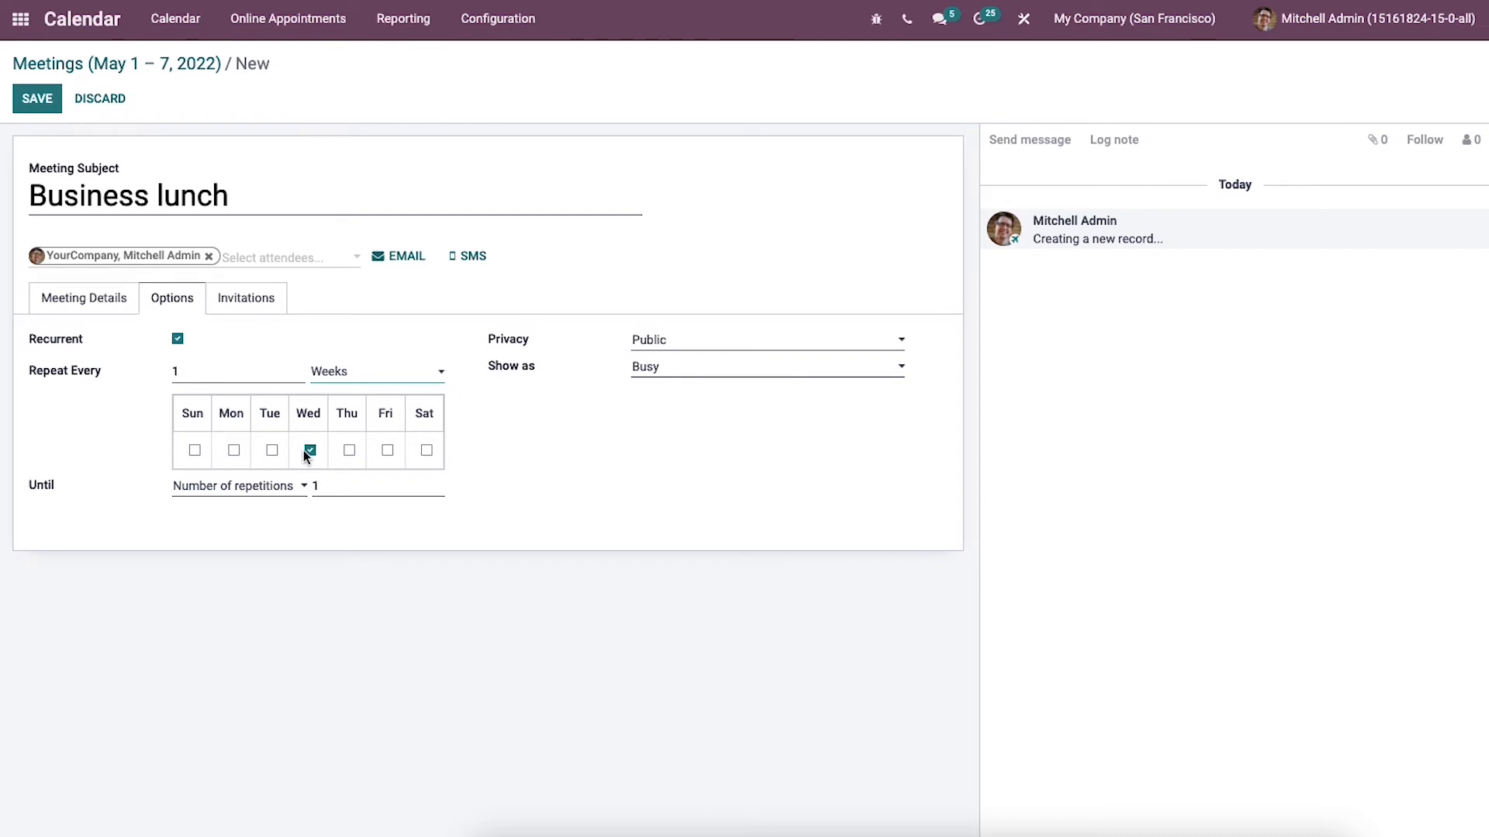
pyautogui.moveTo(316, 485)
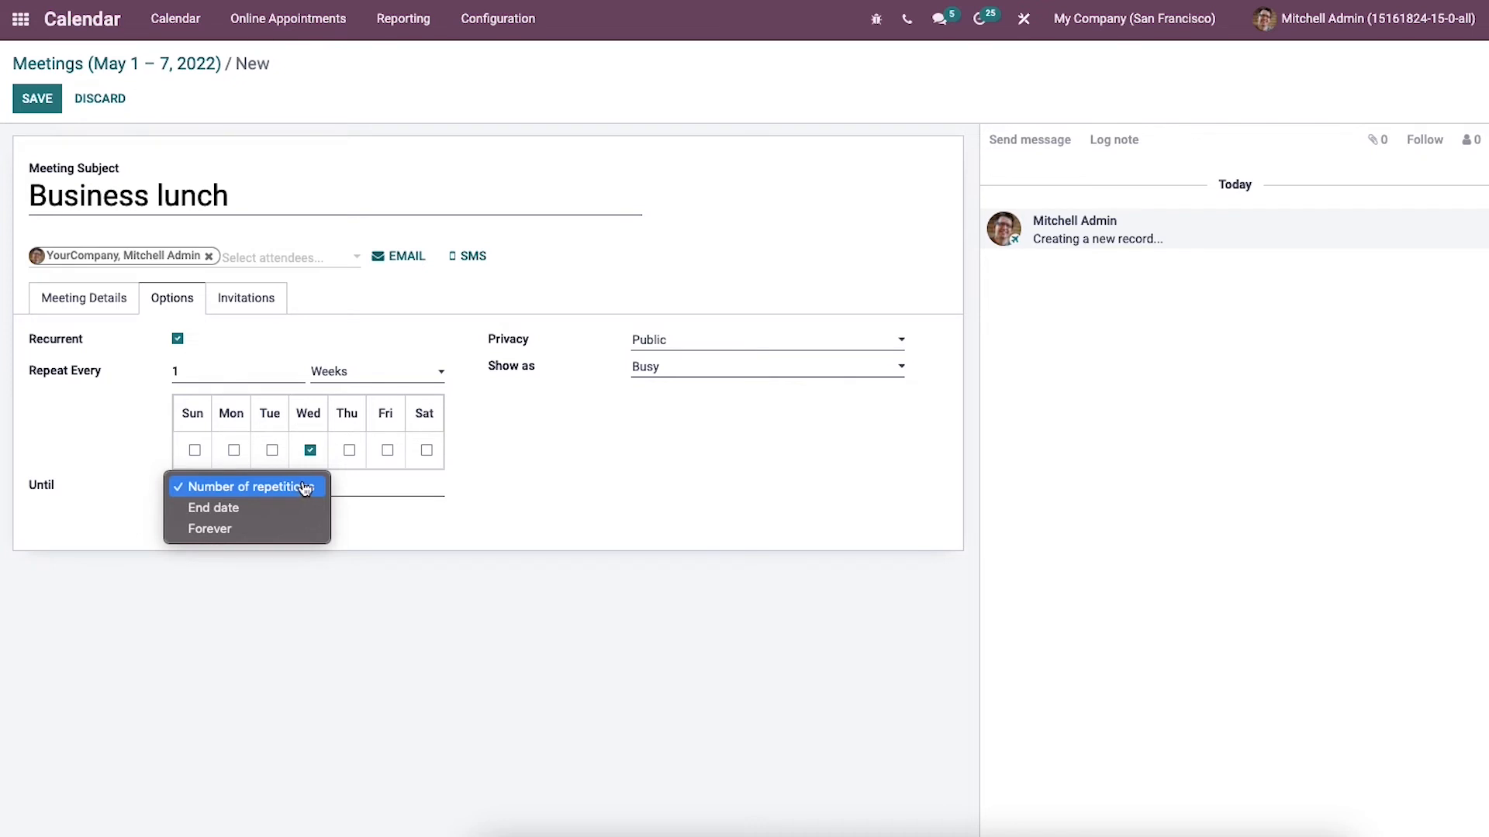
pyautogui.click(250, 486)
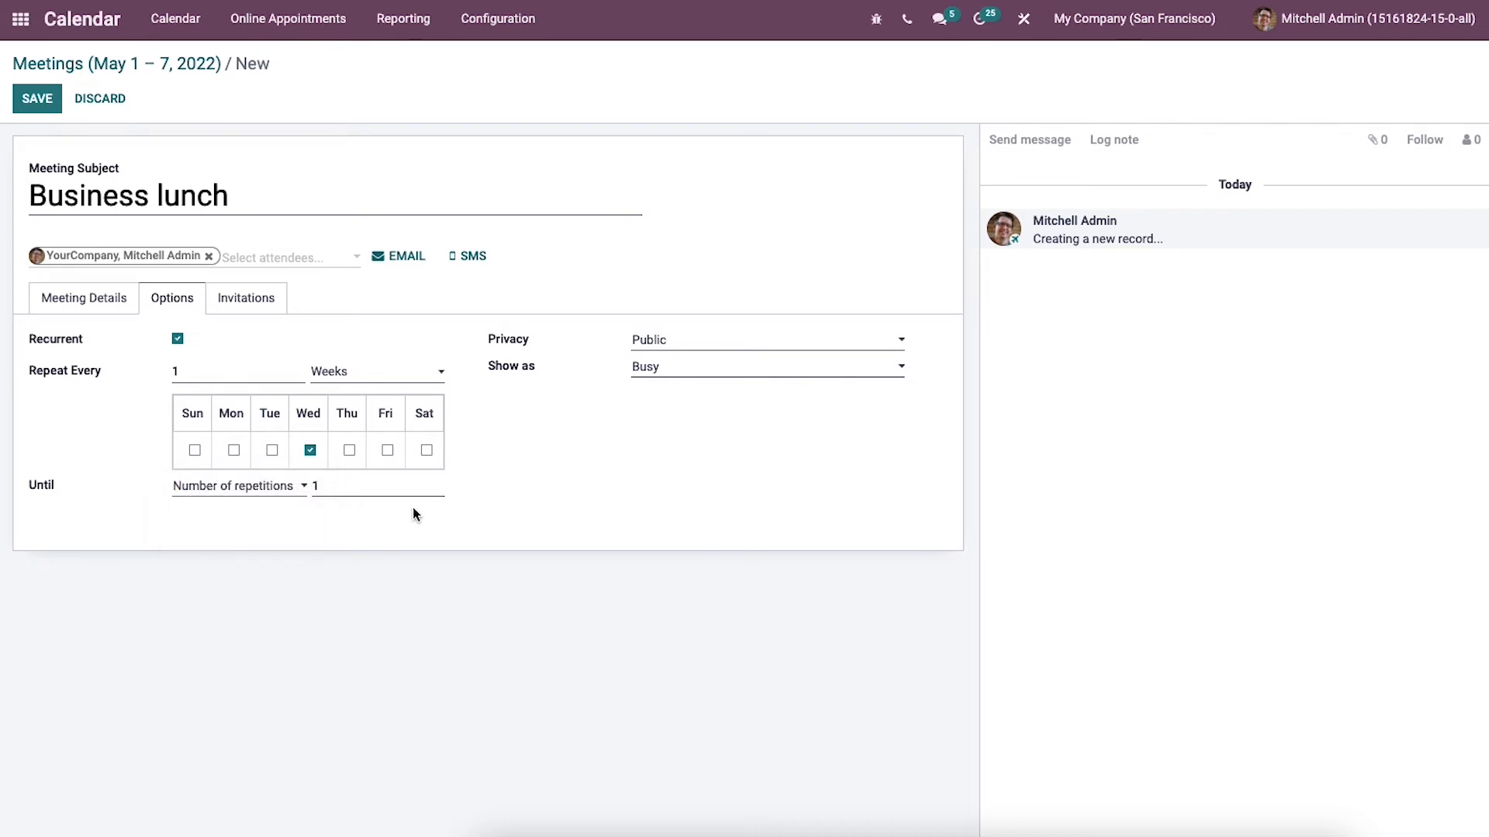
pyautogui.moveTo(512, 486)
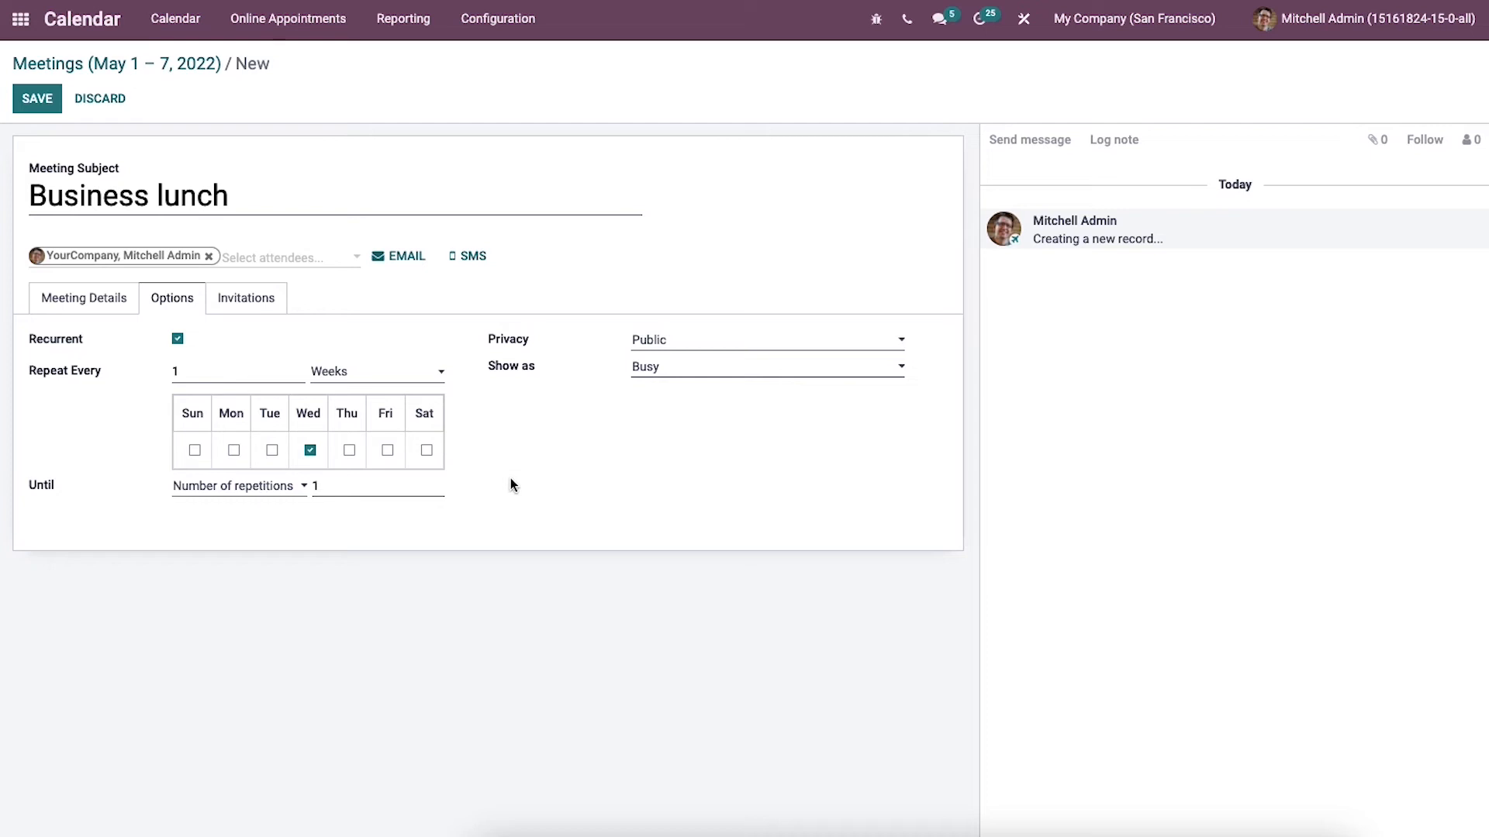
pyautogui.moveTo(692, 347)
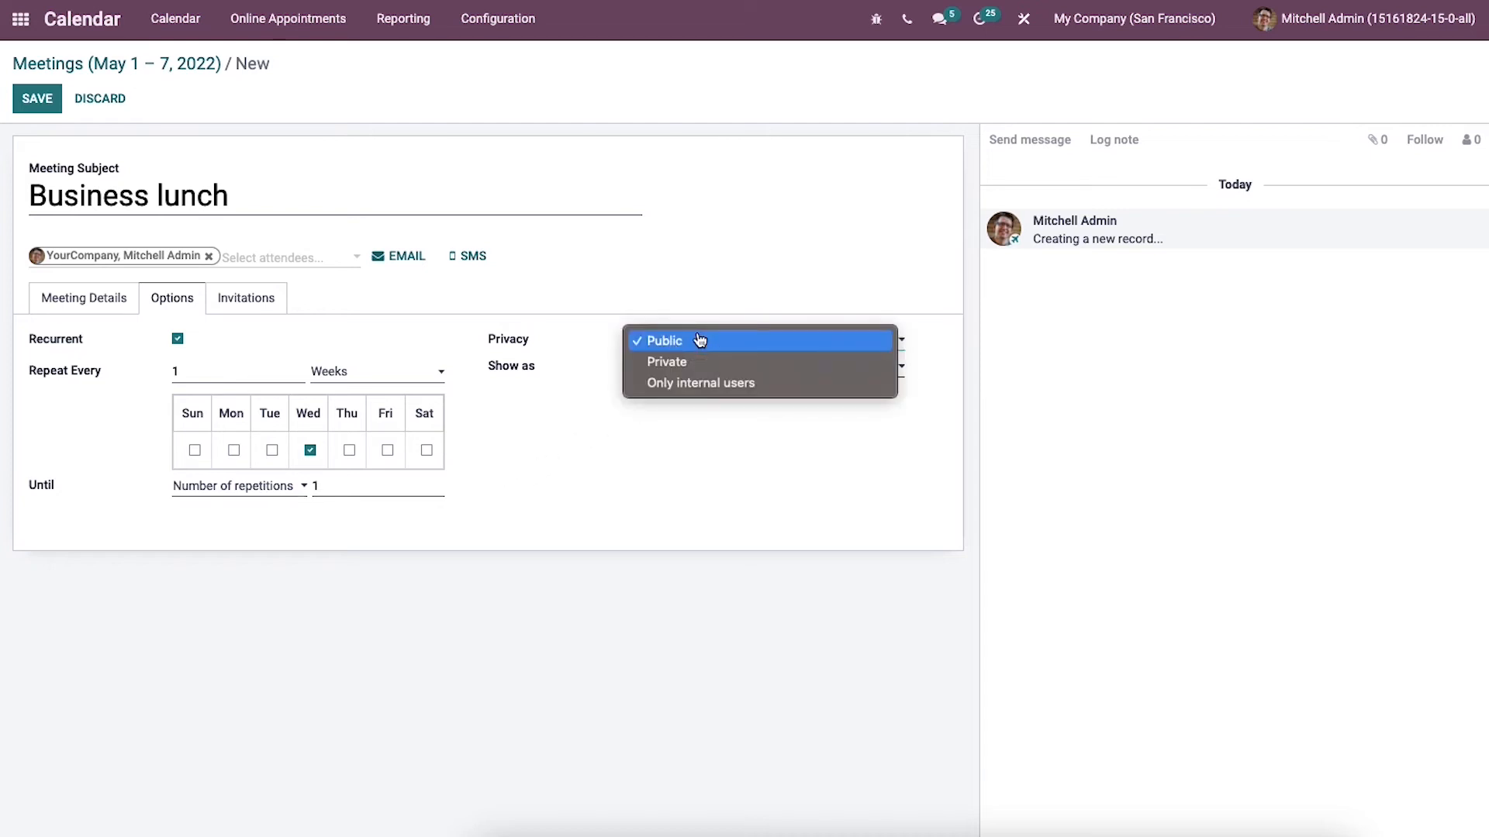
pyautogui.moveTo(705, 362)
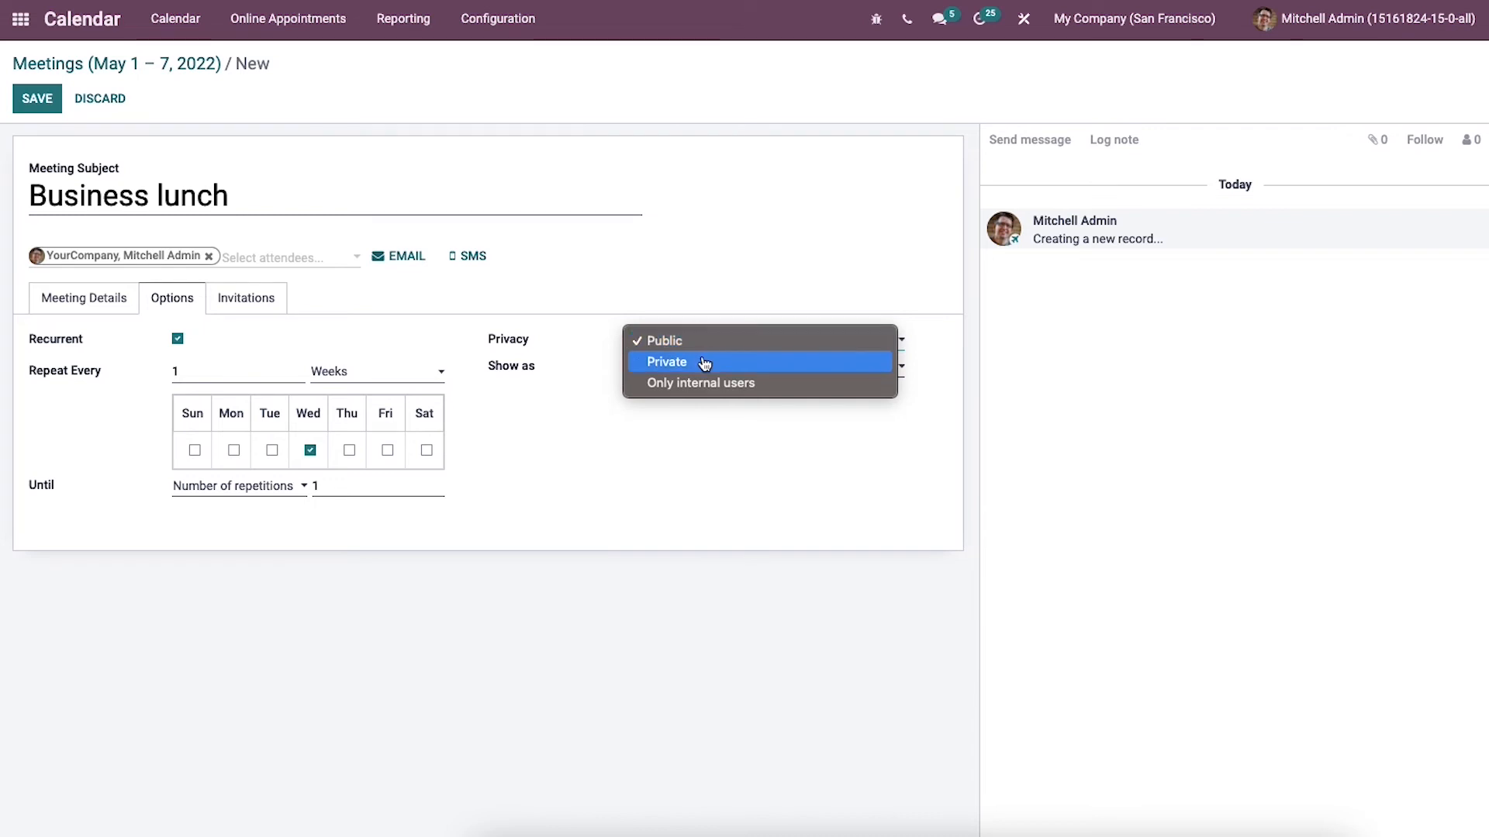
pyautogui.moveTo(699, 480)
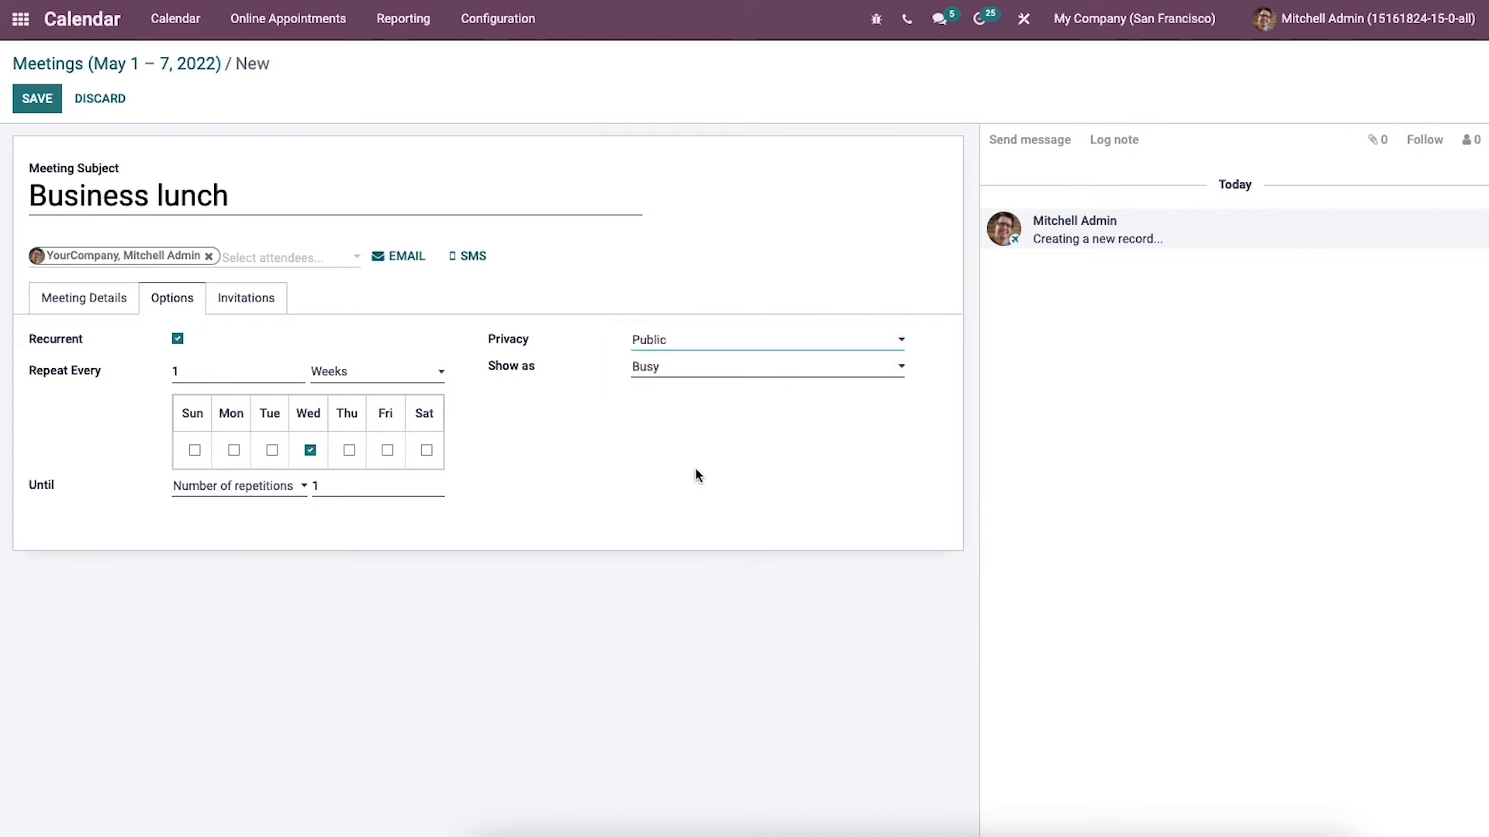
pyautogui.moveTo(741, 407)
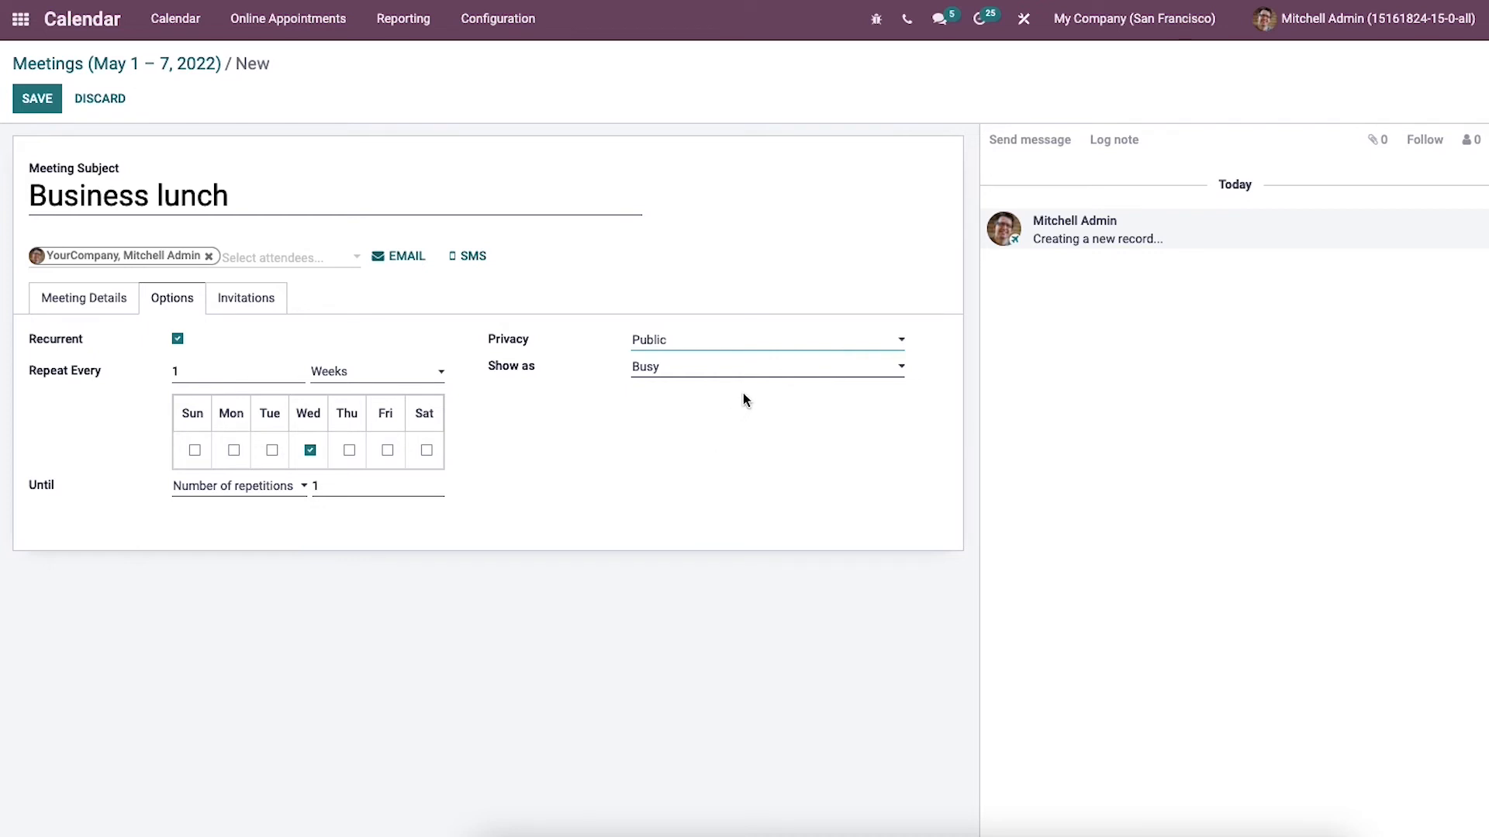
pyautogui.click(764, 365)
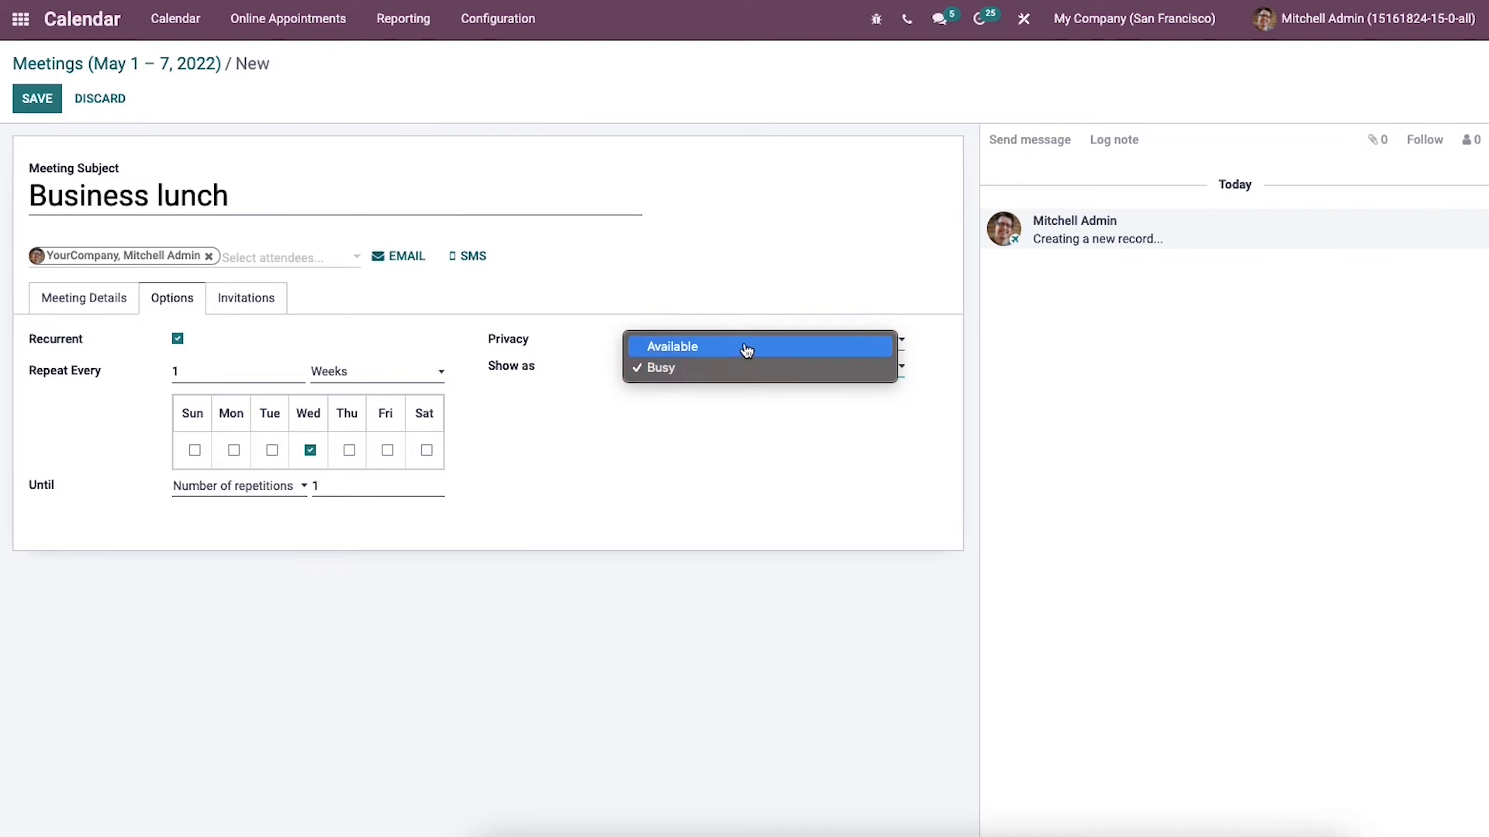
pyautogui.click(659, 368)
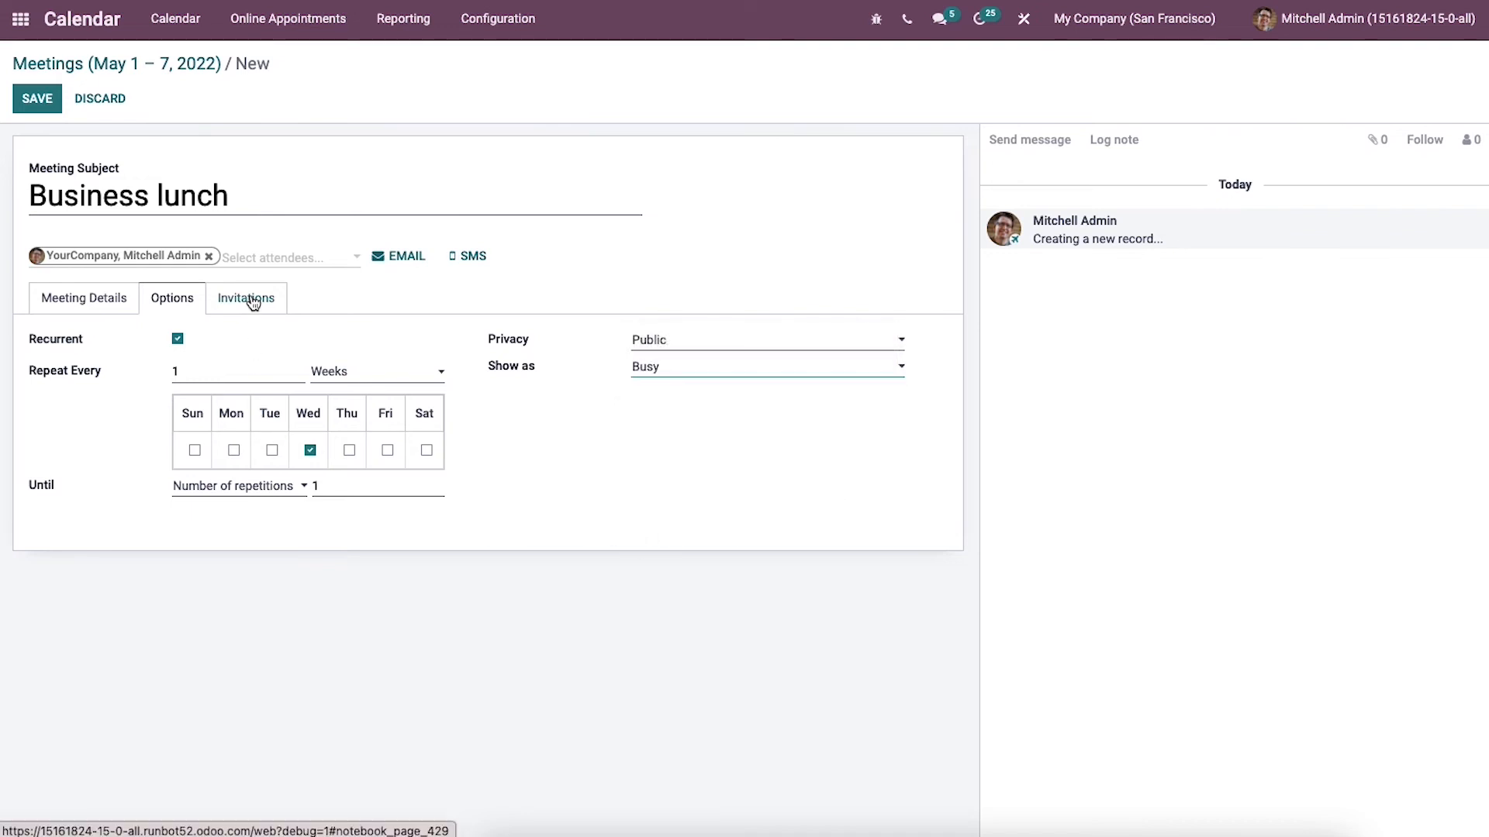
# Review the Invitations tab, return to Meeting Details, and choose to email attendees.
pyautogui.click(246, 298)
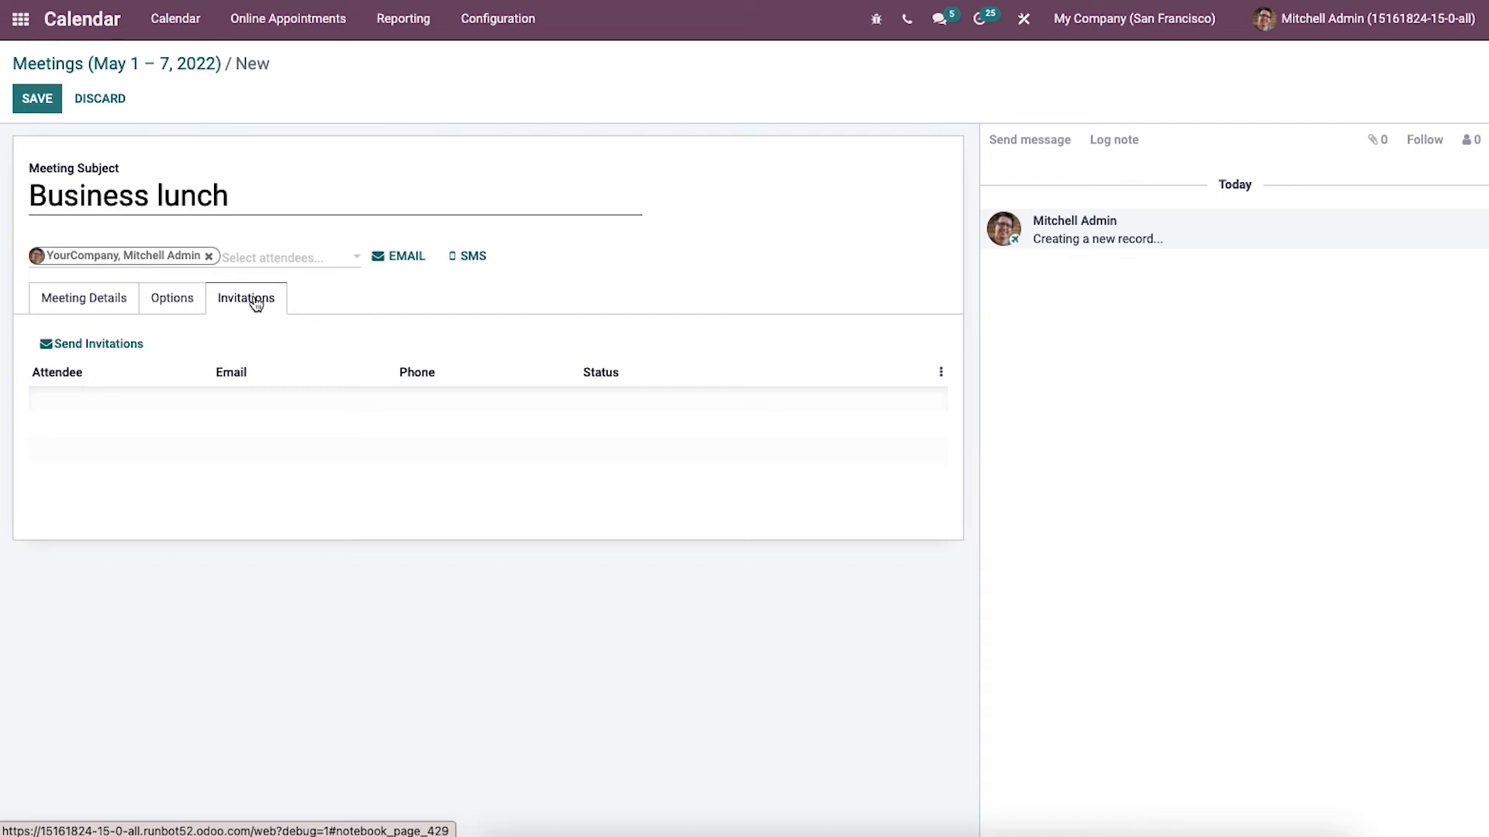
pyautogui.moveTo(437, 380)
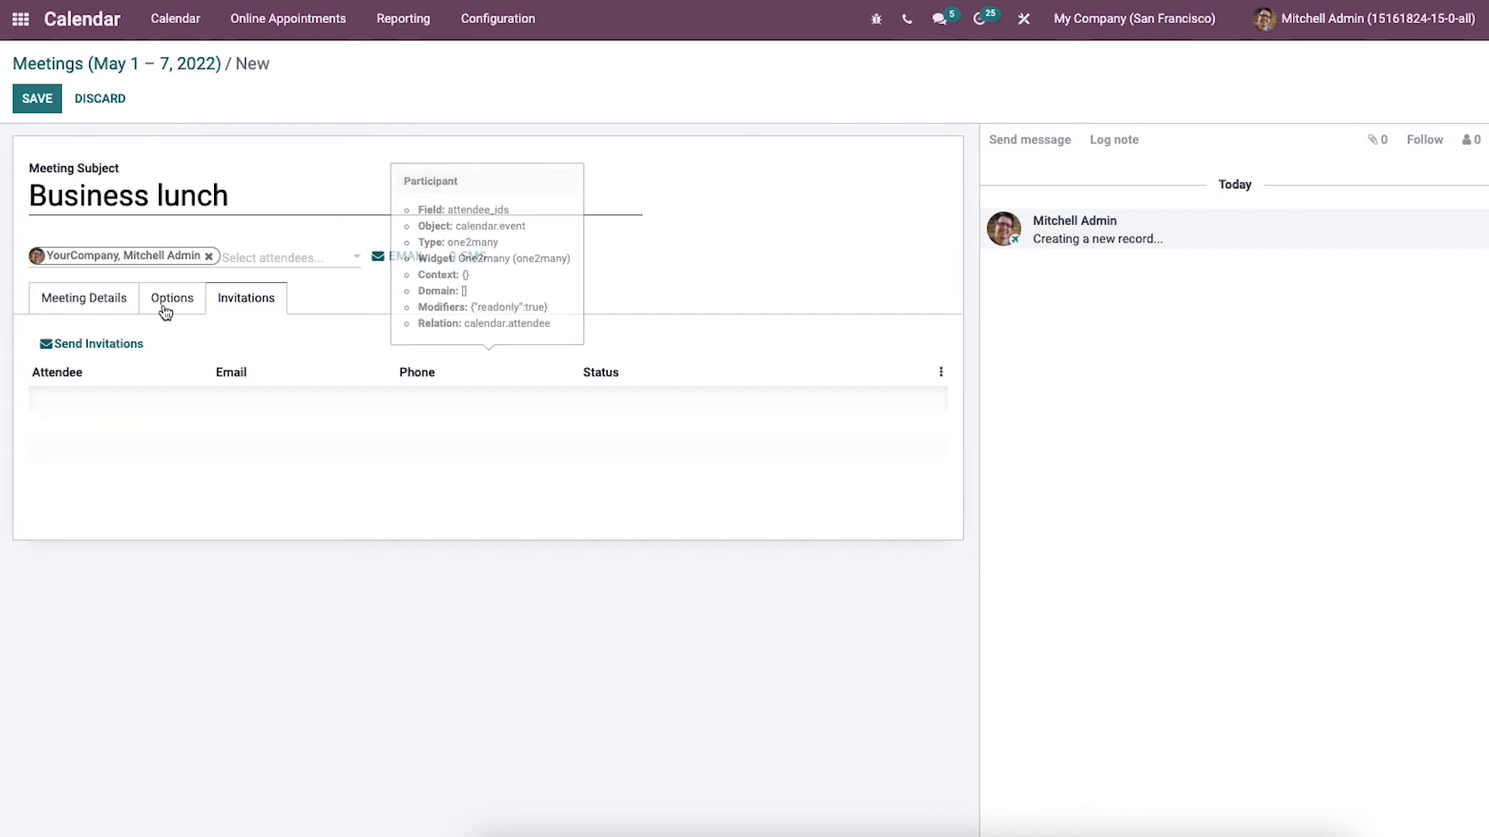
pyautogui.click(84, 298)
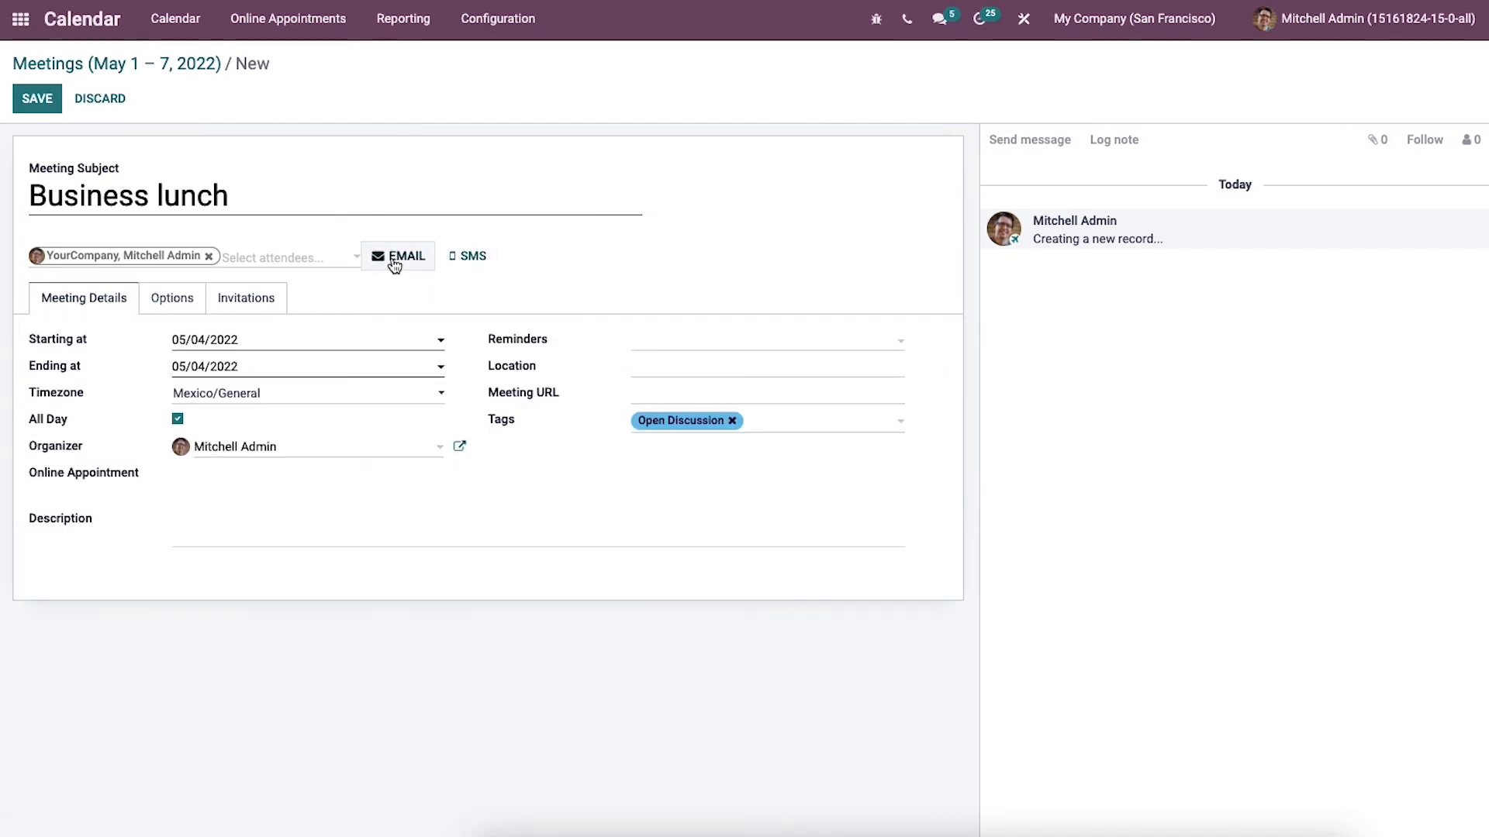
pyautogui.moveTo(398, 256)
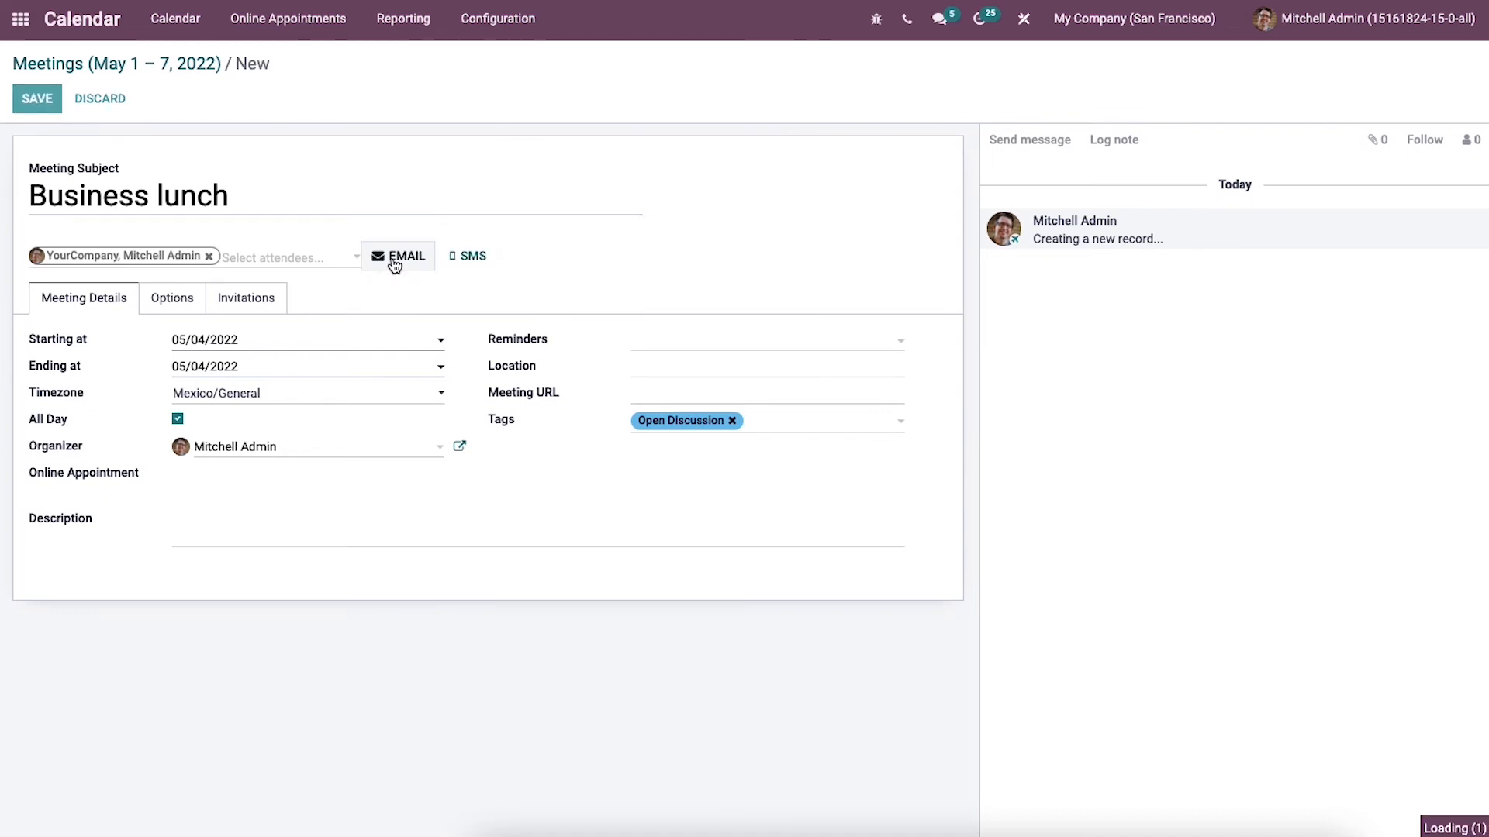
pyautogui.click(36, 97)
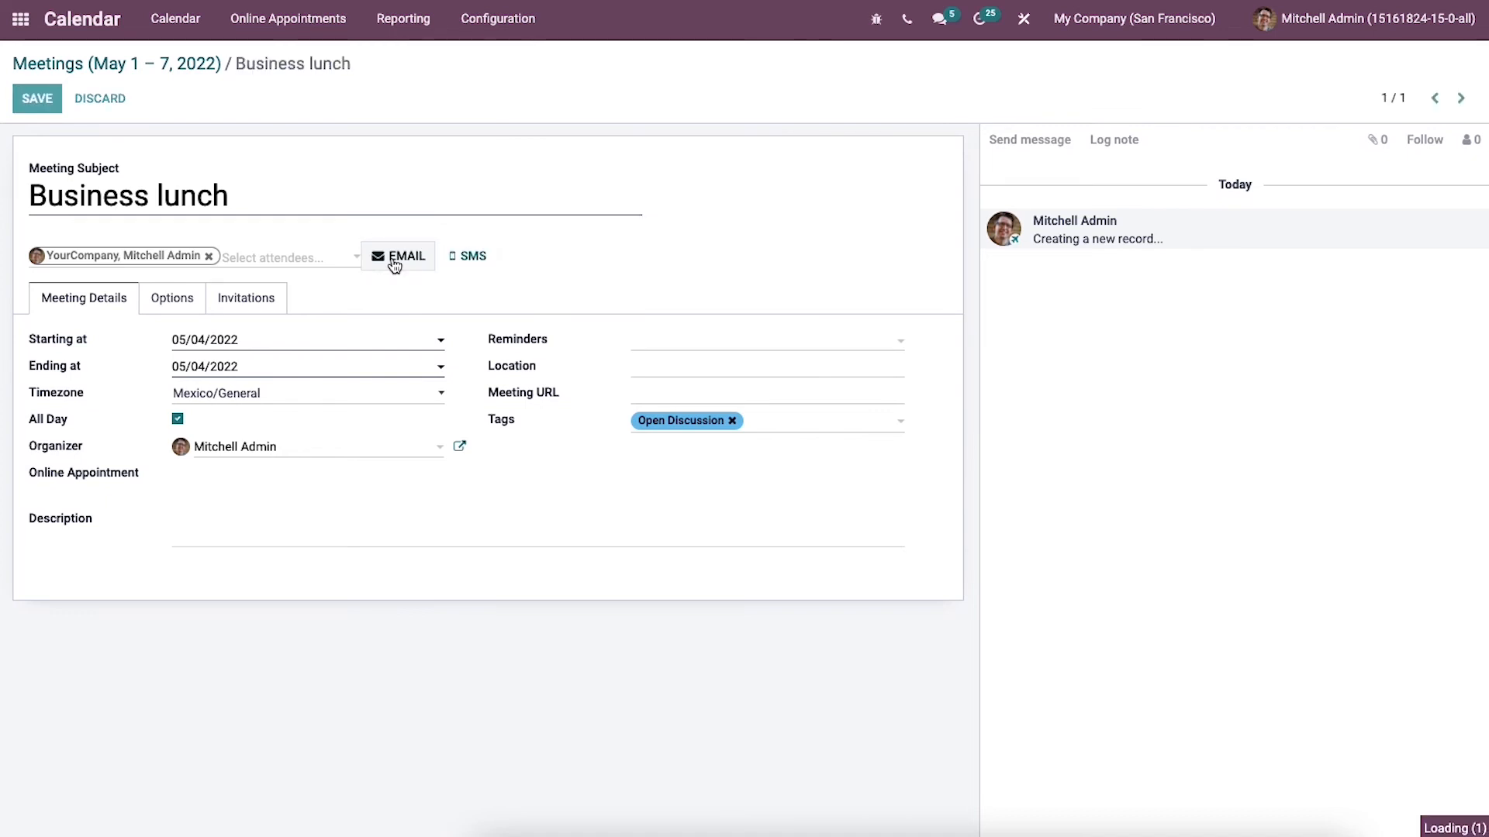
# Send the 'Calendar: Event Update' email to the Business lunch attendees.
pyautogui.click(397, 257)
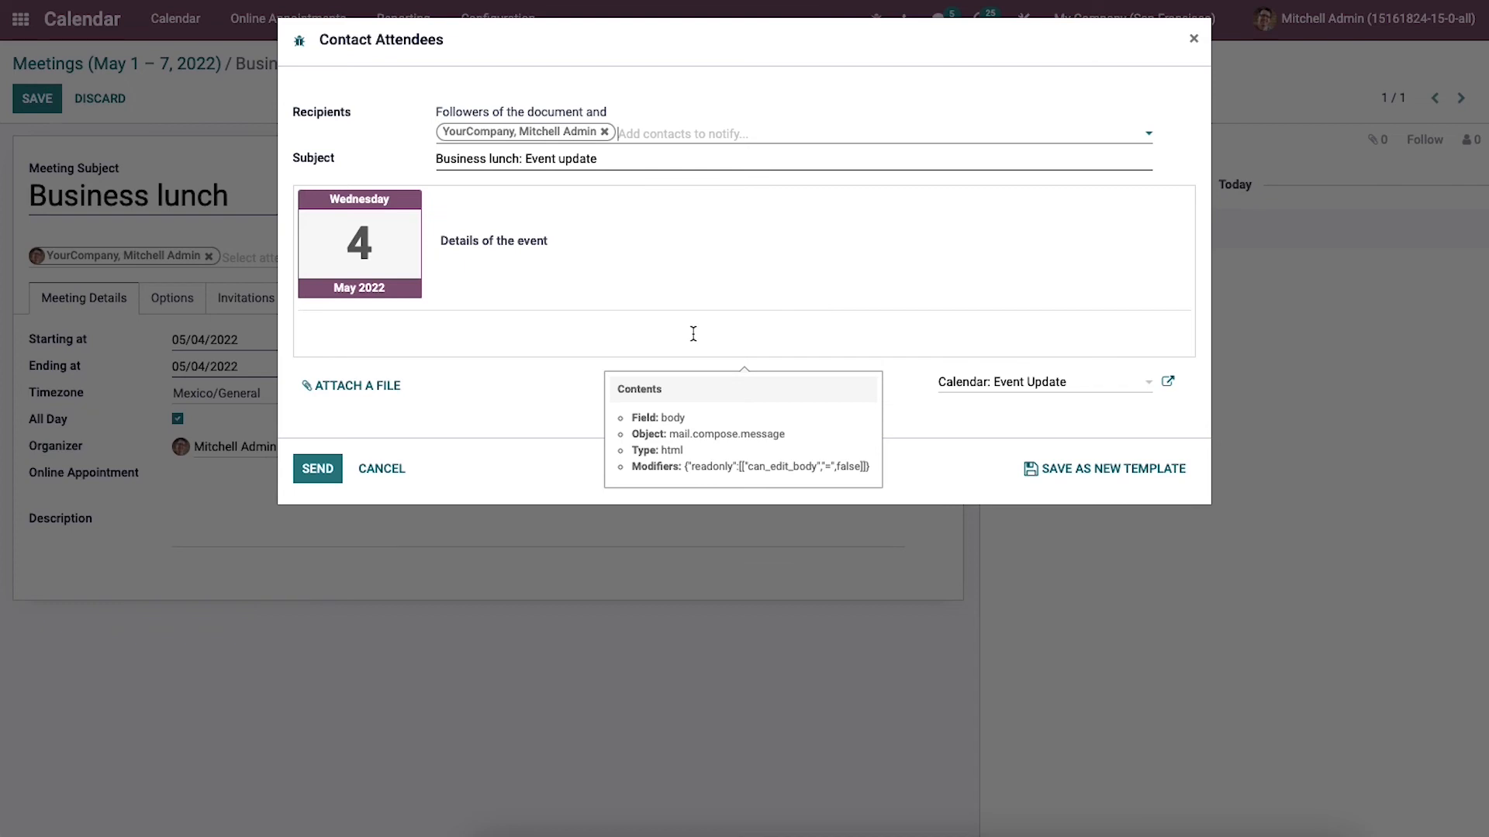
pyautogui.moveTo(703, 320)
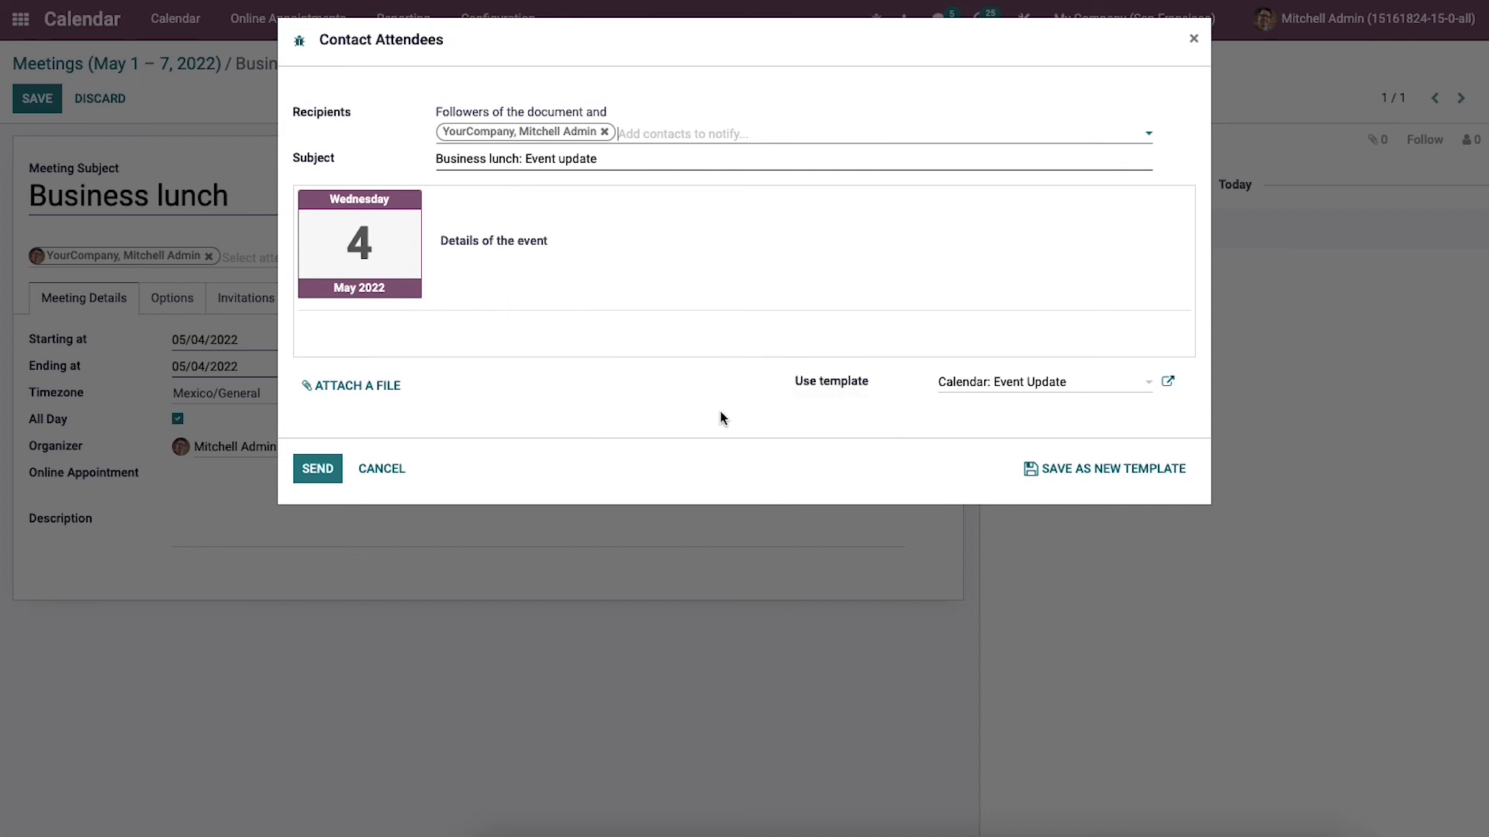
pyautogui.moveTo(373, 420)
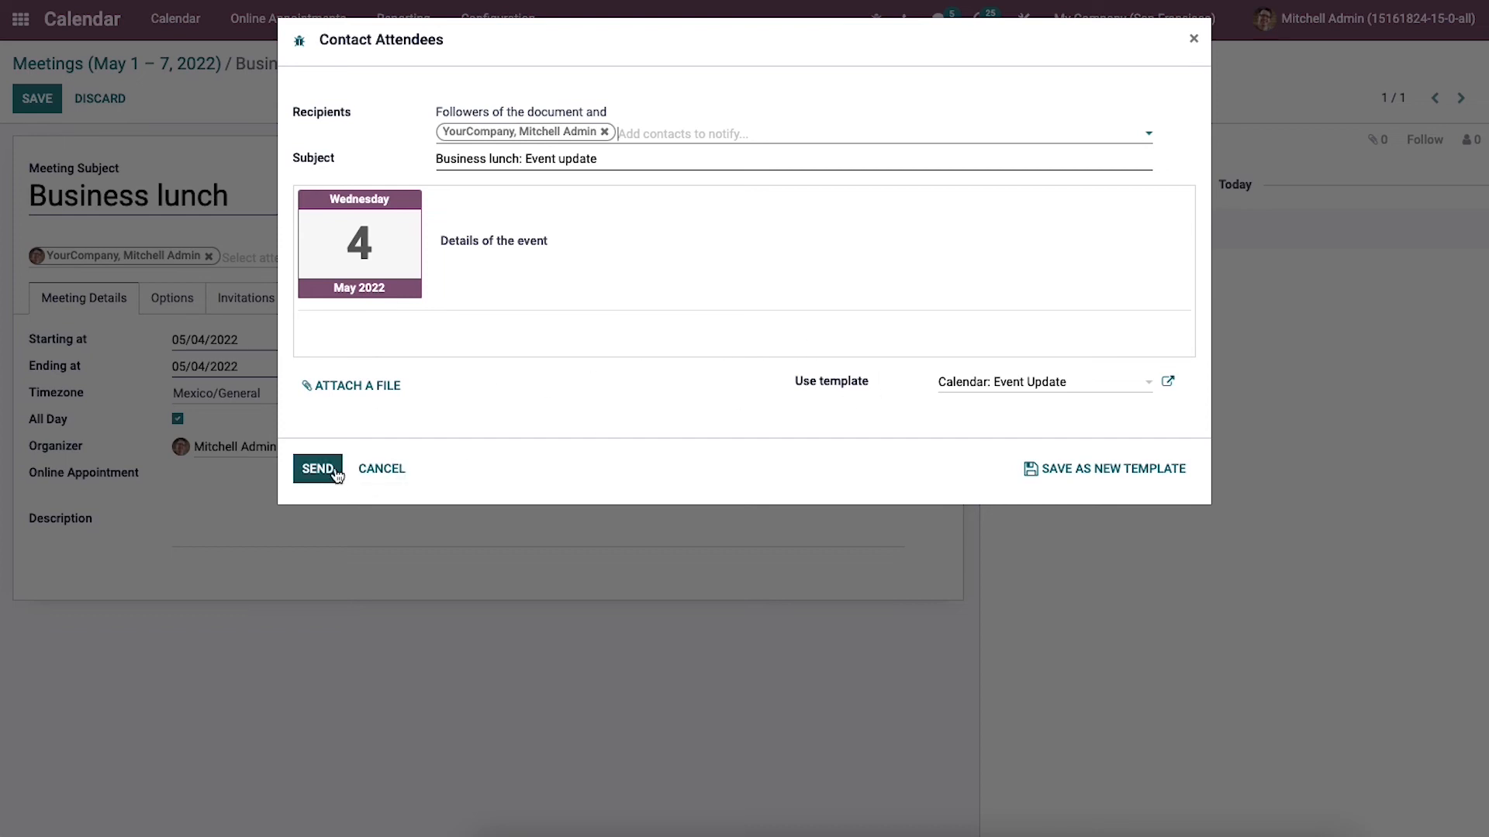
pyautogui.click(316, 468)
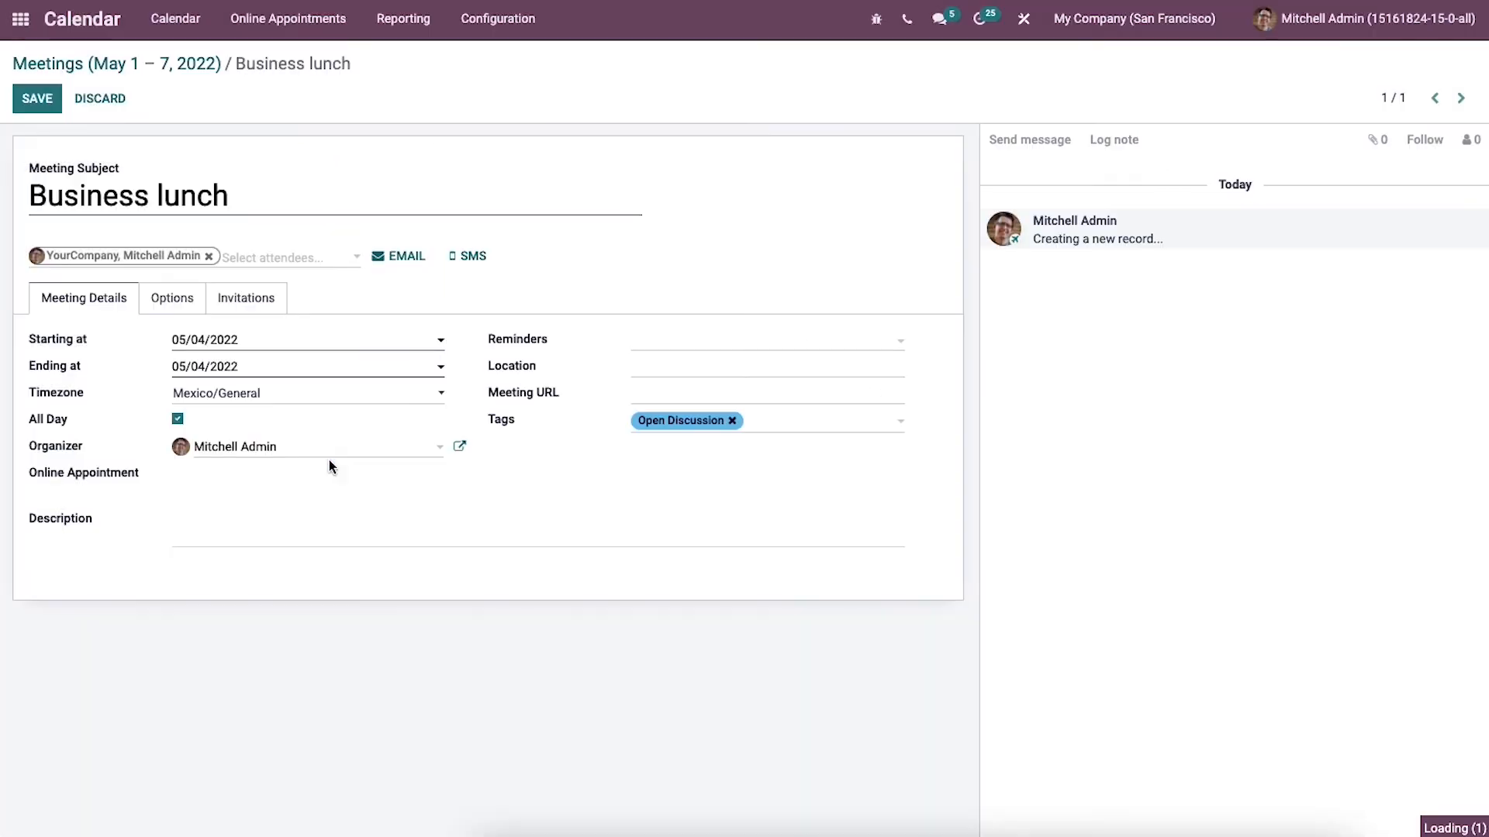
pyautogui.click(36, 98)
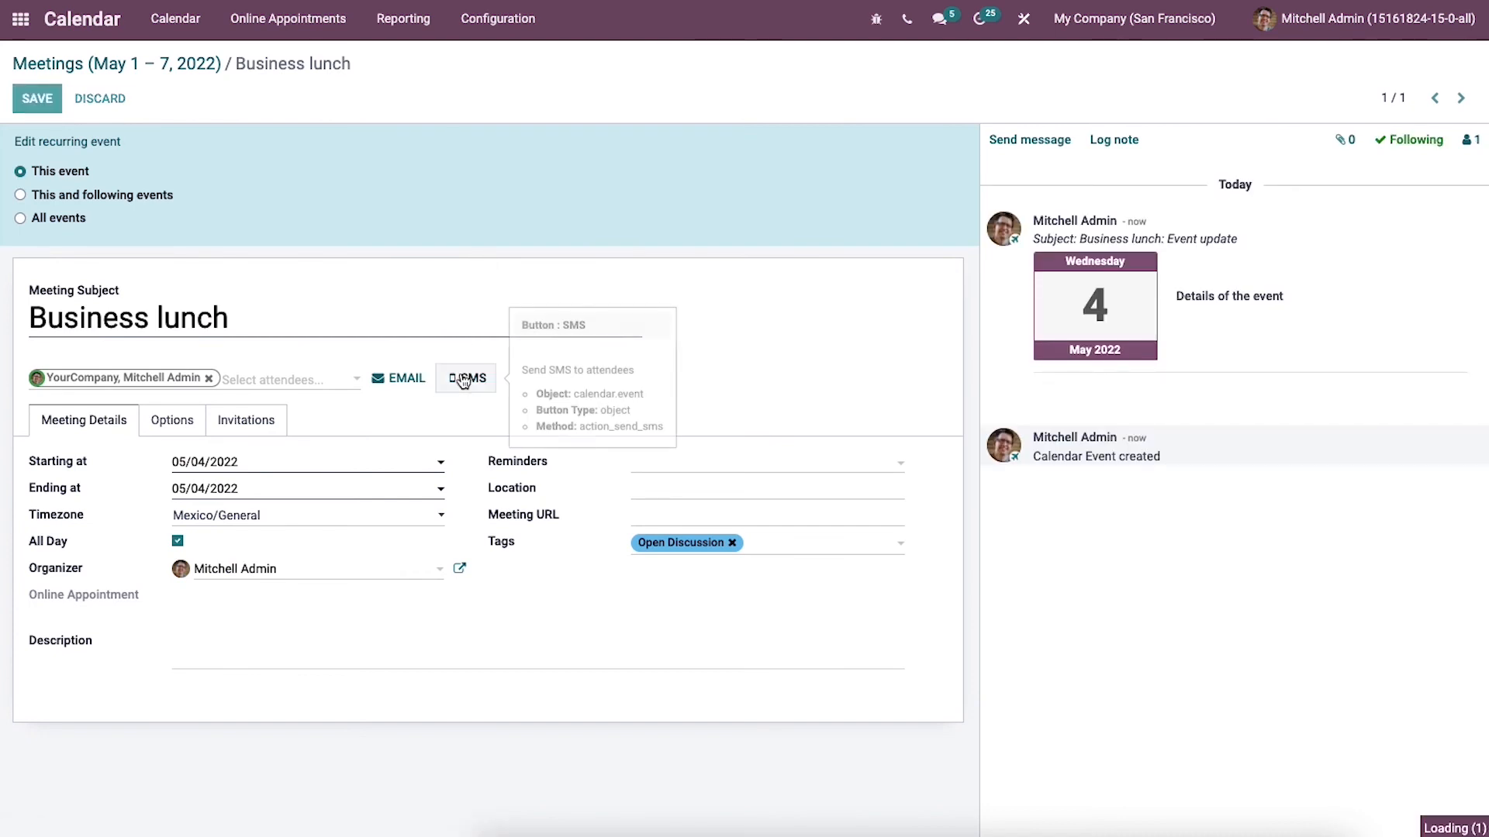
pyautogui.click(464, 378)
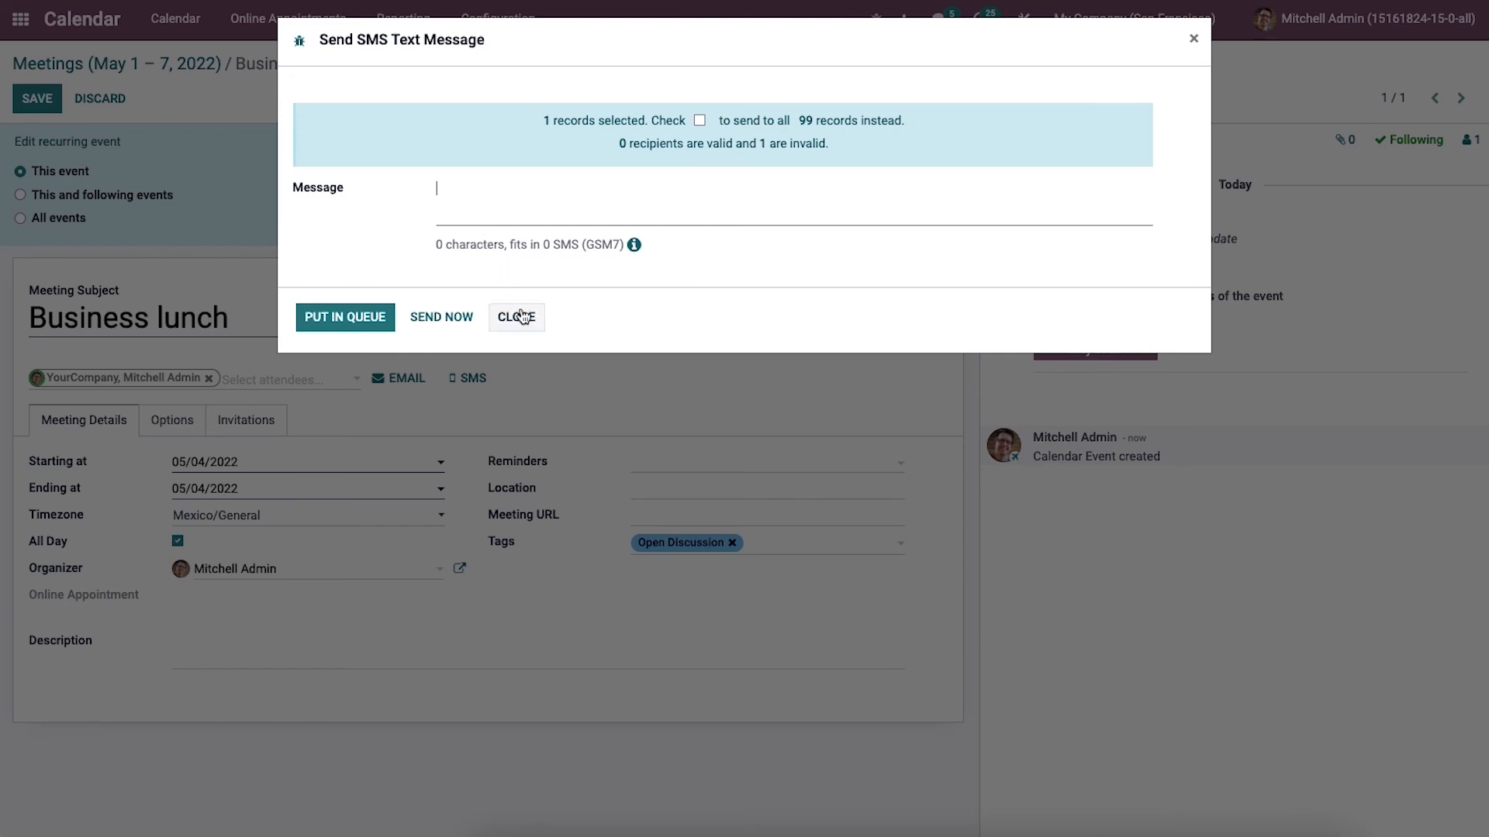
pyautogui.click(515, 316)
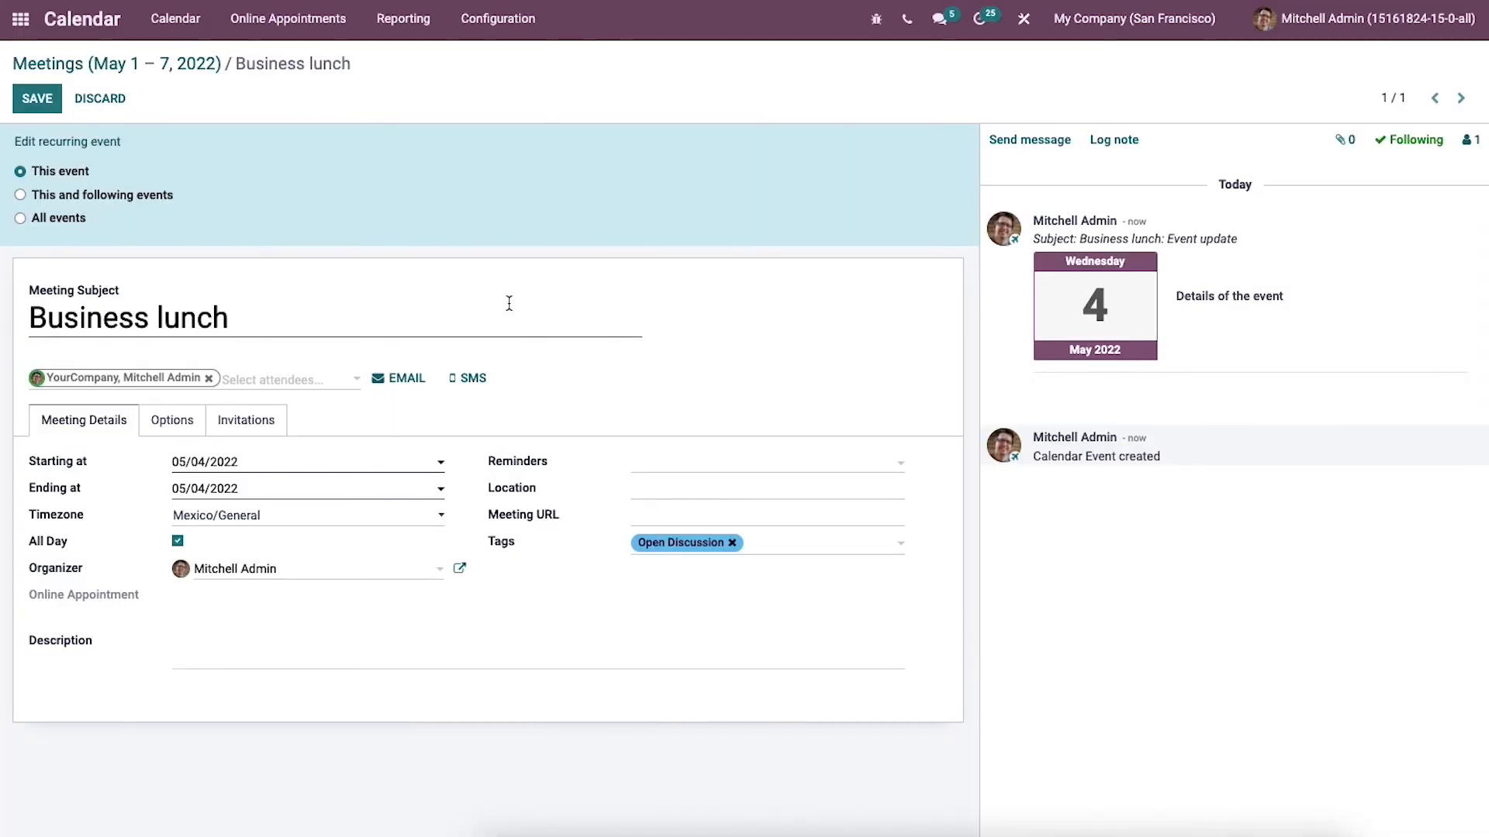
# Save the Business lunch meeting and return to the Meetings breadcrumb.
pyautogui.click(36, 98)
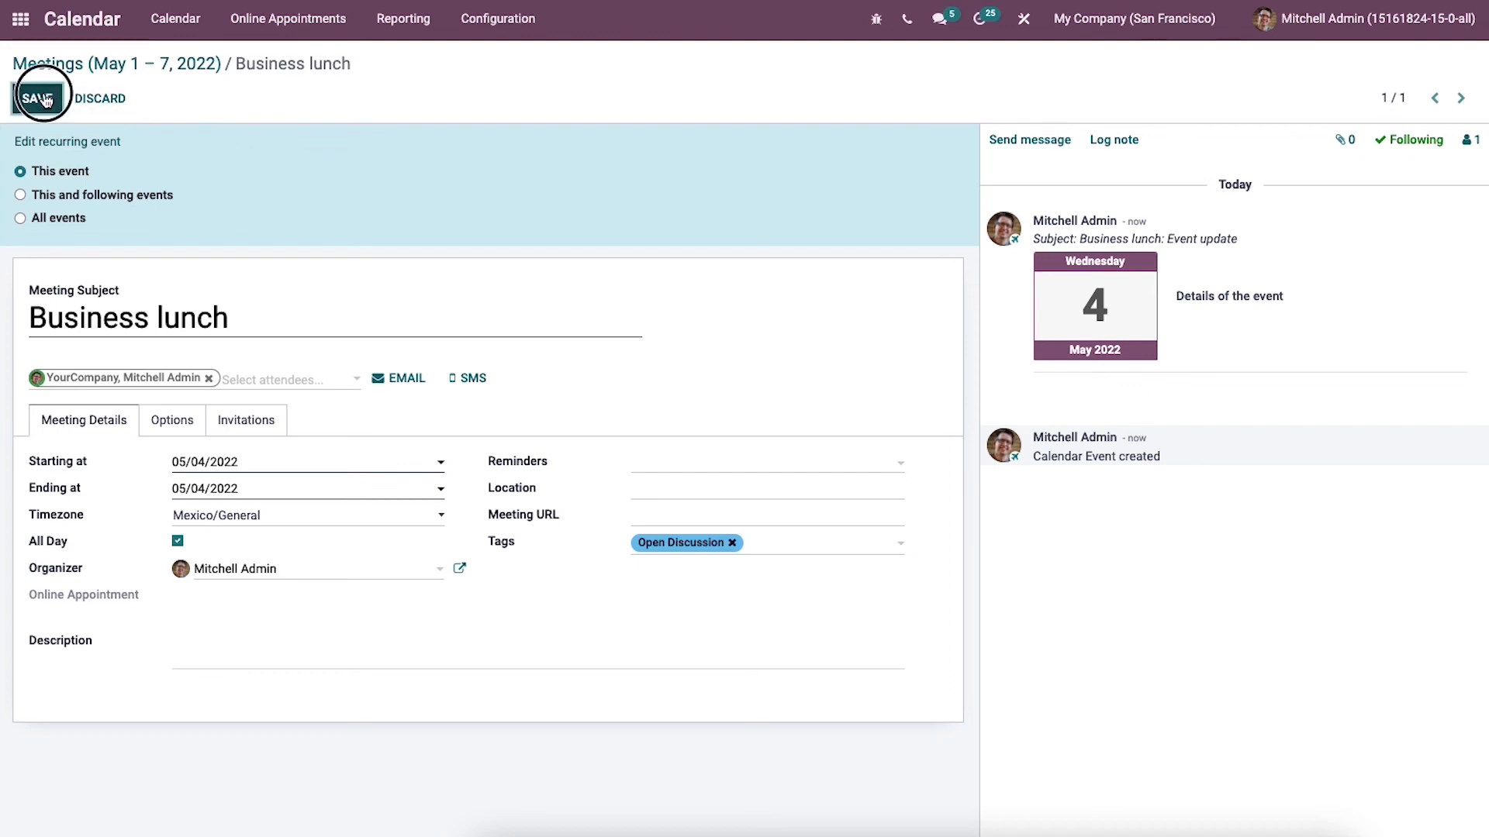
pyautogui.click(38, 98)
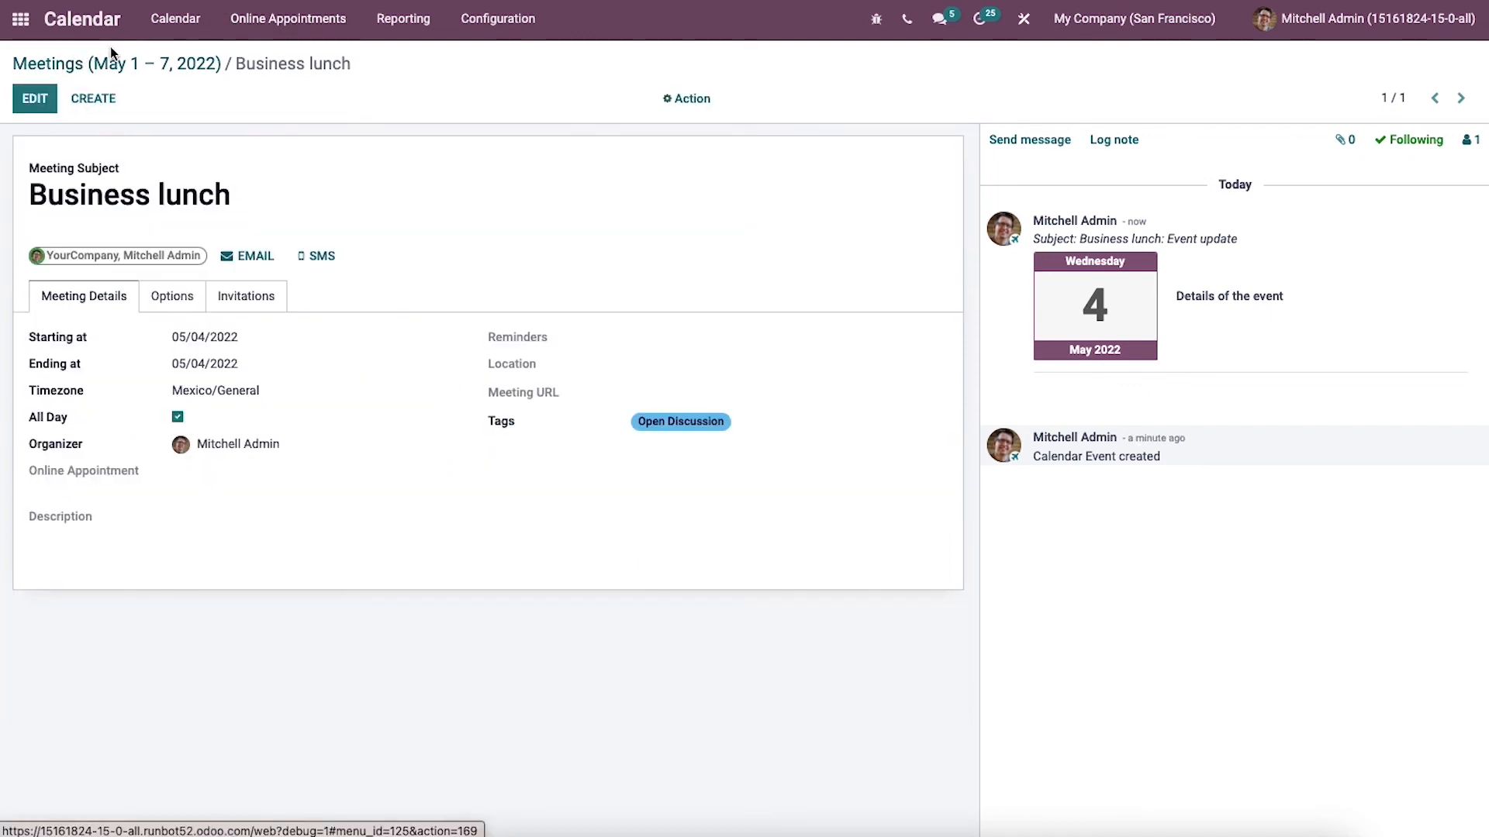
pyautogui.click(47, 63)
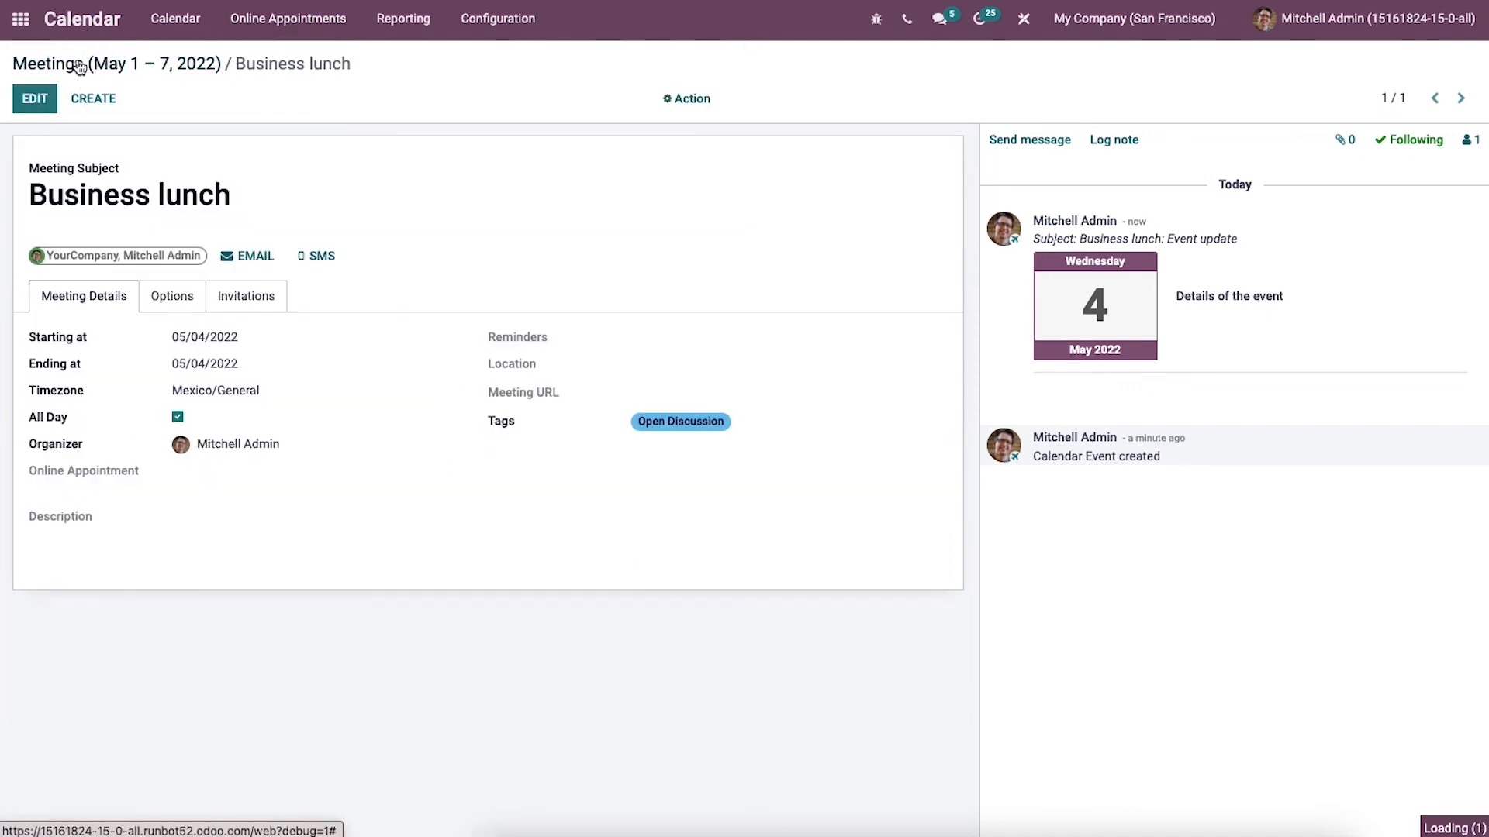